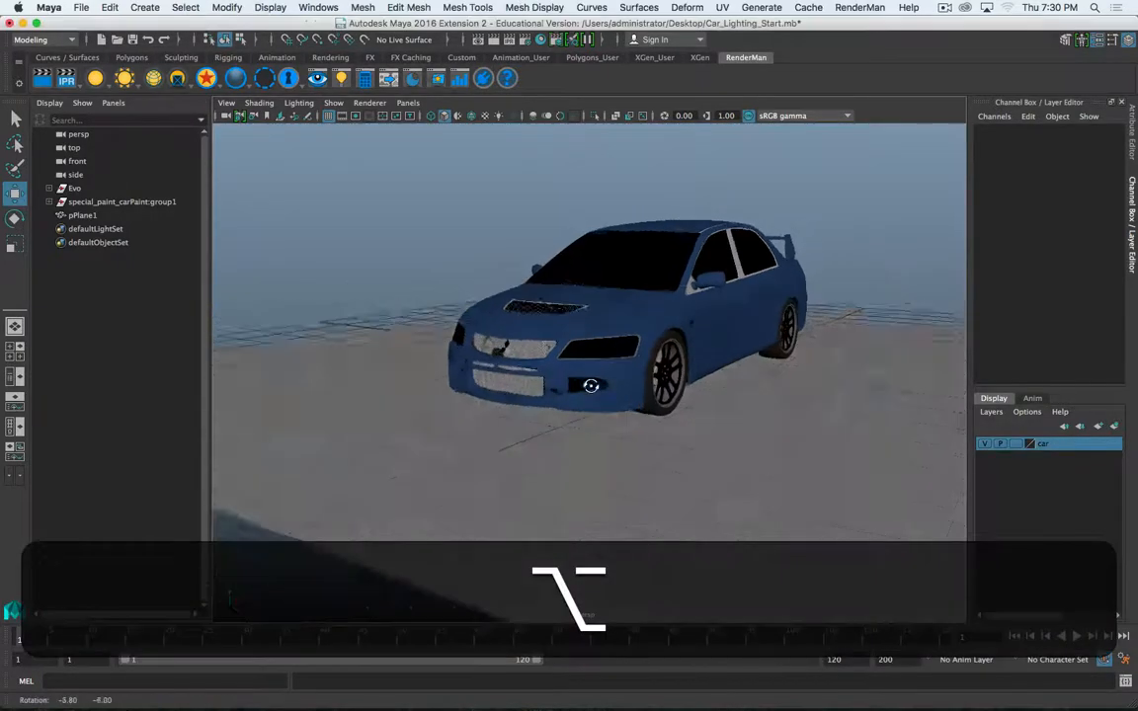
Hide the car layer, add a polygon sphere and assign it a new PxrDisney material
drag(591, 385, 420, 390)
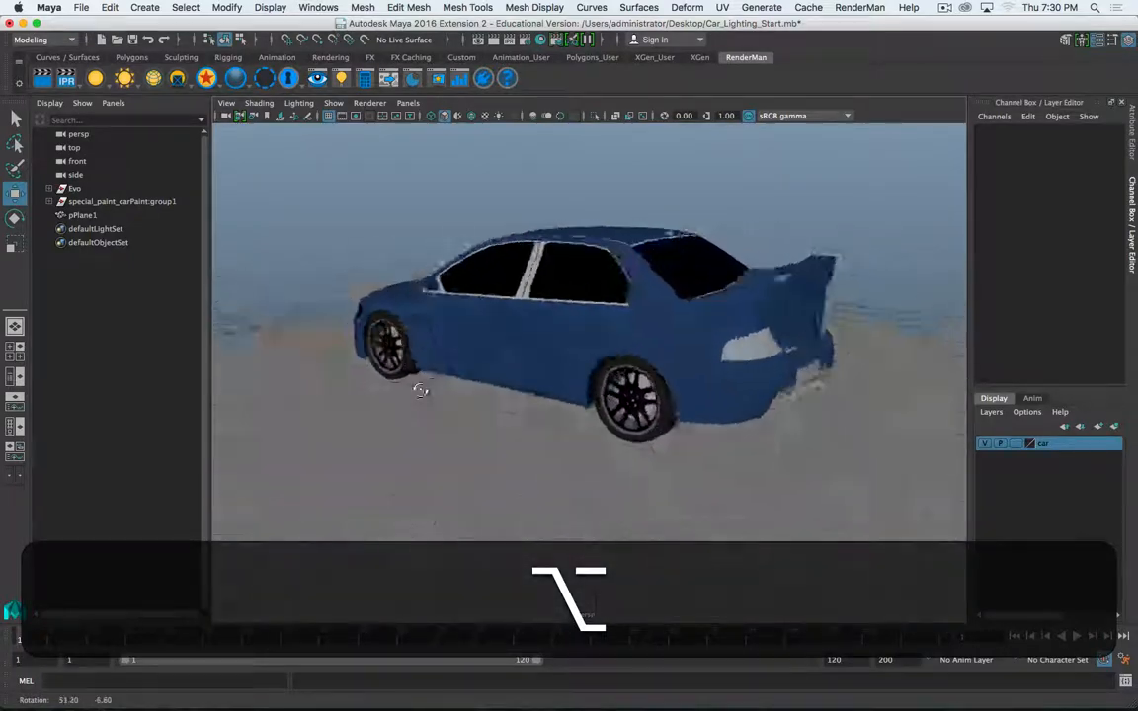
drag(420, 390, 409, 405)
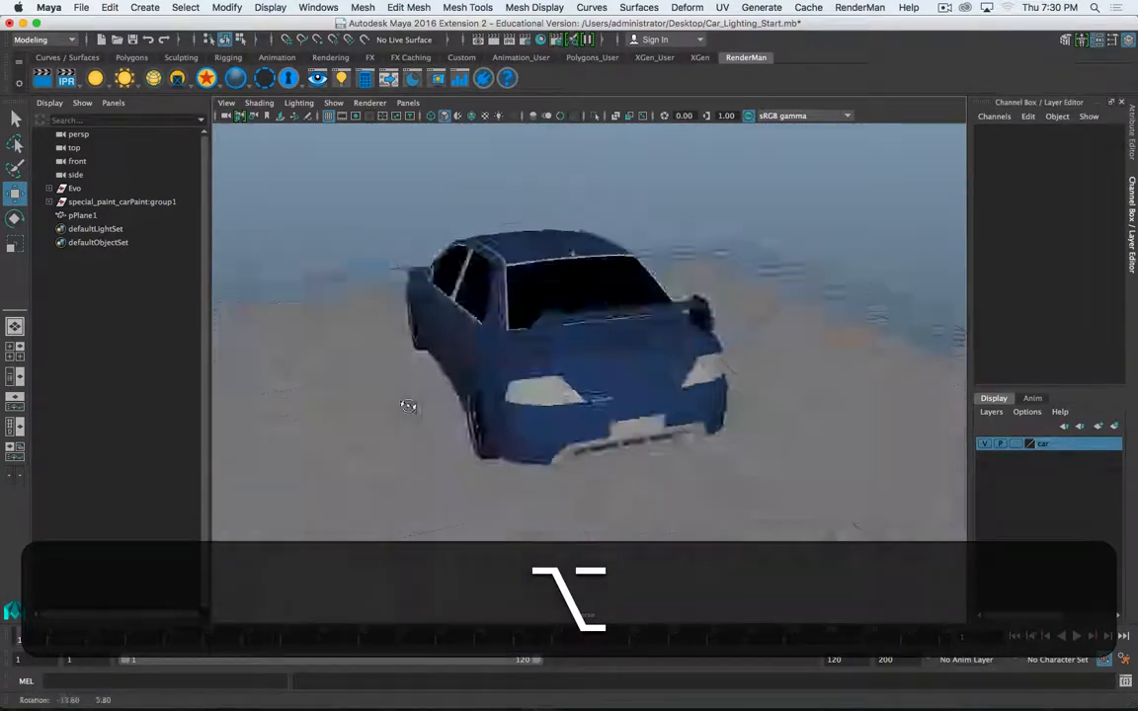
drag(408, 405, 691, 428)
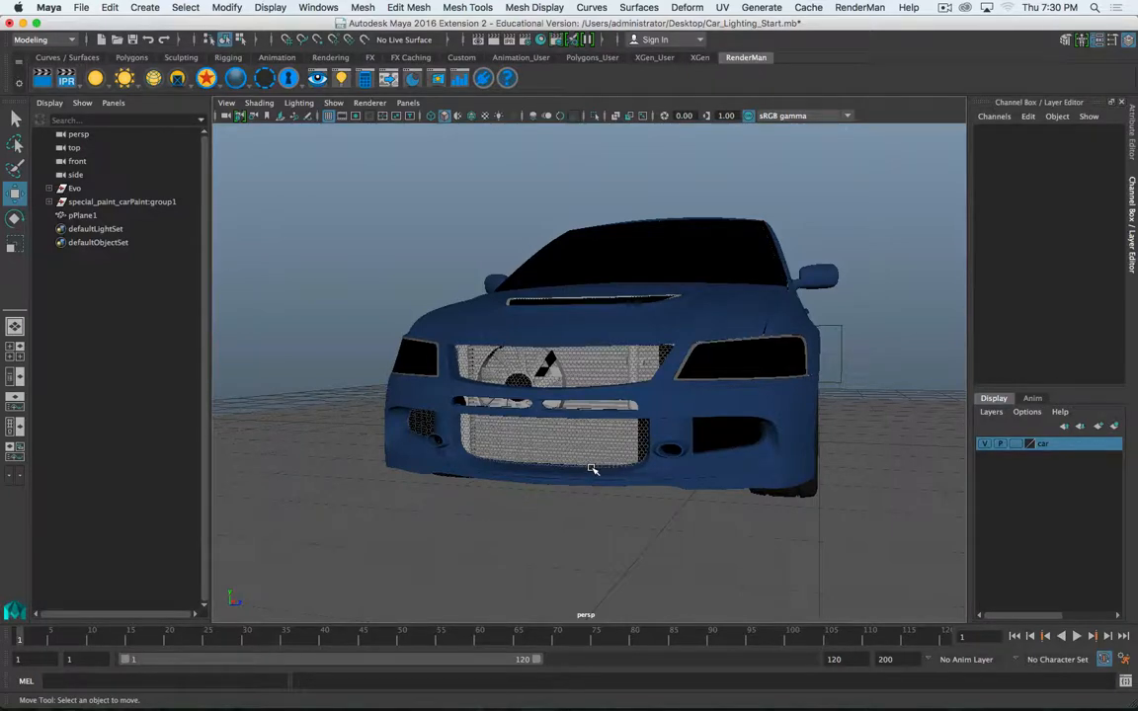
mouse_move(625, 379)
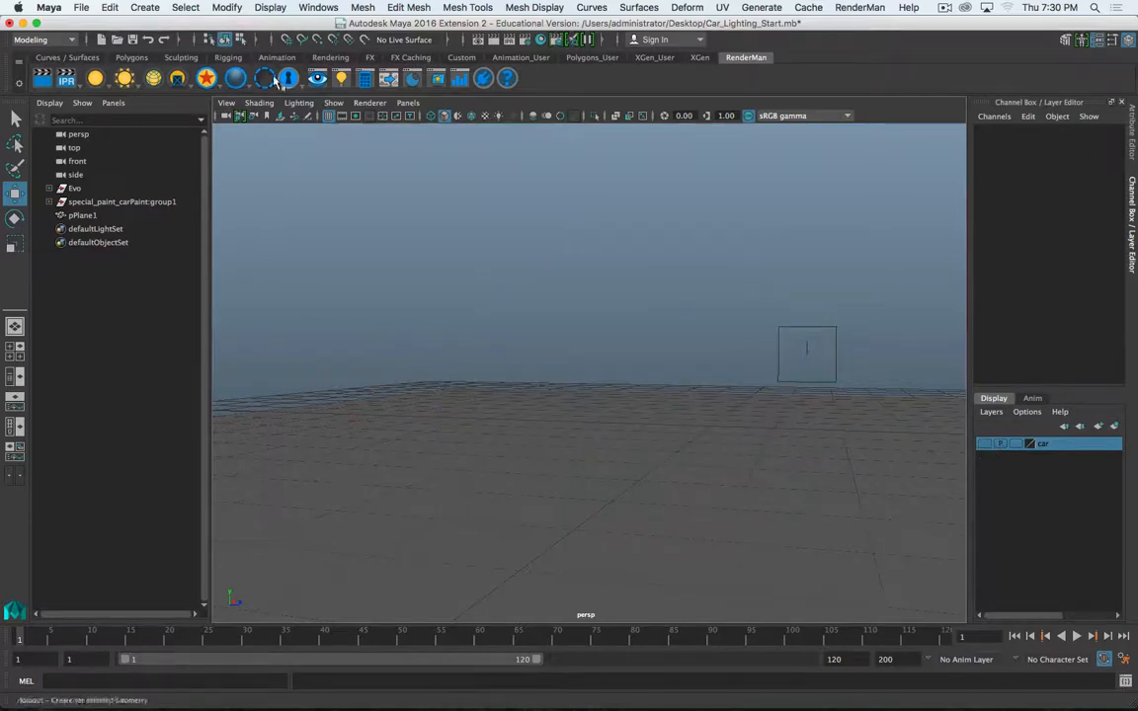
click(132, 57)
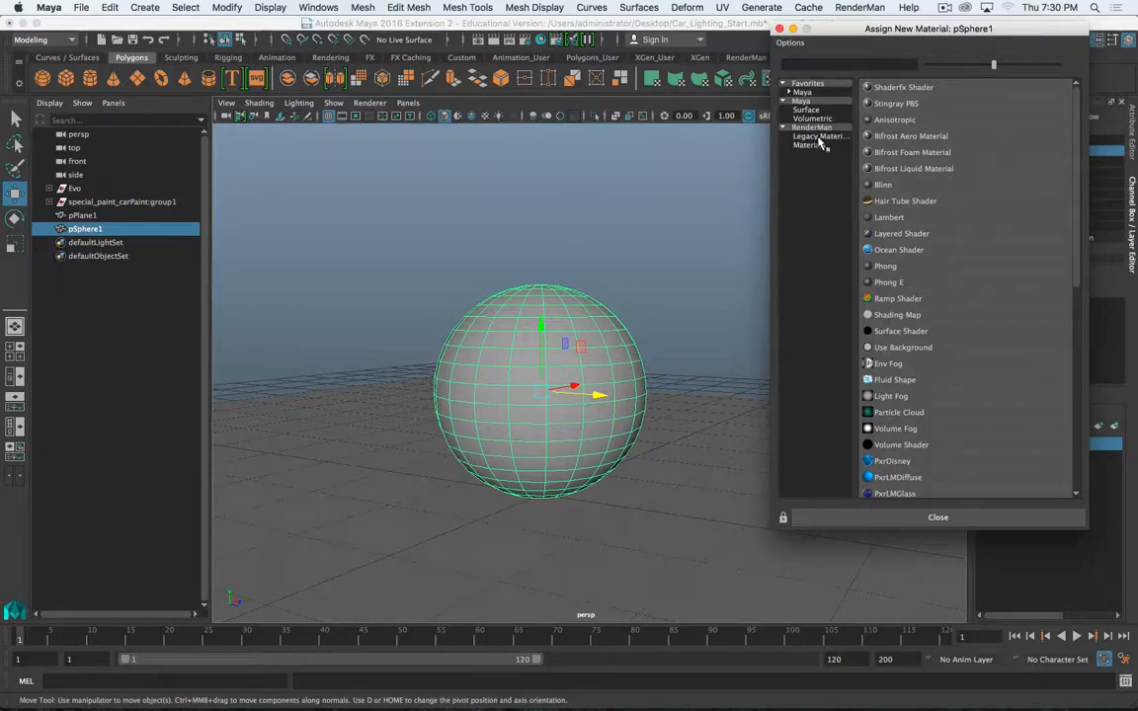
click(809, 144)
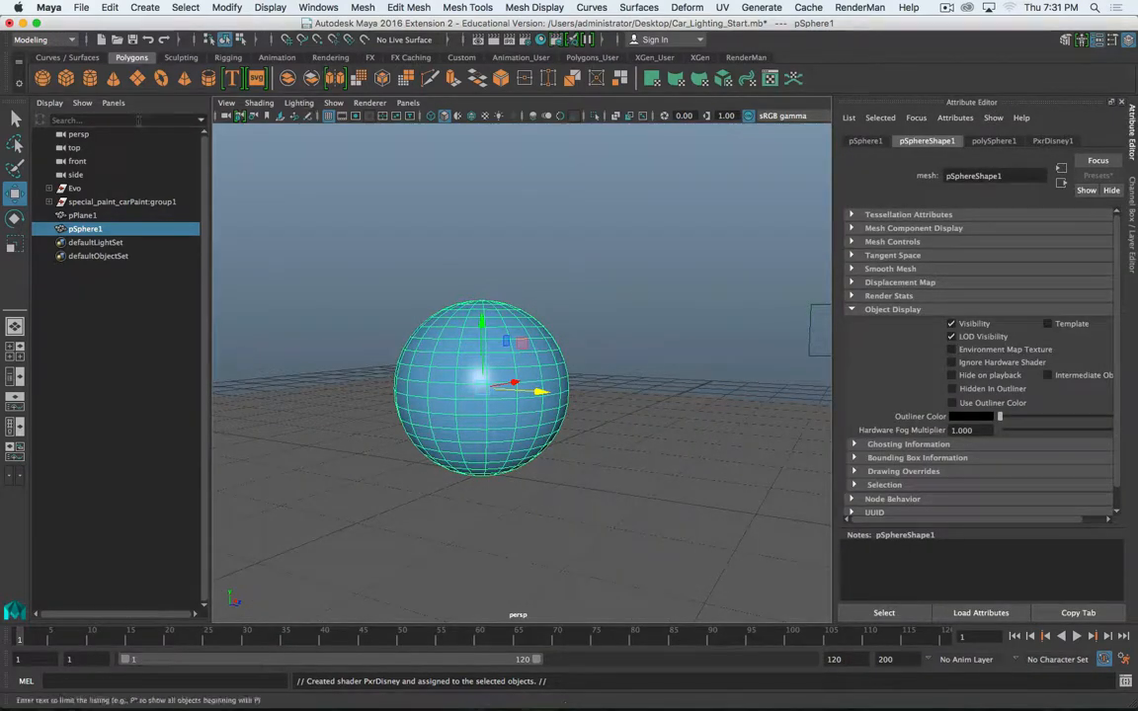
Run an IPR render of the sphere shadowing the ground, then hide the it viewer
click(746, 56)
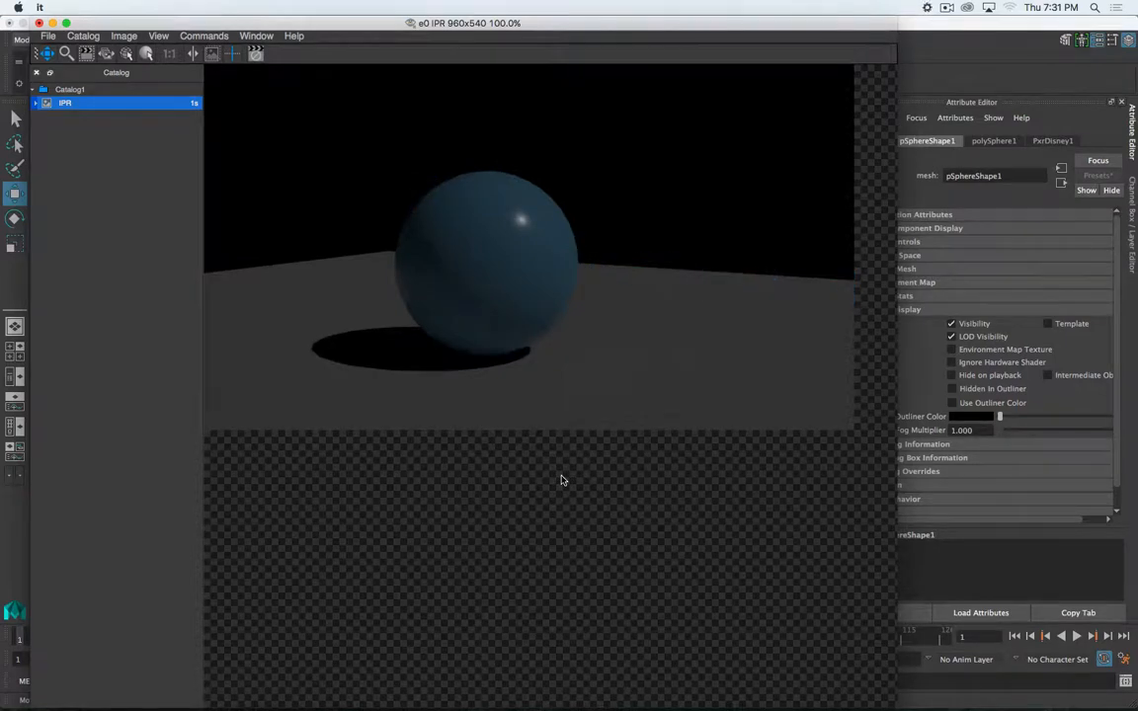
key(cmd+.)
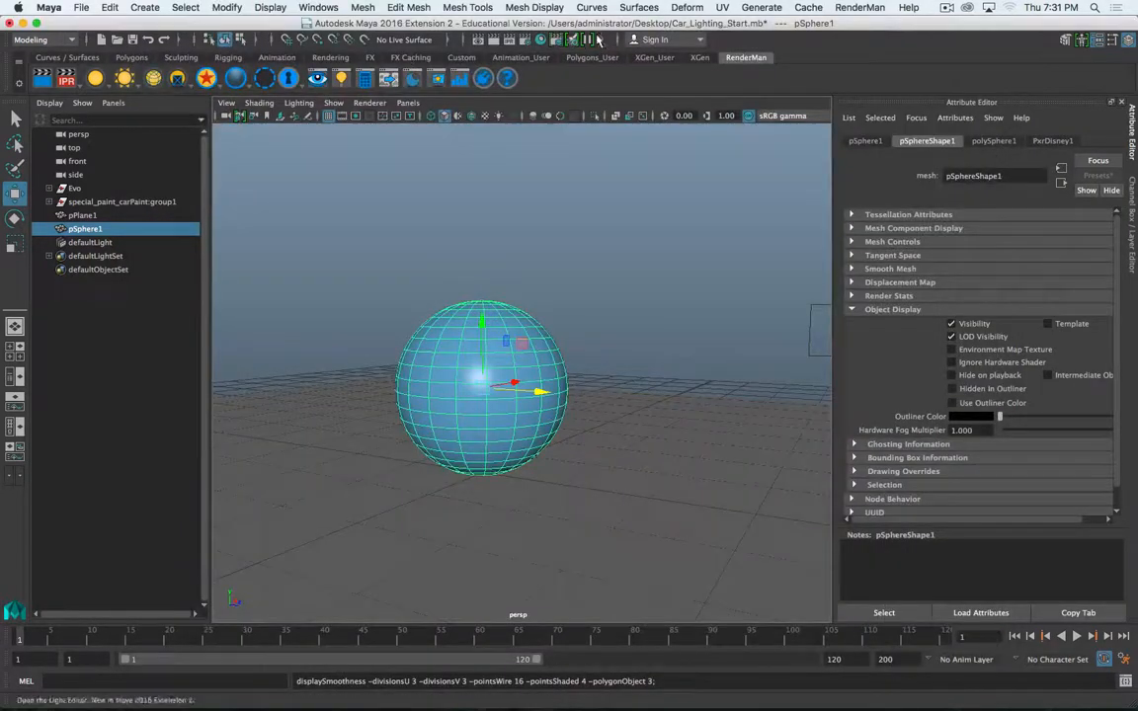
click(599, 40)
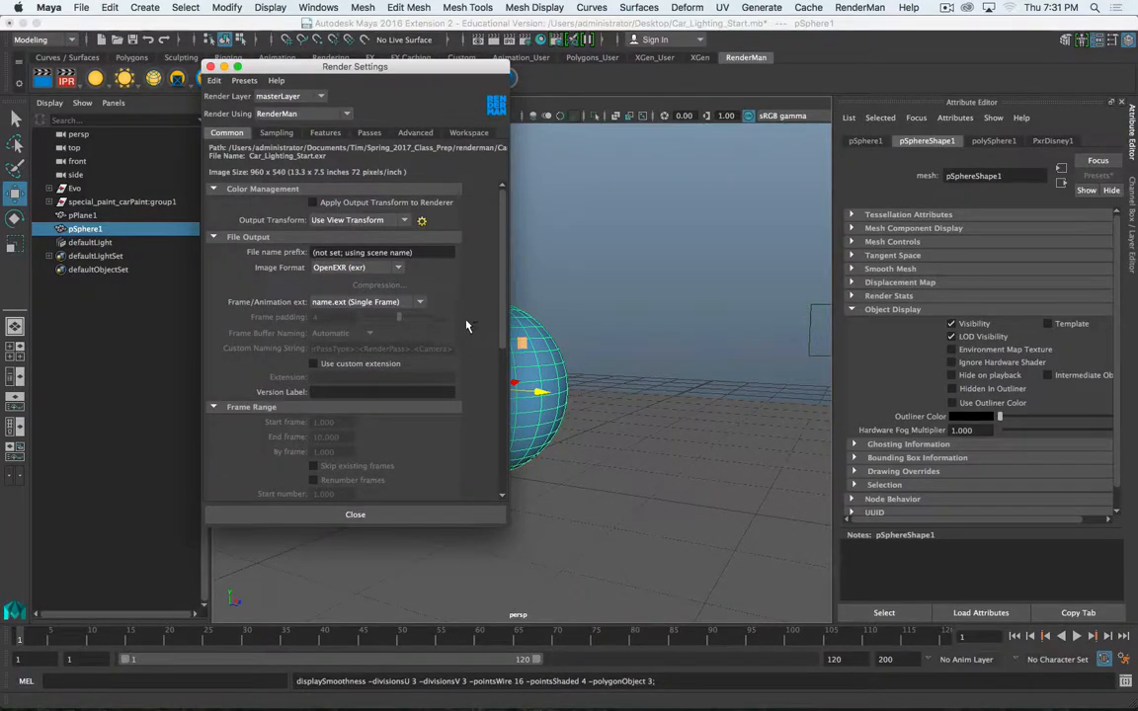
click(422, 314)
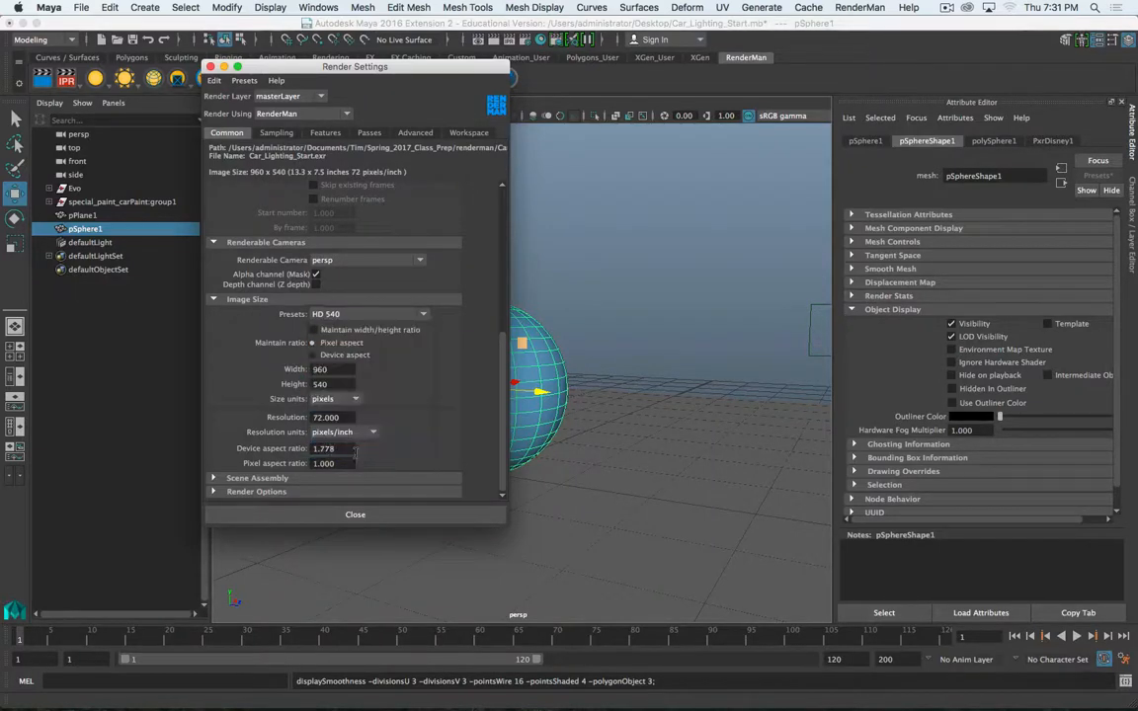
click(277, 132)
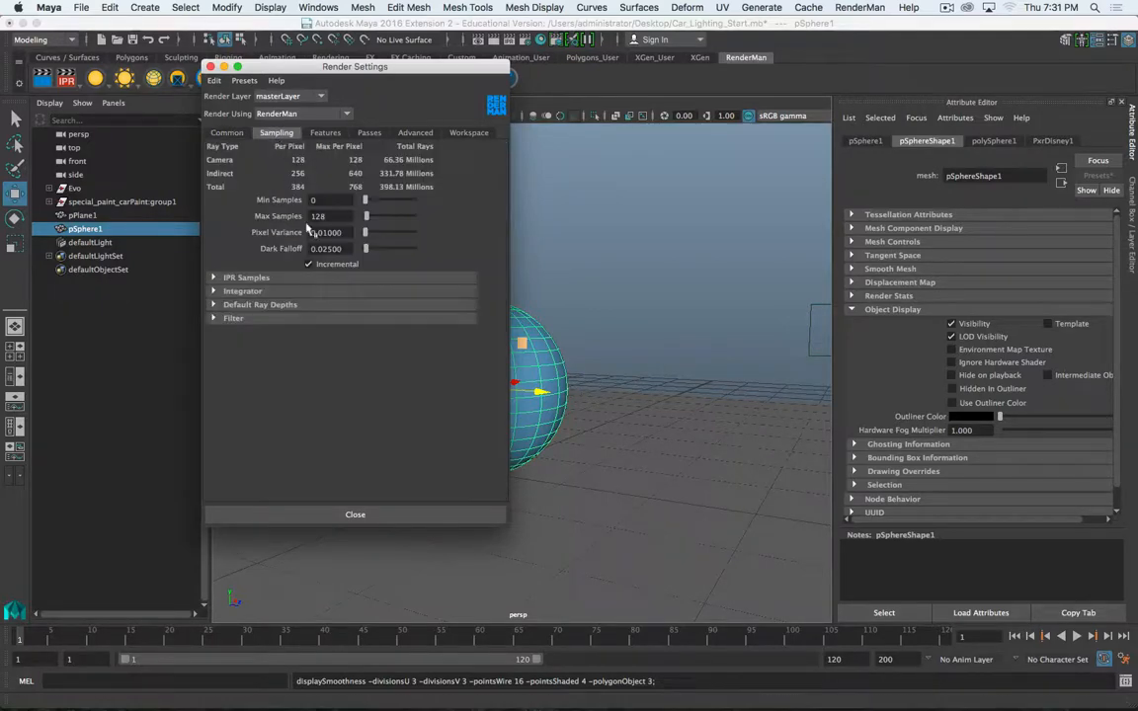
click(214, 278)
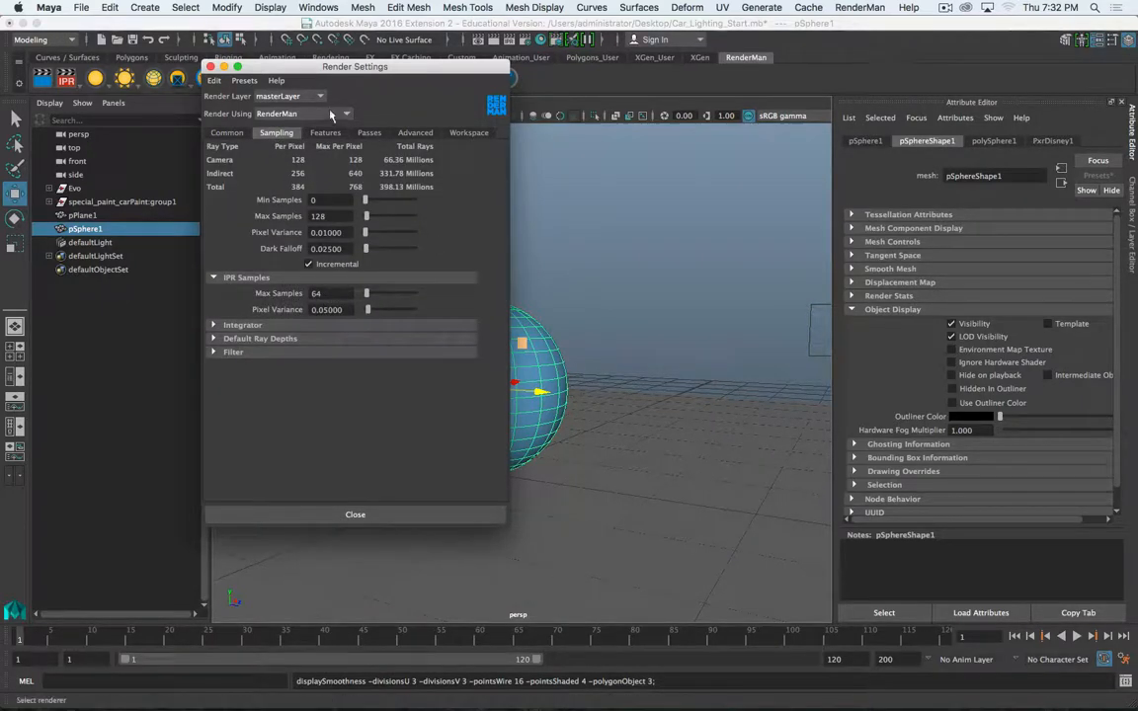
click(355, 515)
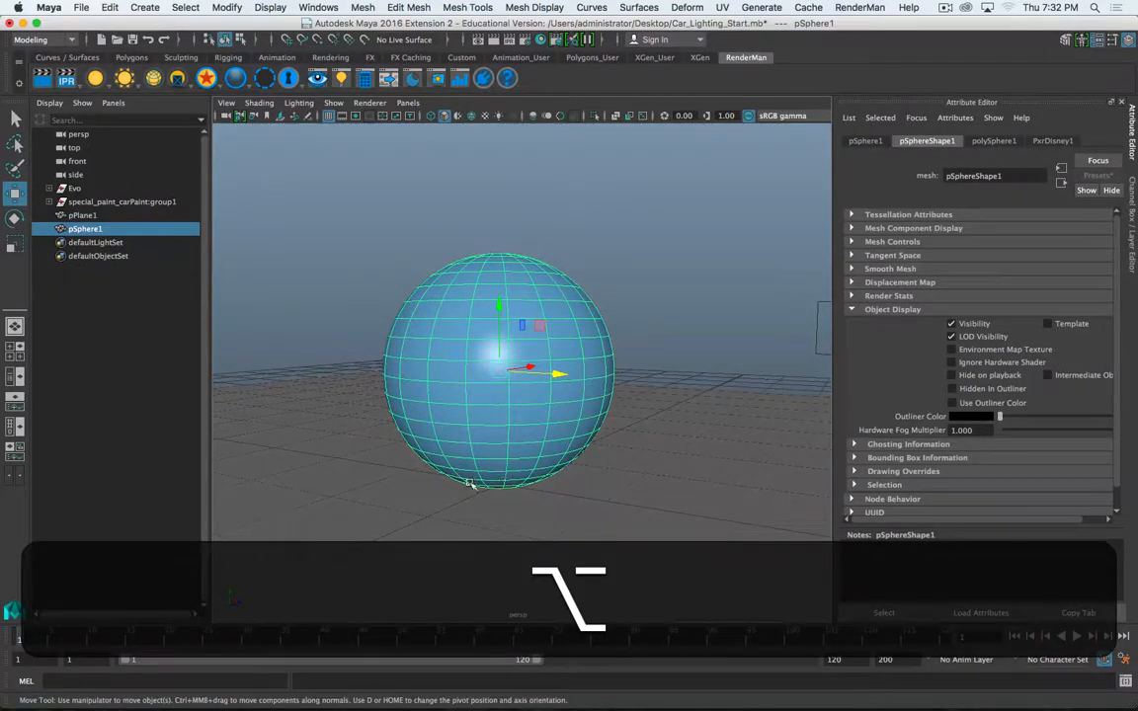
click(95, 242)
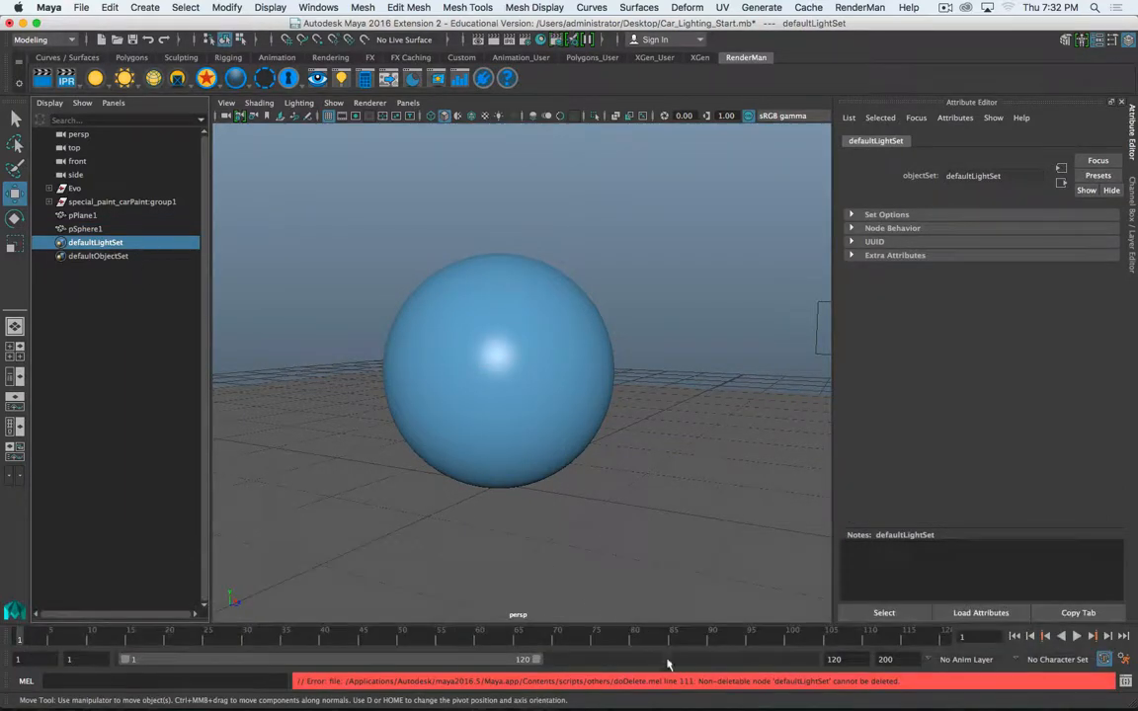
mouse_move(97, 256)
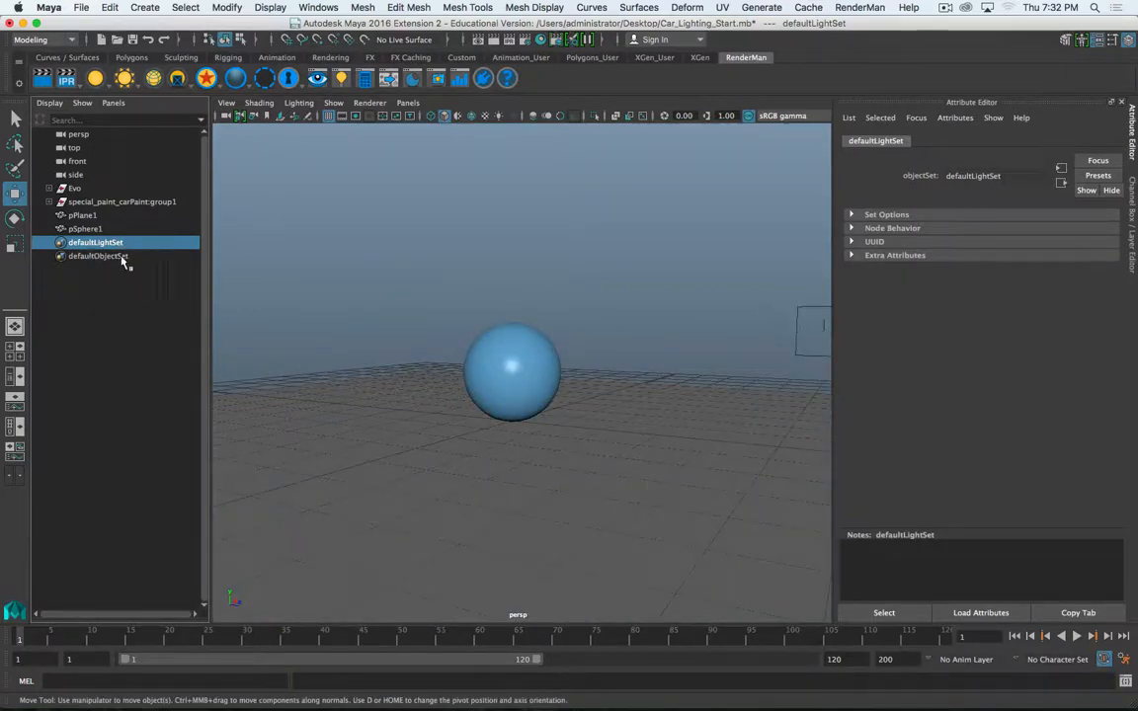
mouse_move(123, 227)
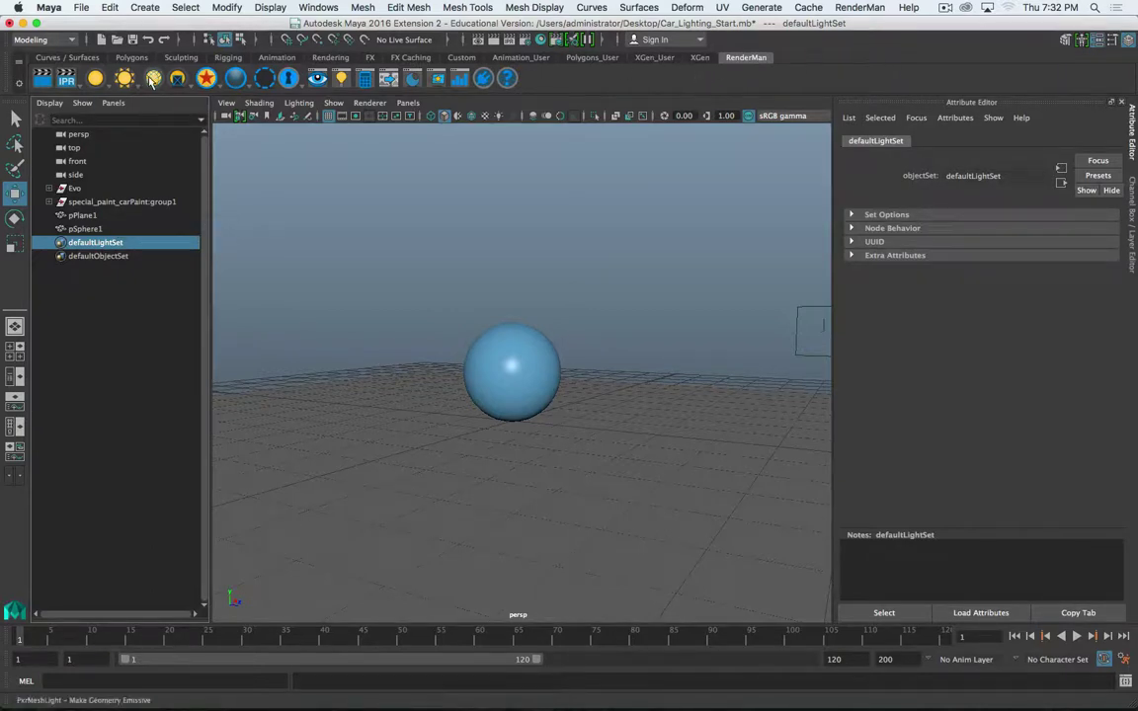
click(125, 80)
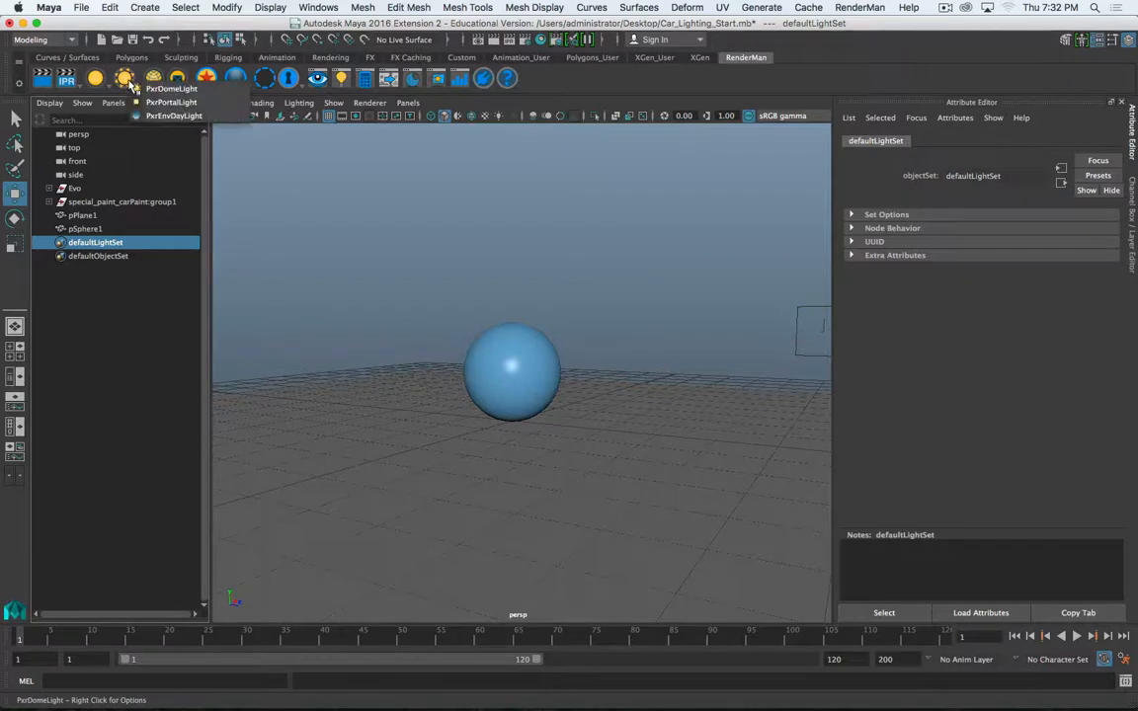
mouse_move(207, 115)
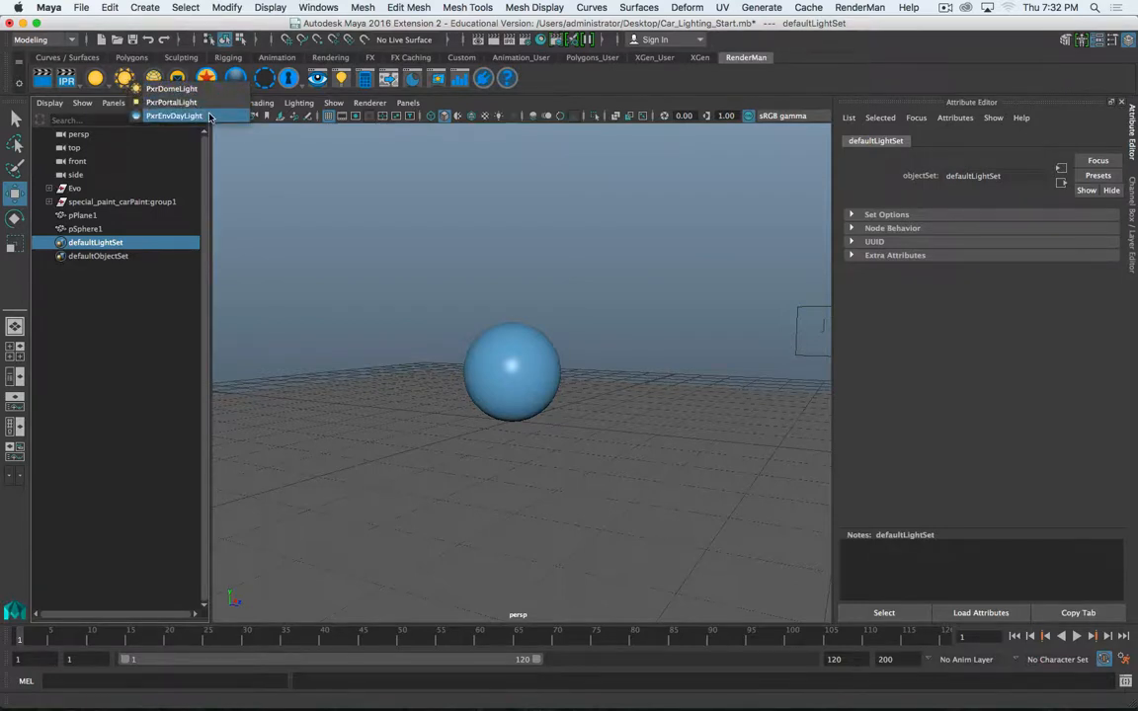
mouse_move(183, 102)
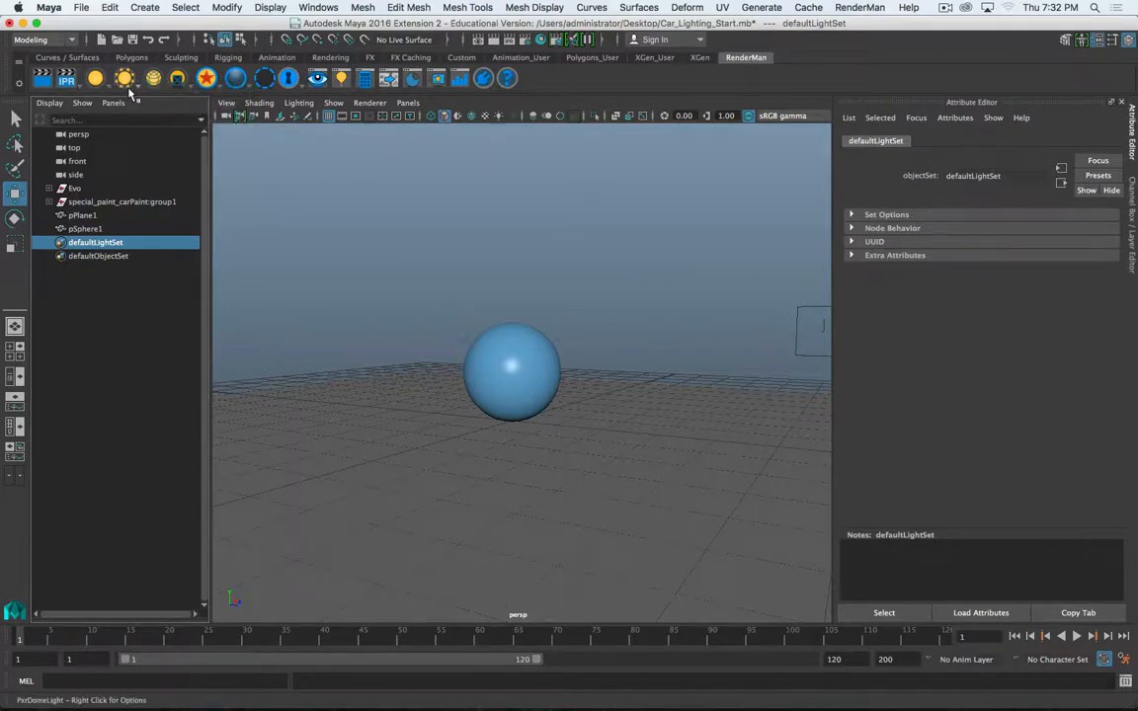
mouse_move(131, 94)
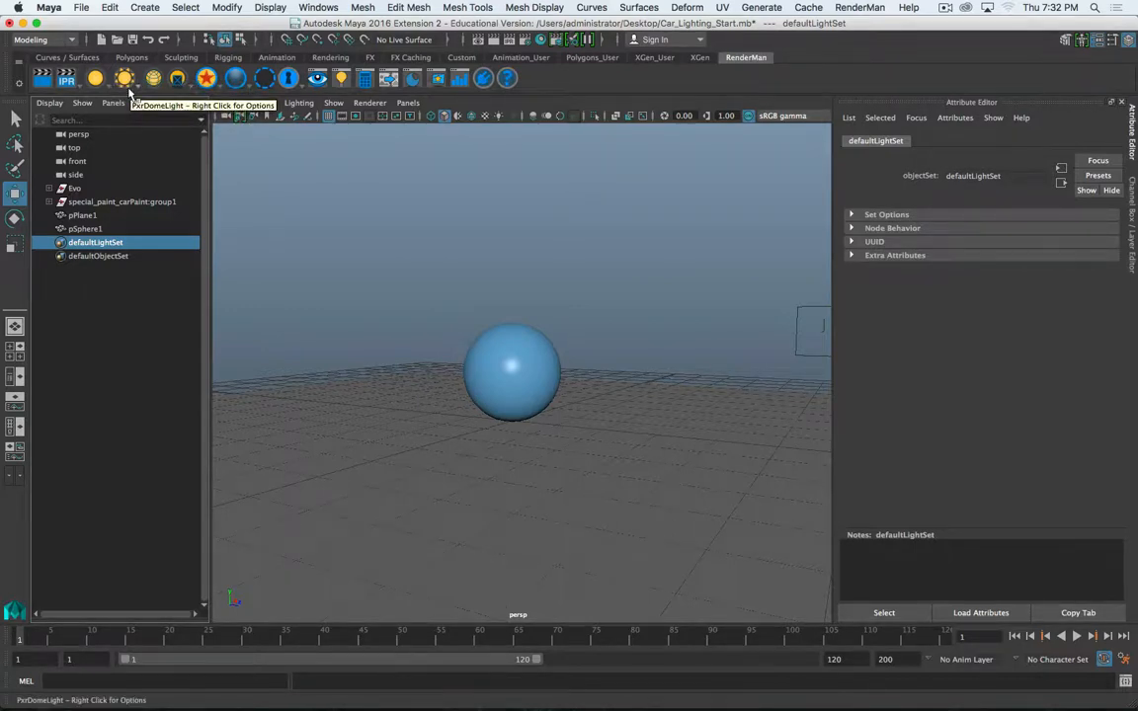
mouse_move(153, 83)
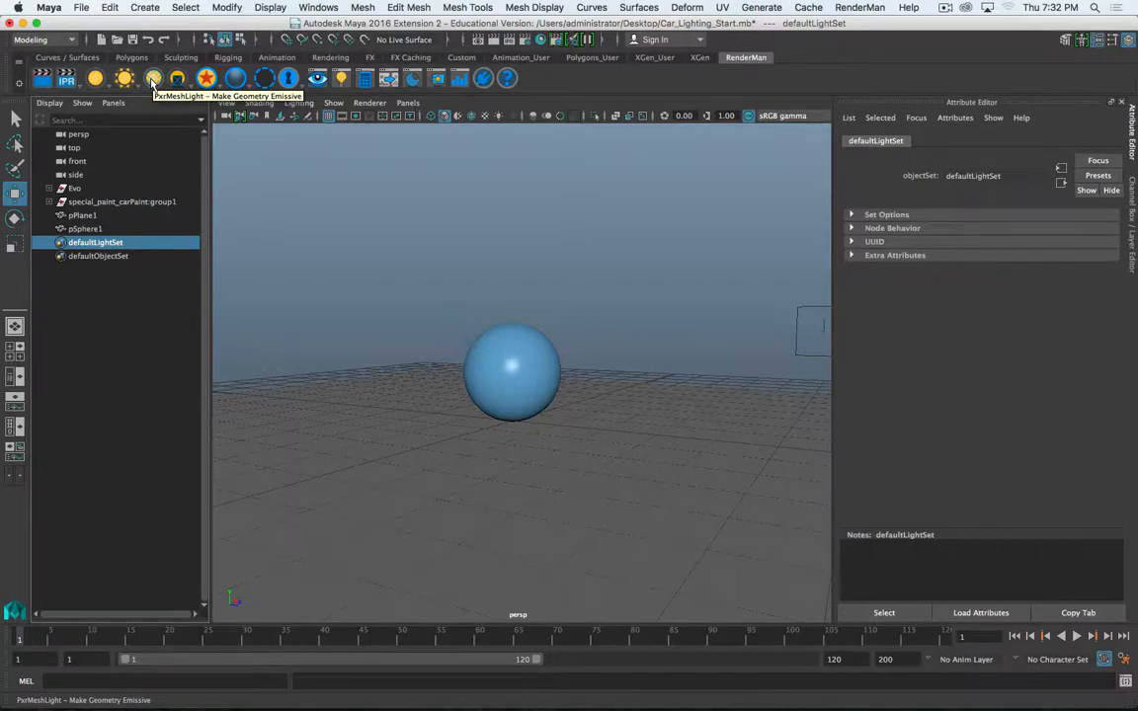
mouse_move(132, 81)
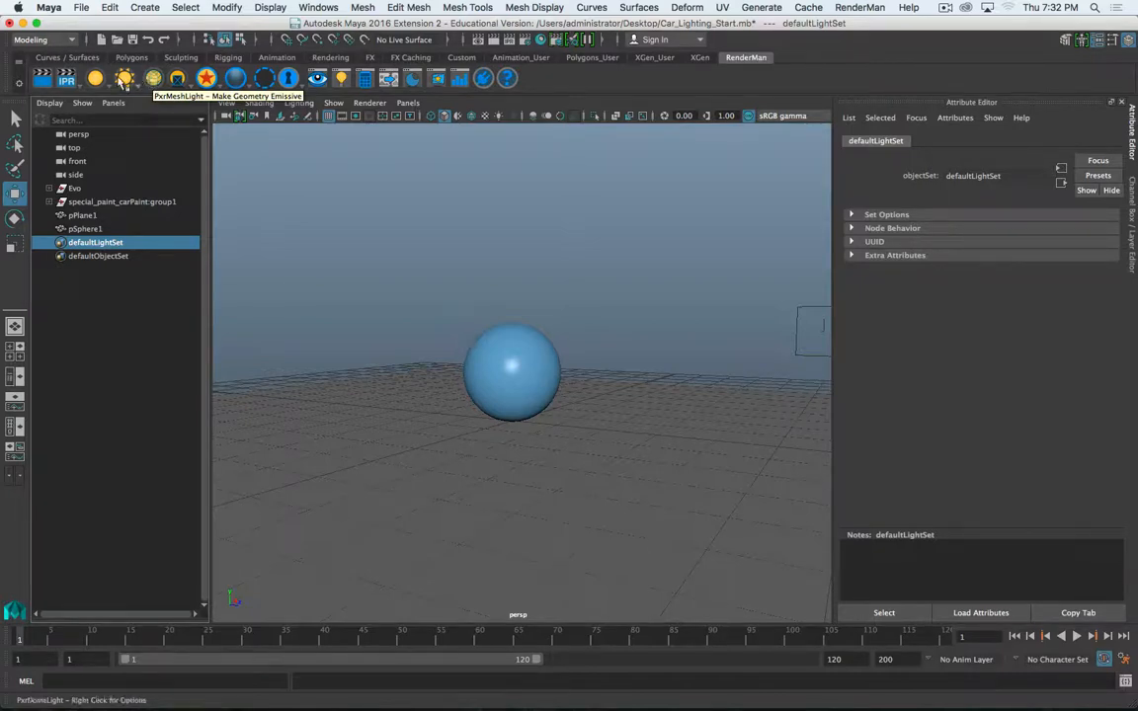
mouse_move(95, 77)
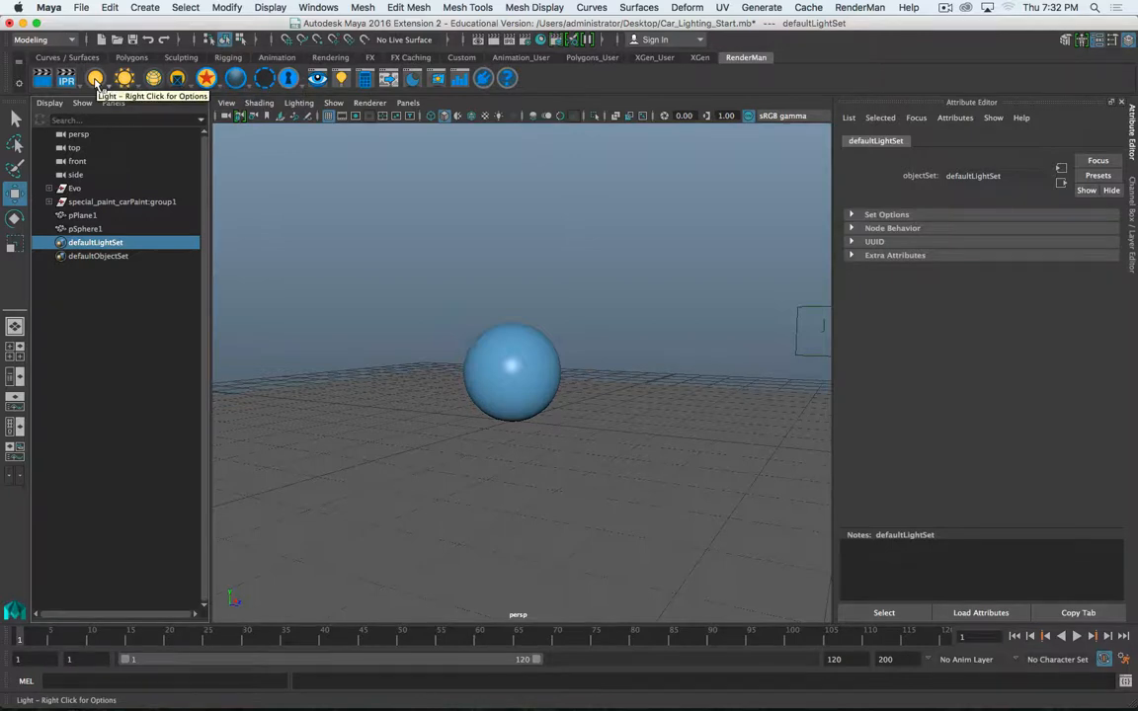
Show the RenderMan light menu: PxrRectLight, PxrDiskLight, PxrDistantLight, PxrSphereLight, PxrAovLight
click(94, 77)
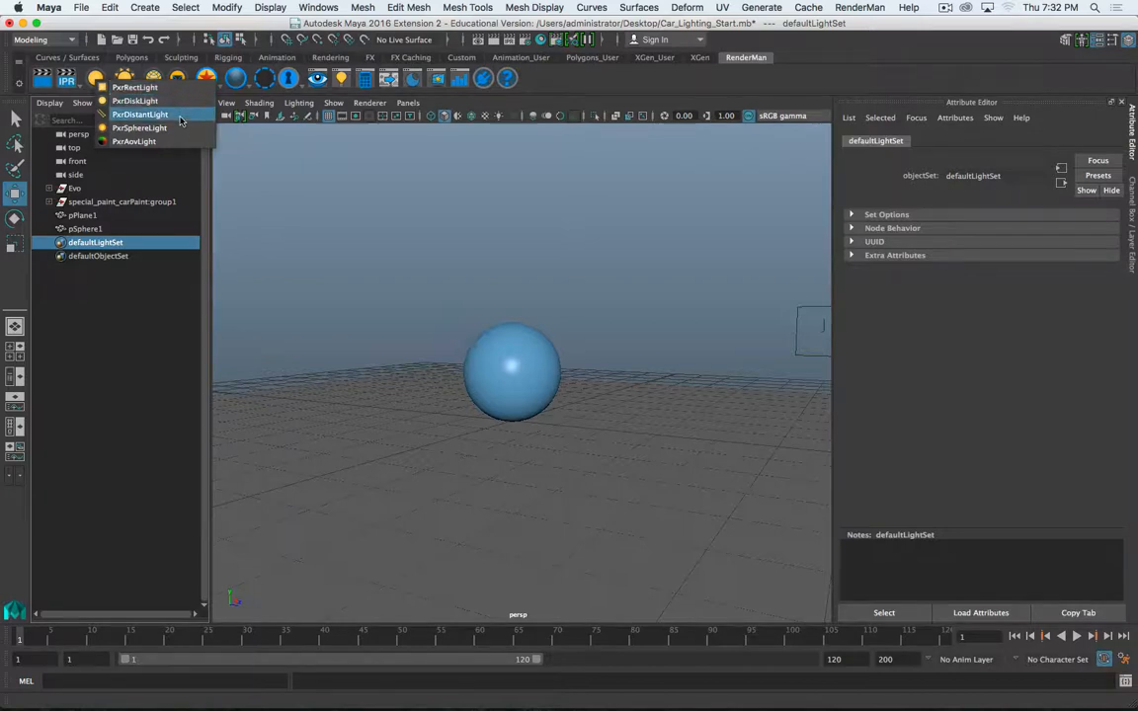
mouse_move(180, 127)
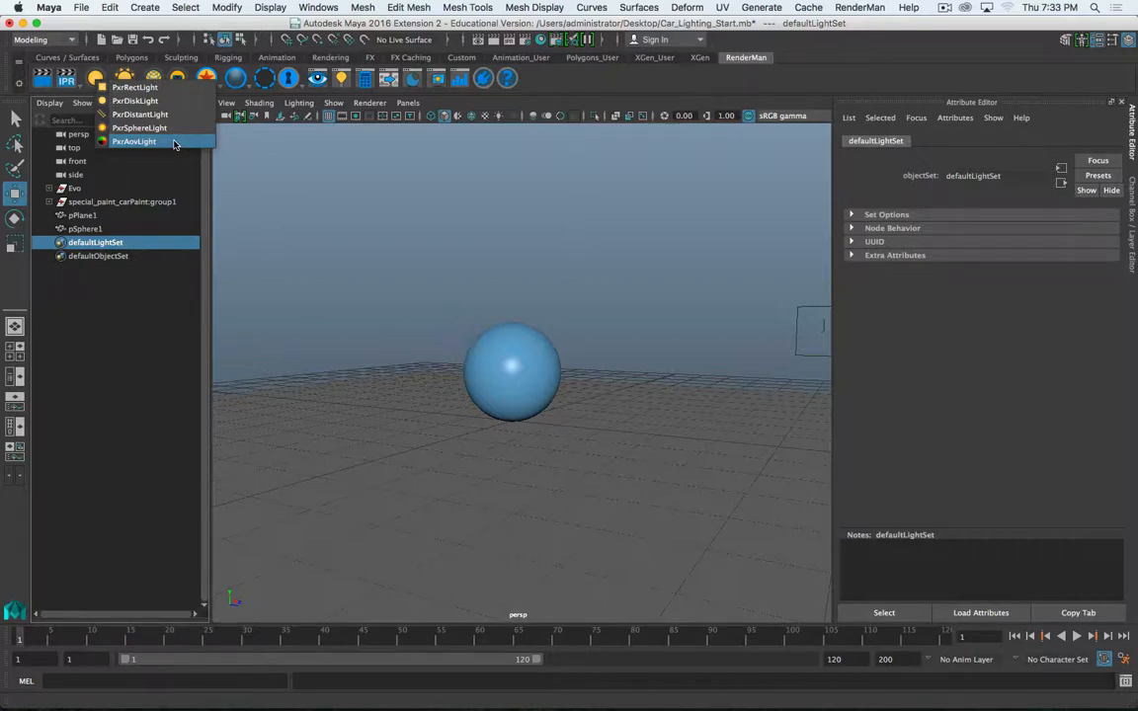
mouse_move(170, 115)
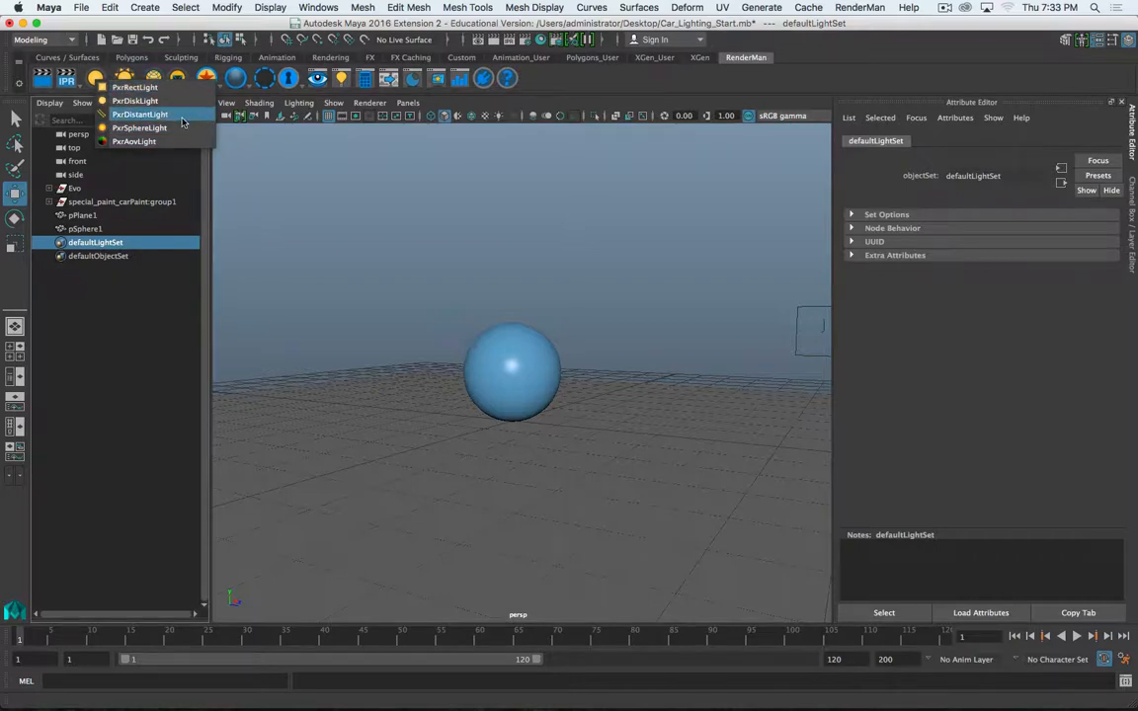
mouse_move(177, 122)
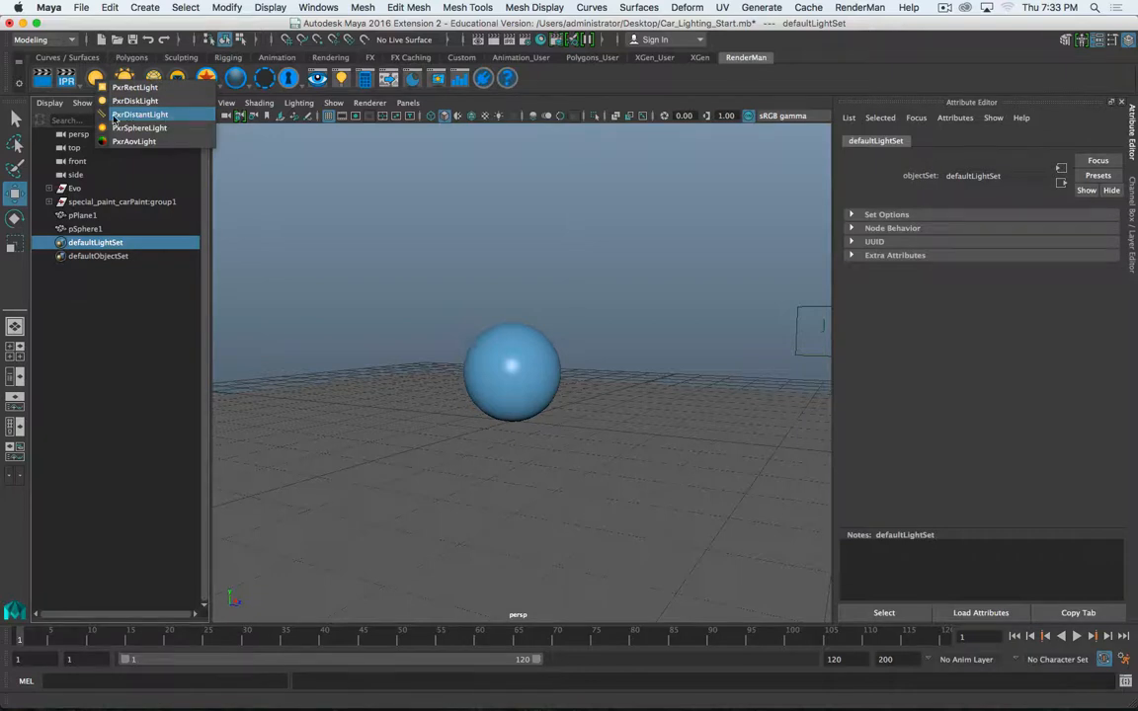
Add a PxrDistantLight (intensity 50000, angle extent 0.53), raise it above the sphere, and orbit
click(136, 113)
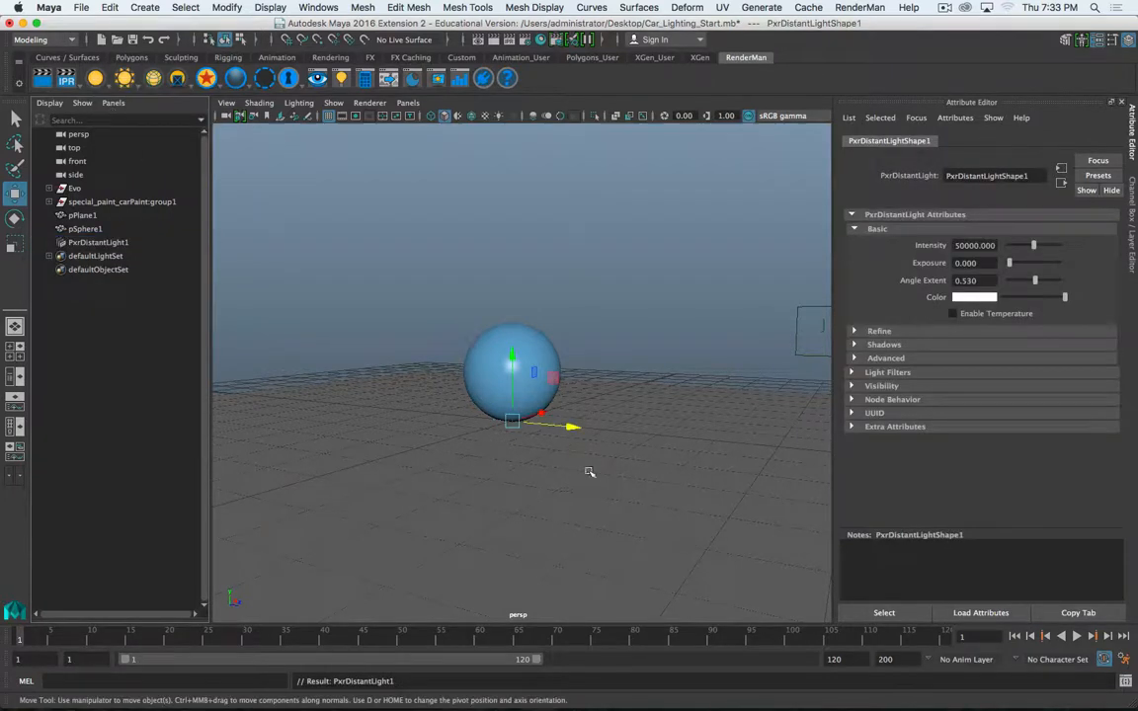
drag(512, 423, 505, 288)
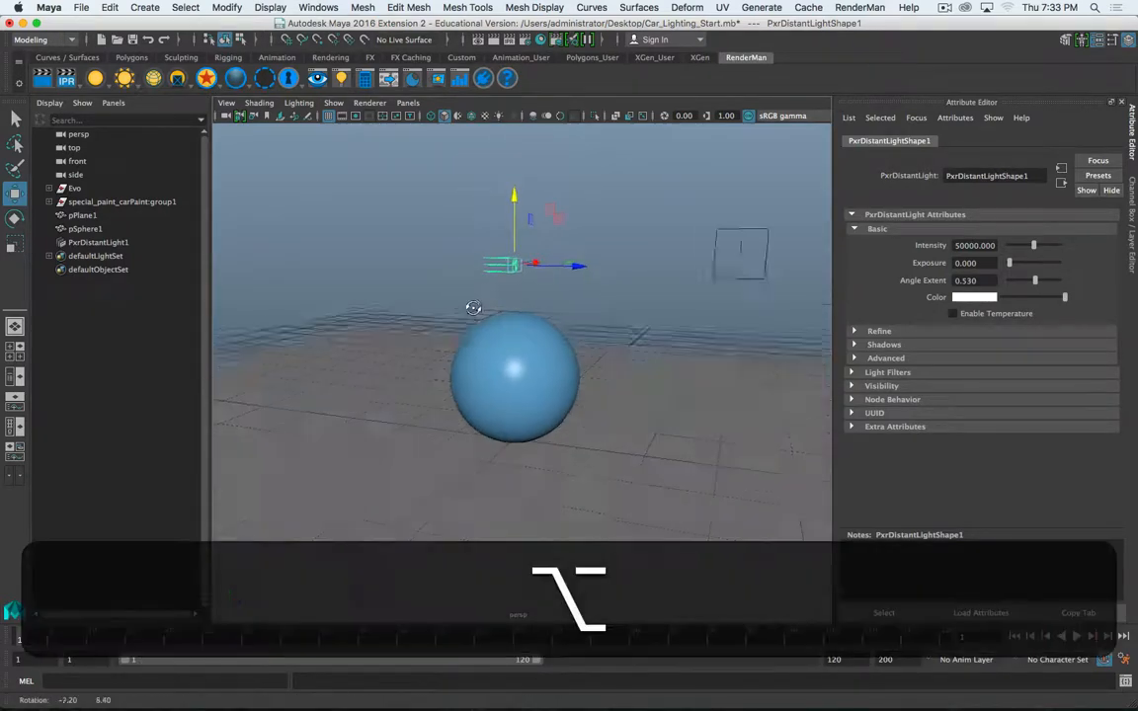
drag(473, 308, 336, 308)
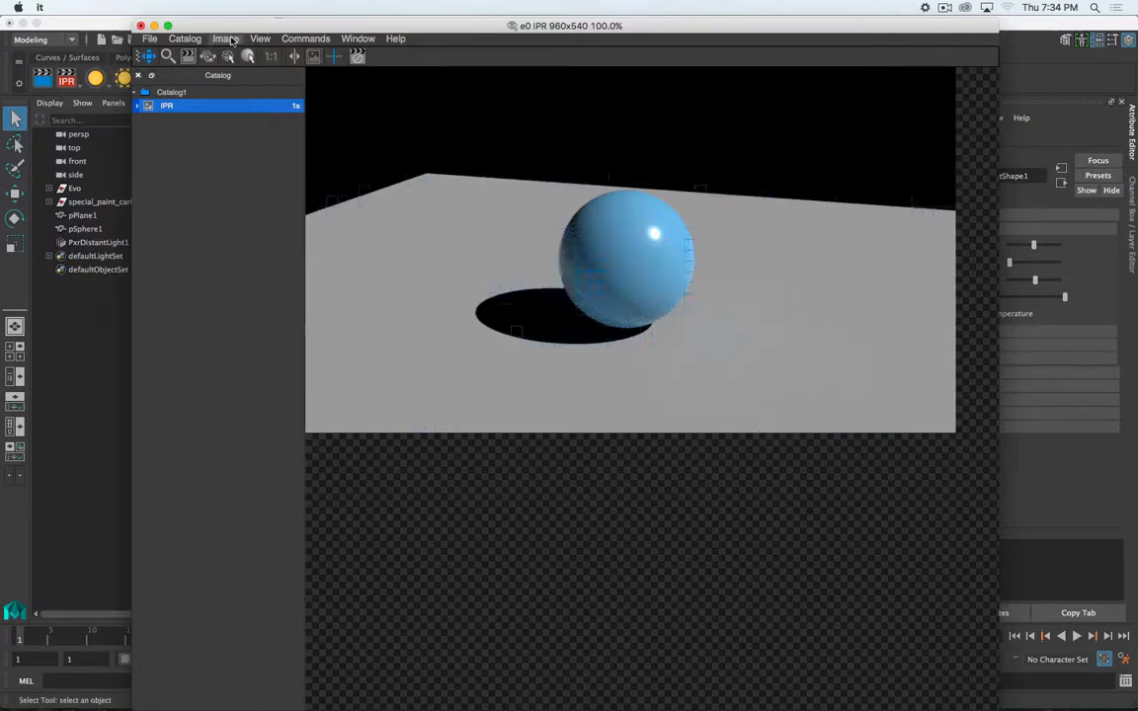
Fit the IPR image to the it window and shrink it beside the viewport
click(260, 39)
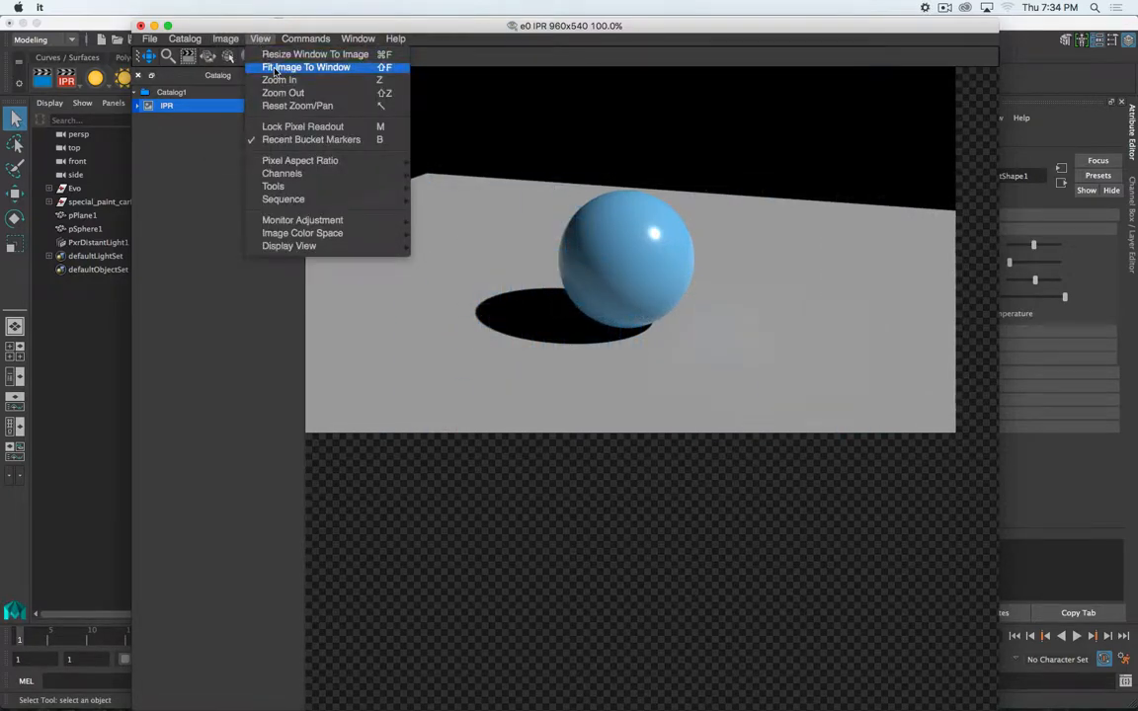
click(225, 39)
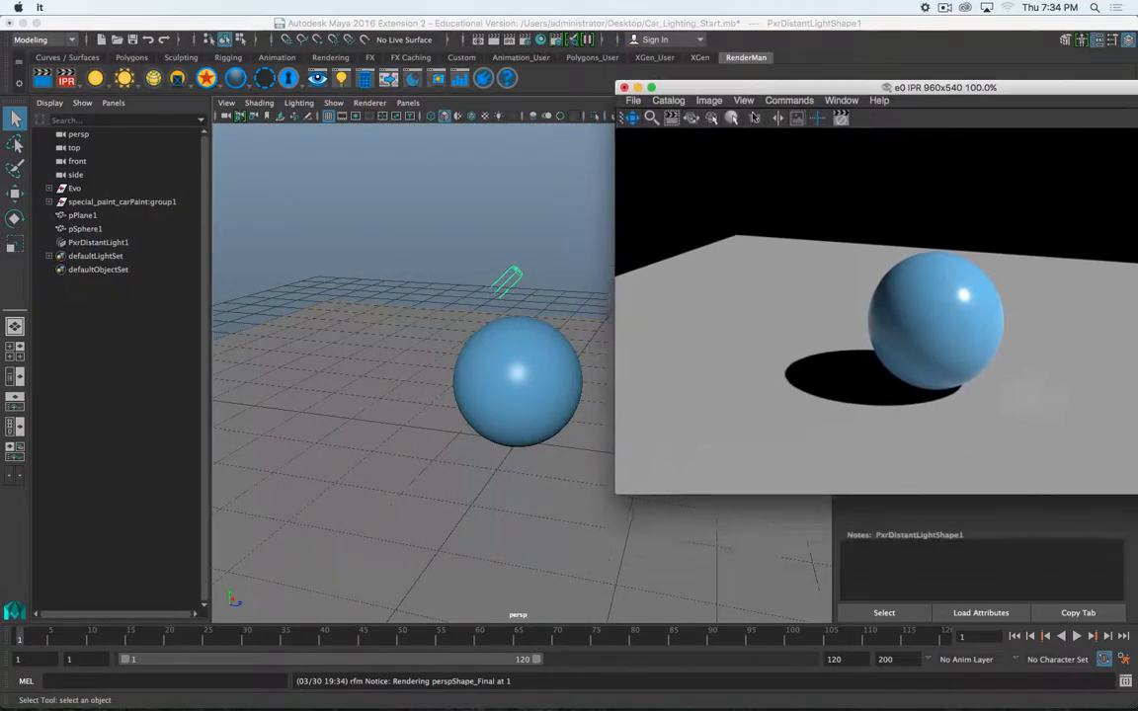
Rotate PxrDistantLight1 so the sphere's shadow falls to the lower right
click(98, 242)
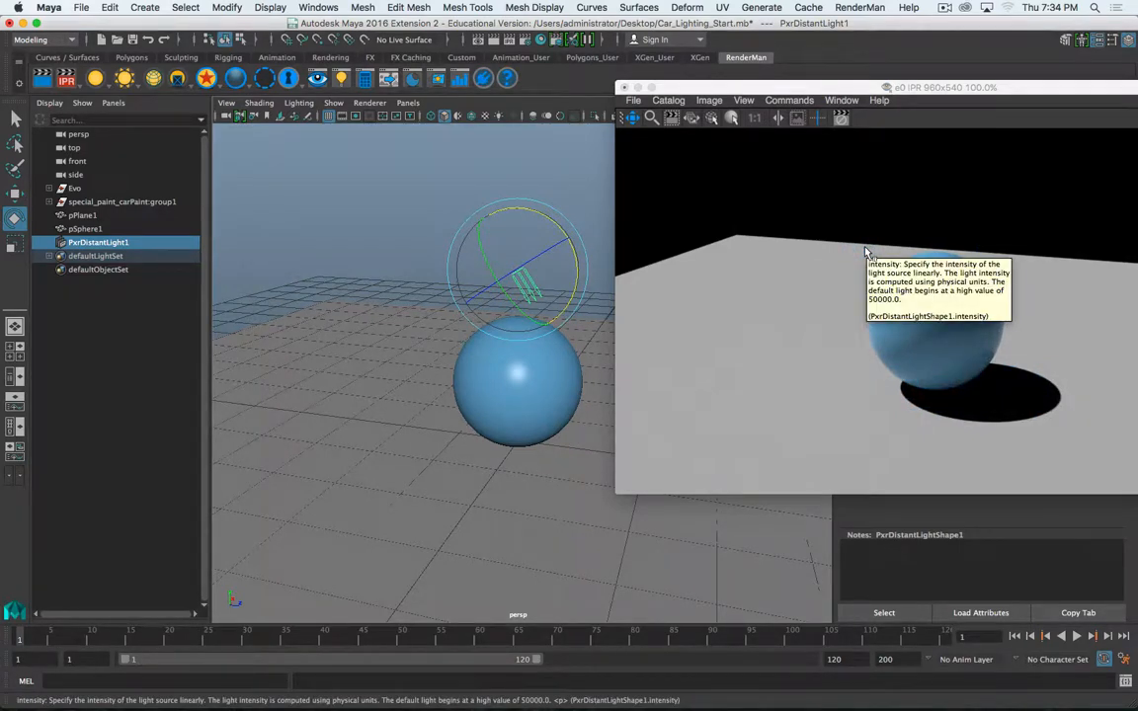
mouse_move(856, 434)
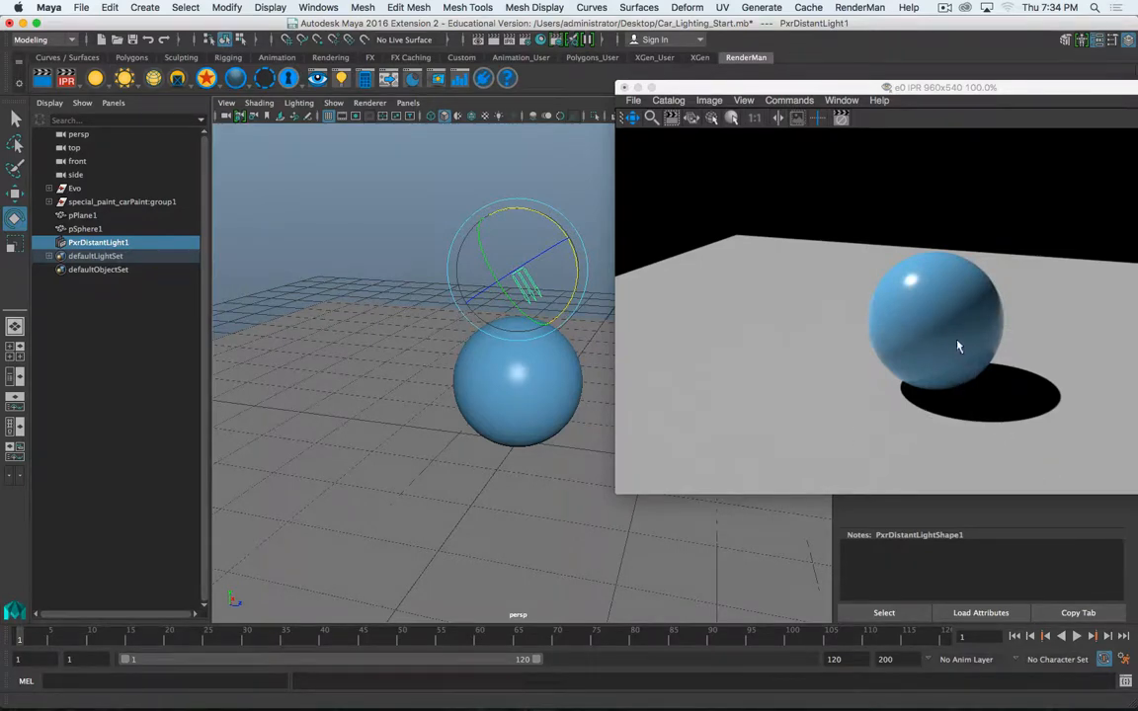
mouse_move(995, 353)
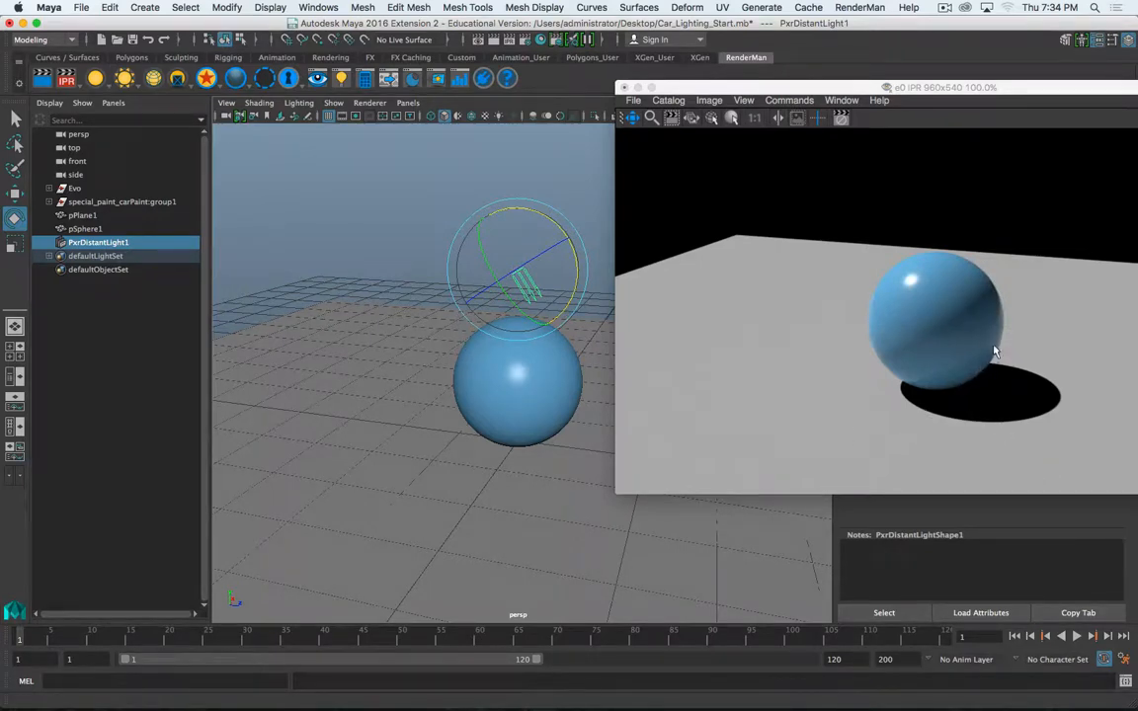
mouse_move(1072, 430)
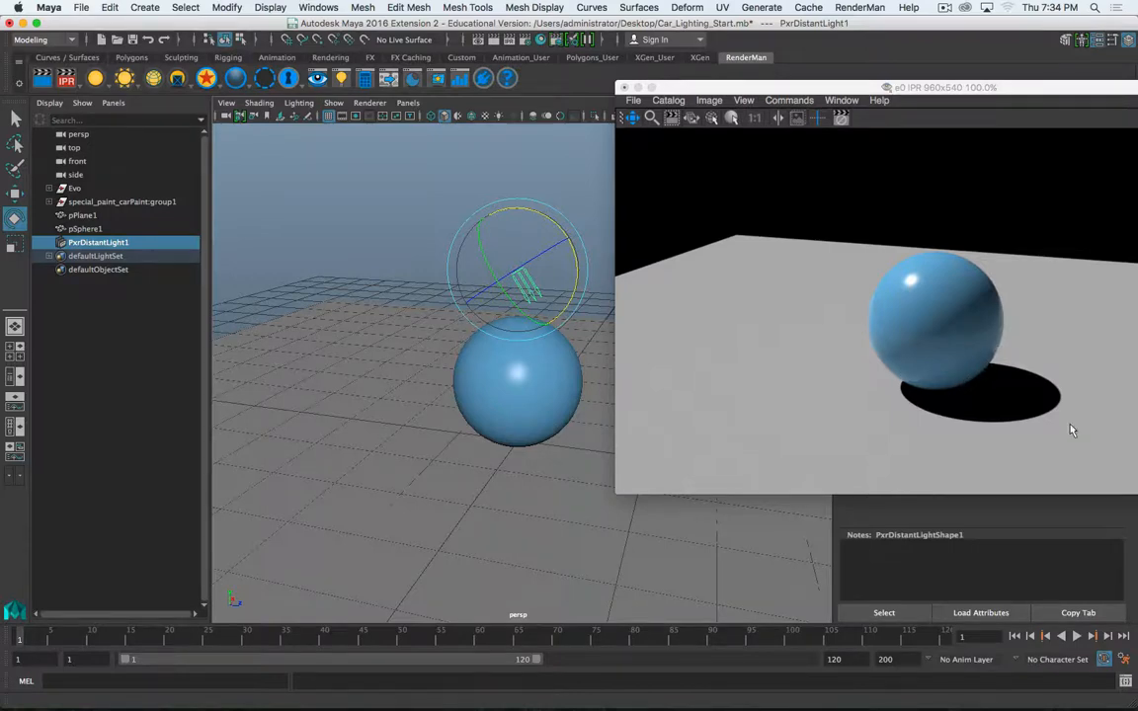
mouse_move(924, 377)
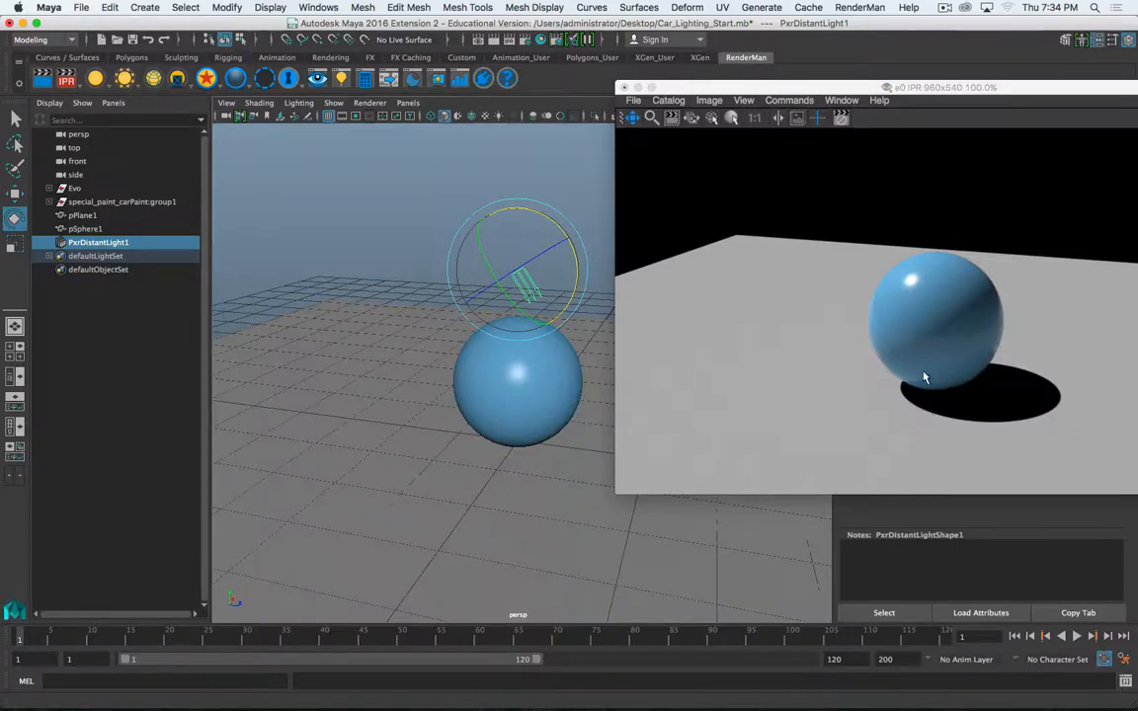
Hide pPlane1 so the render shows only the lit sphere on black
click(82, 215)
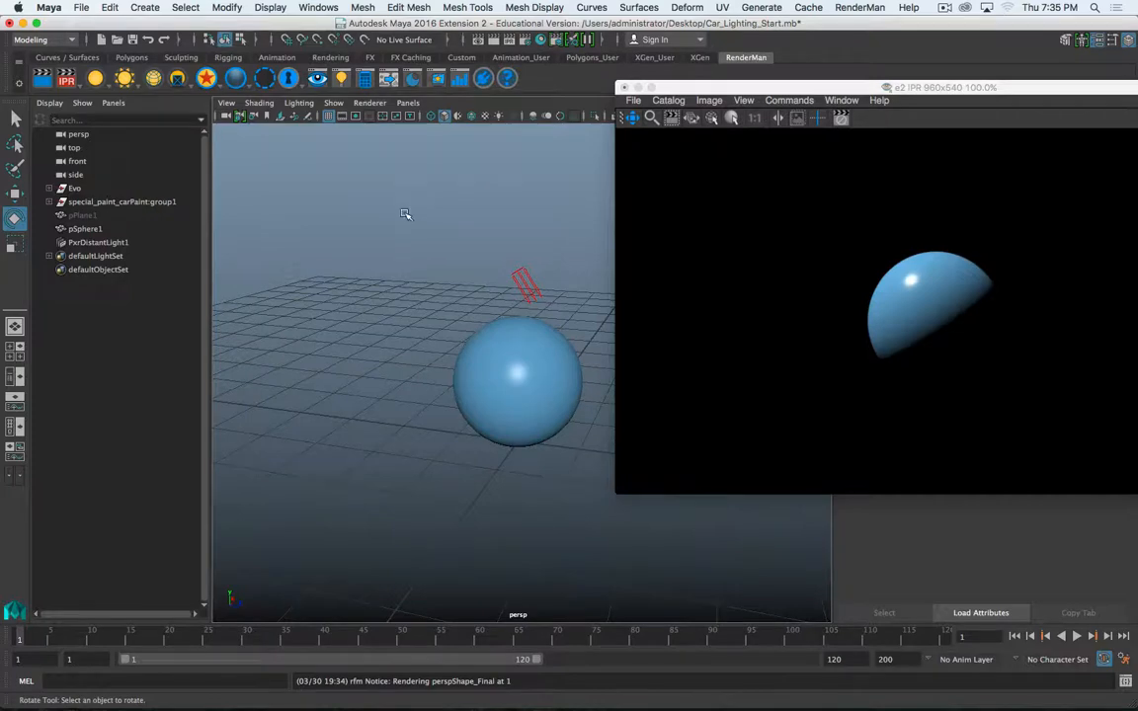
Show all hidden objects to restore the ground plane, then delete PxrDistantLight1
click(271, 7)
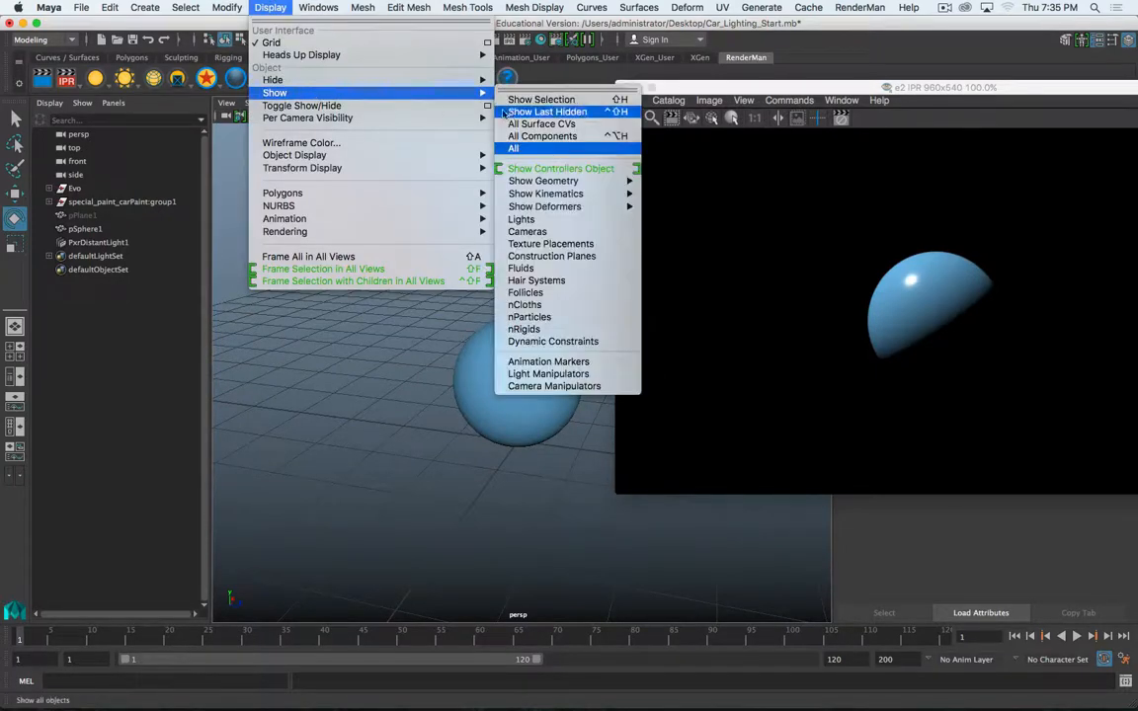
click(512, 147)
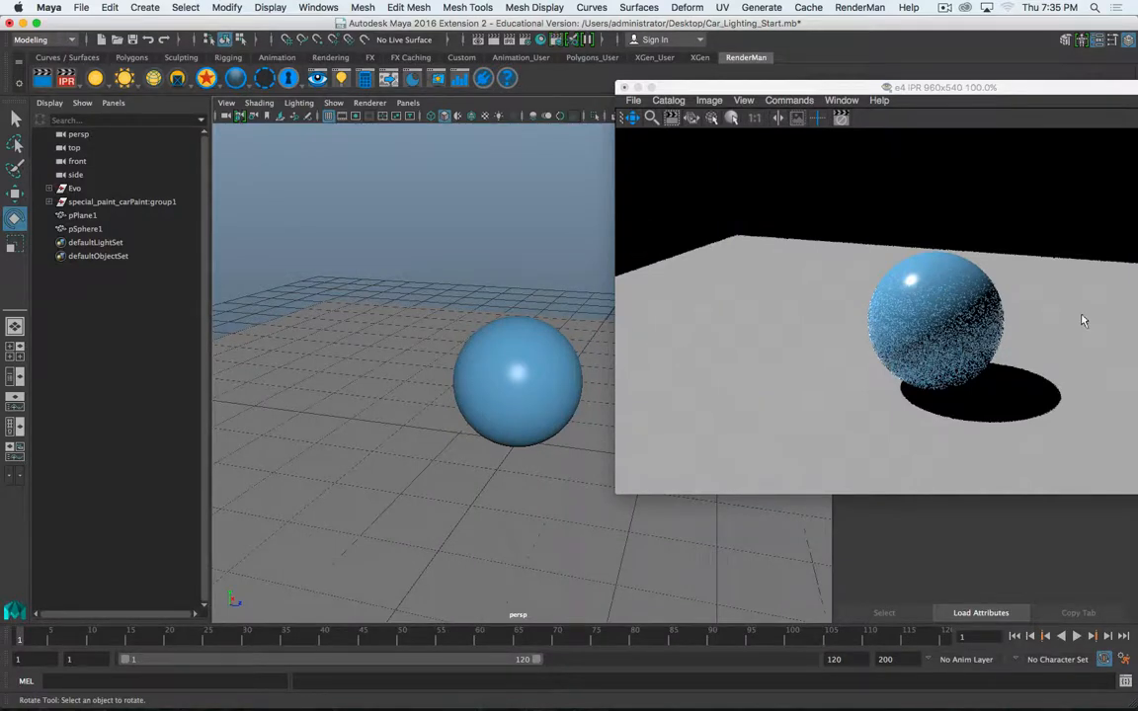
mouse_move(923, 363)
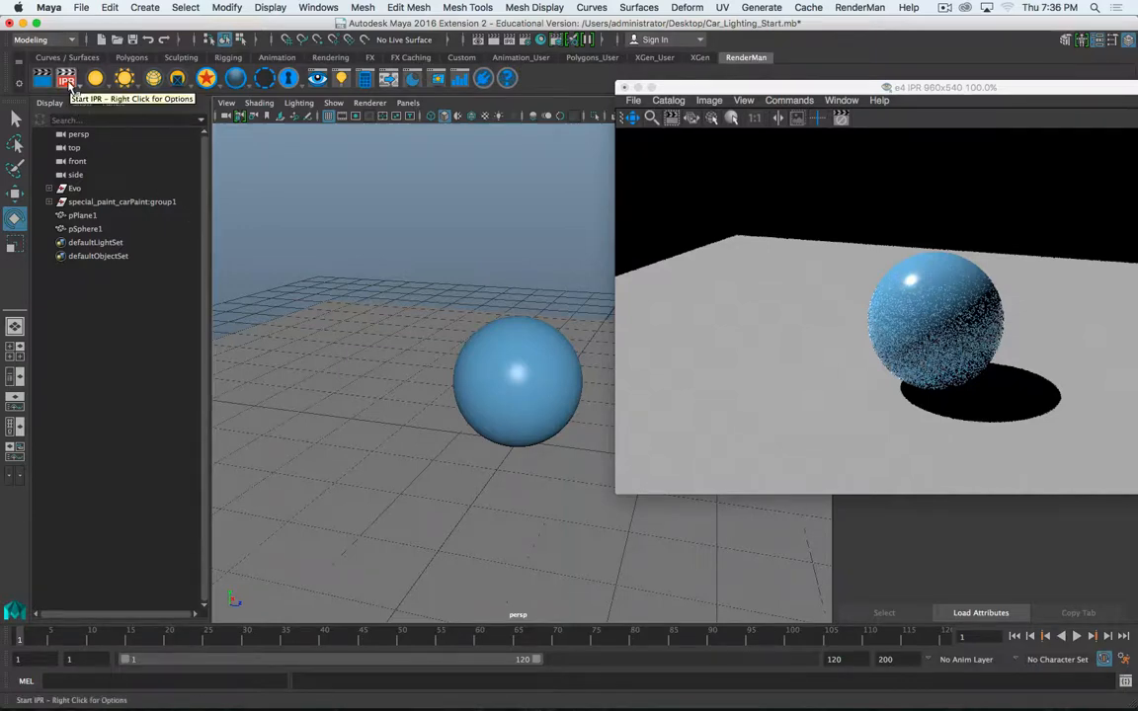
Restart the IPR render and open the RenderMan light-type menu
click(66, 78)
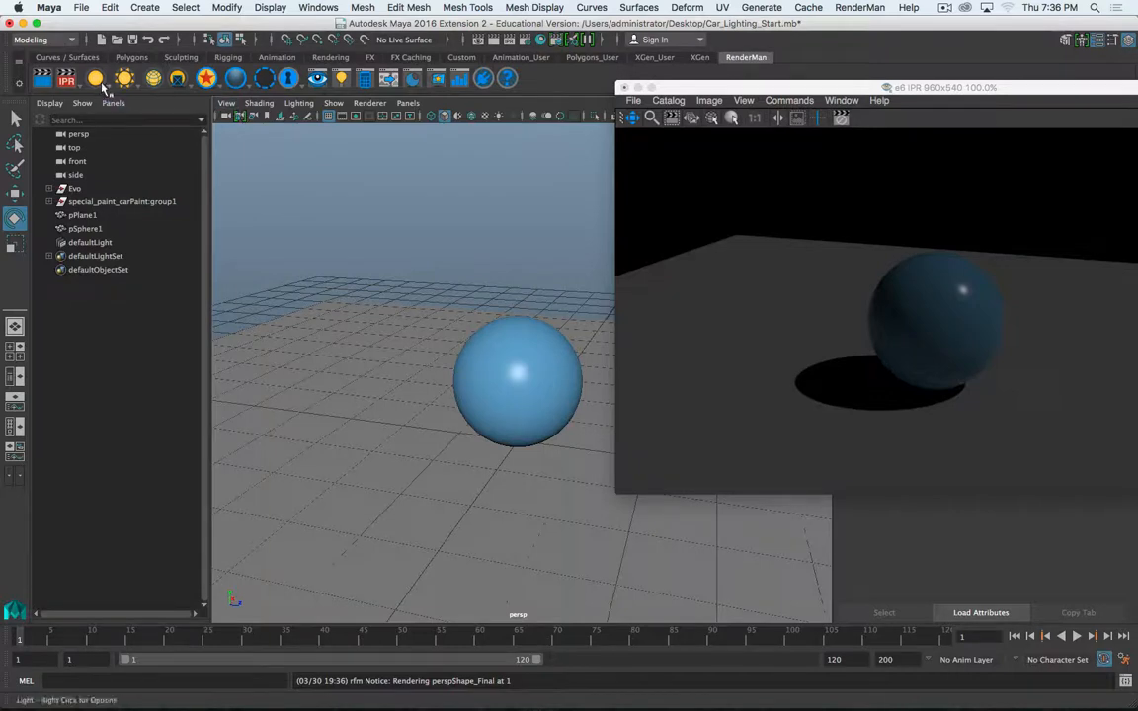
mouse_move(118, 103)
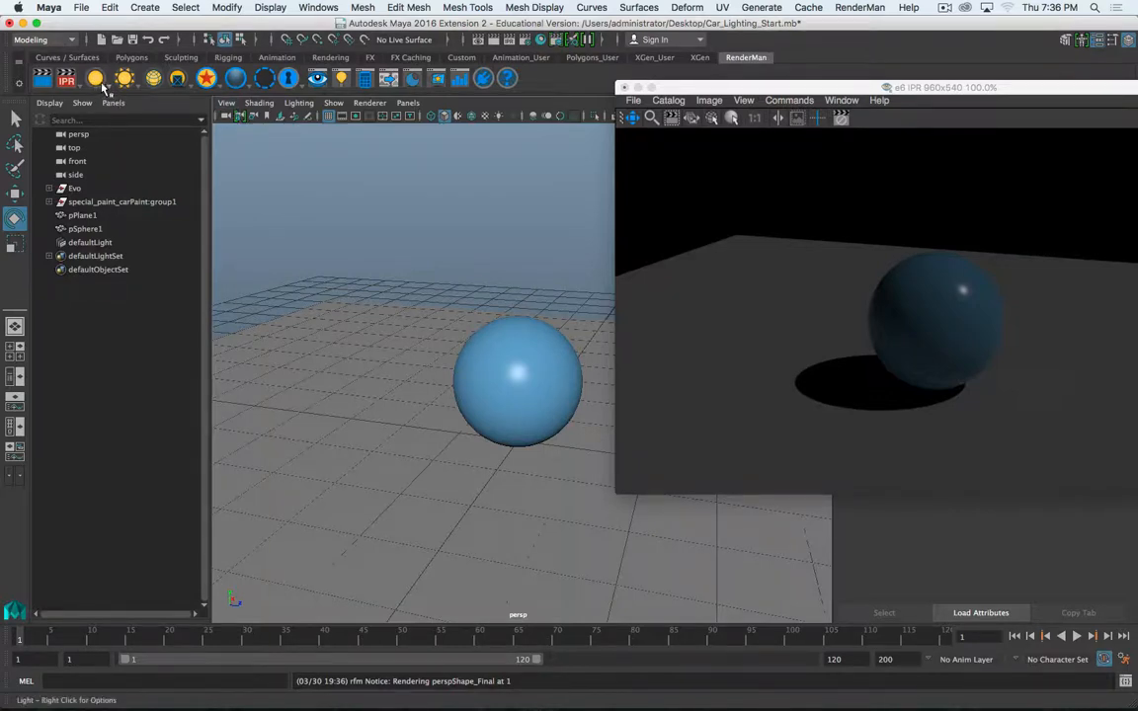
click(92, 78)
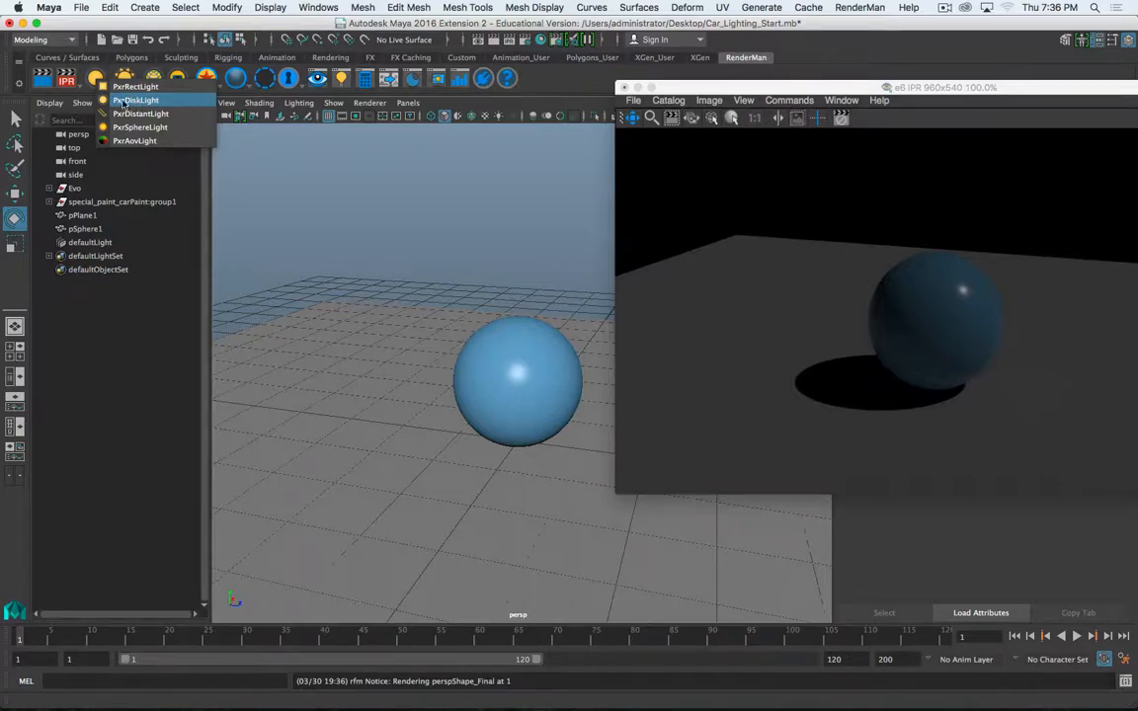
Pick PxrDiskLight, placing PxrDiskLight1 at the sphere's base
click(146, 100)
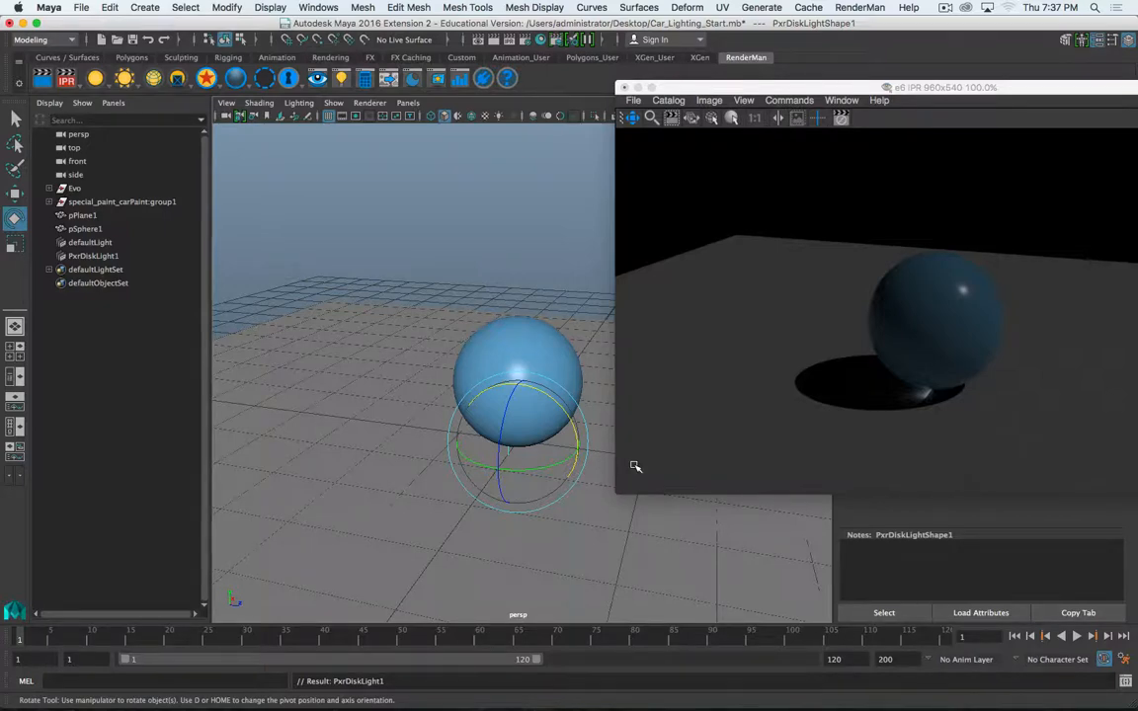
mouse_move(554, 475)
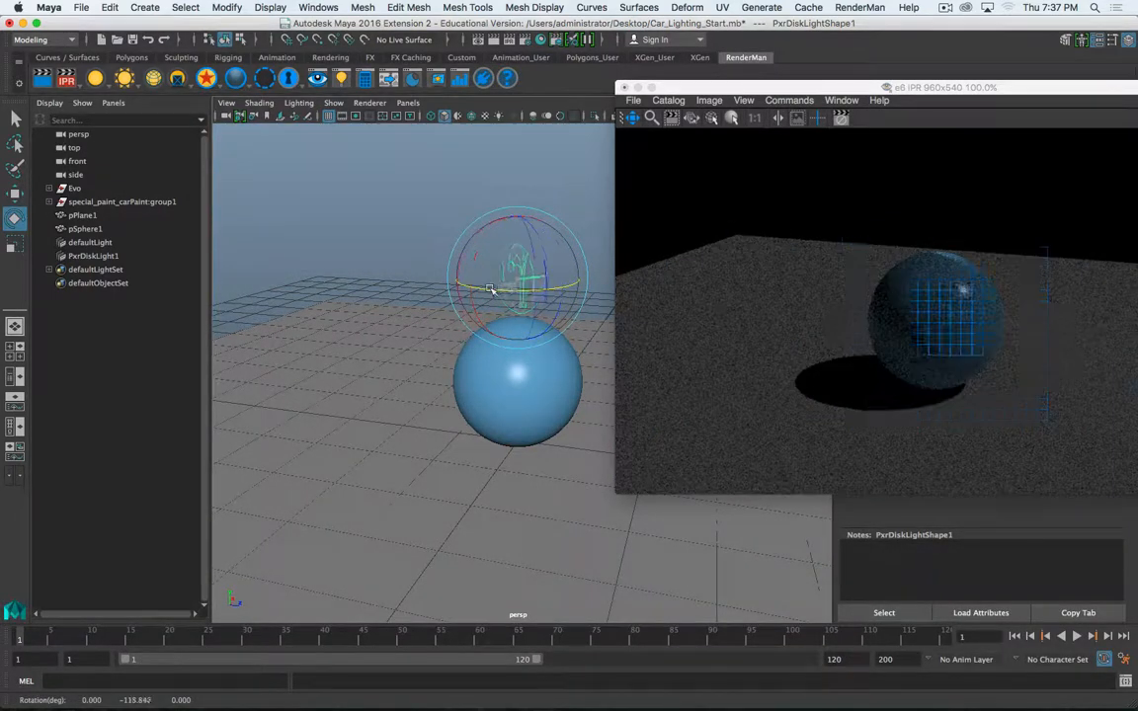
Spin and tilt the disk light toward the sphere, reaching rotation -25.225, -133.045, 0
drag(491, 289, 487, 267)
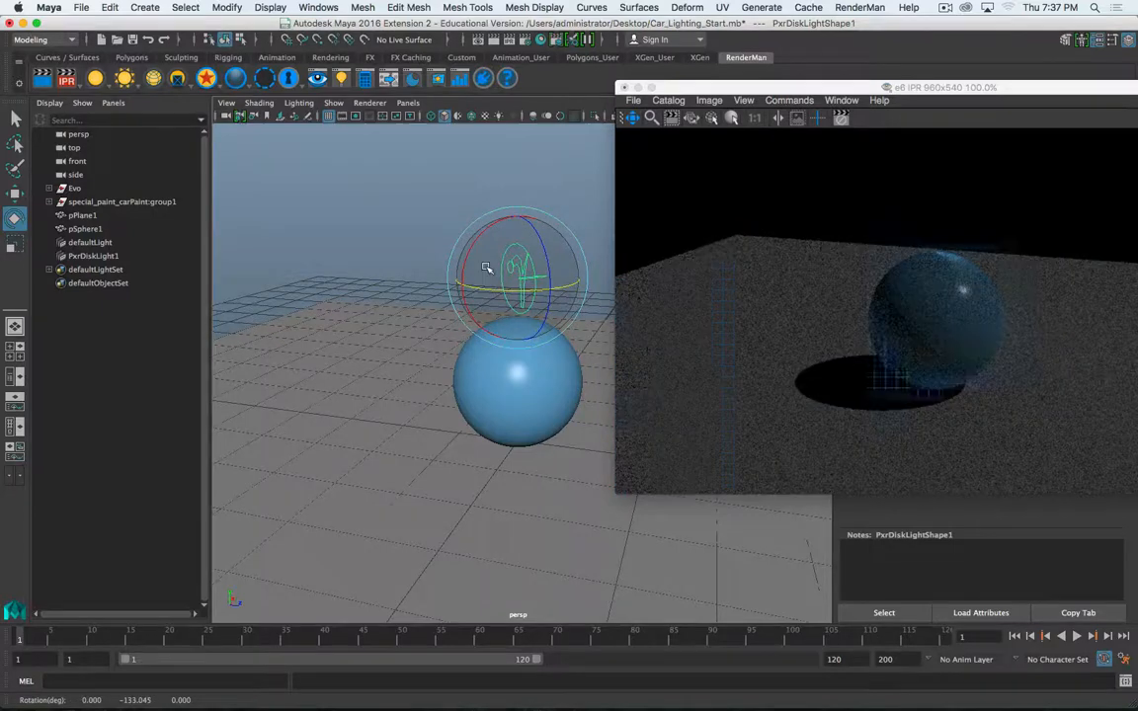
drag(486, 267, 504, 282)
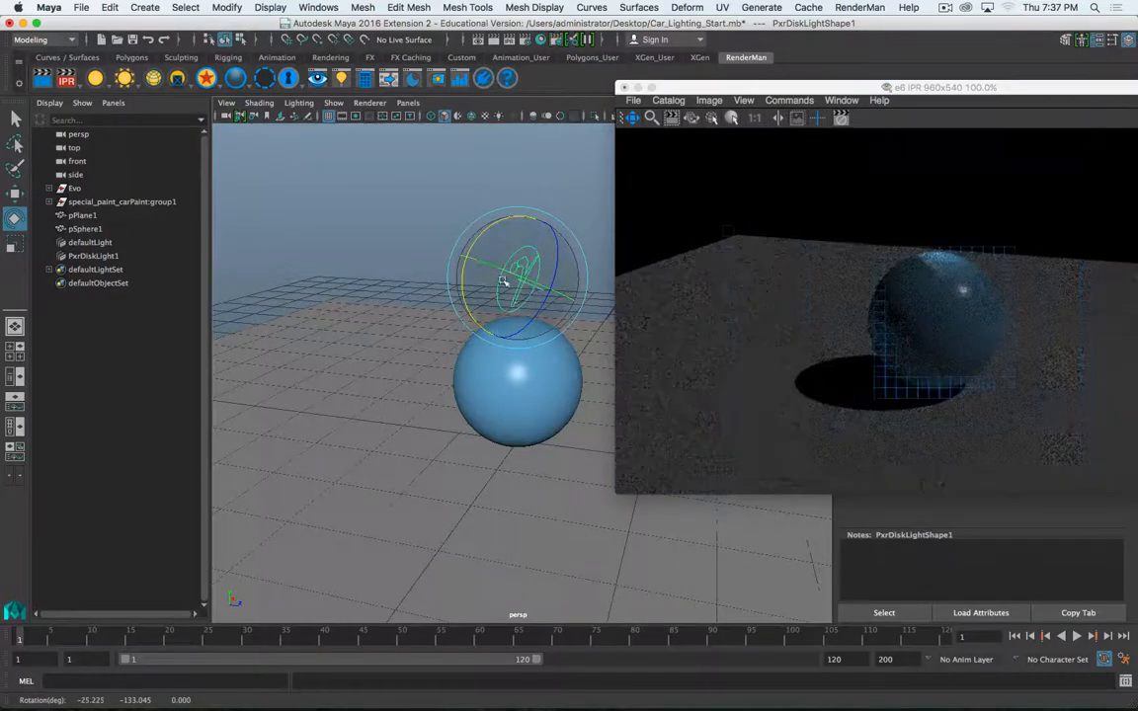
key(w)
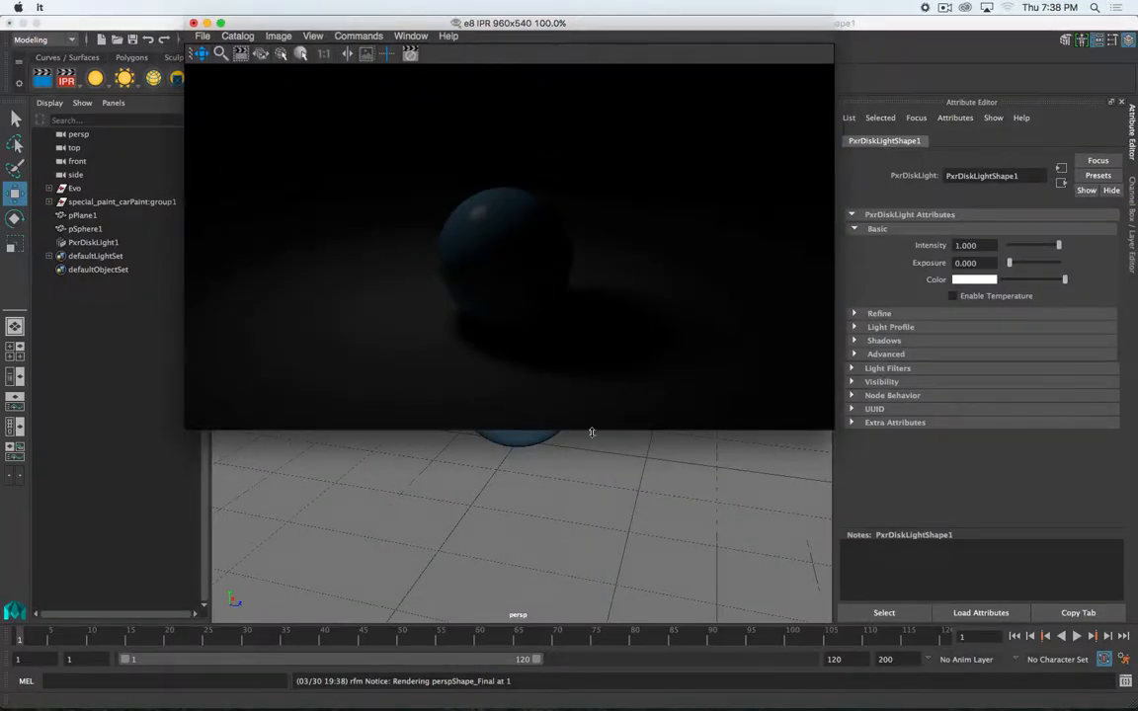
mouse_move(598, 441)
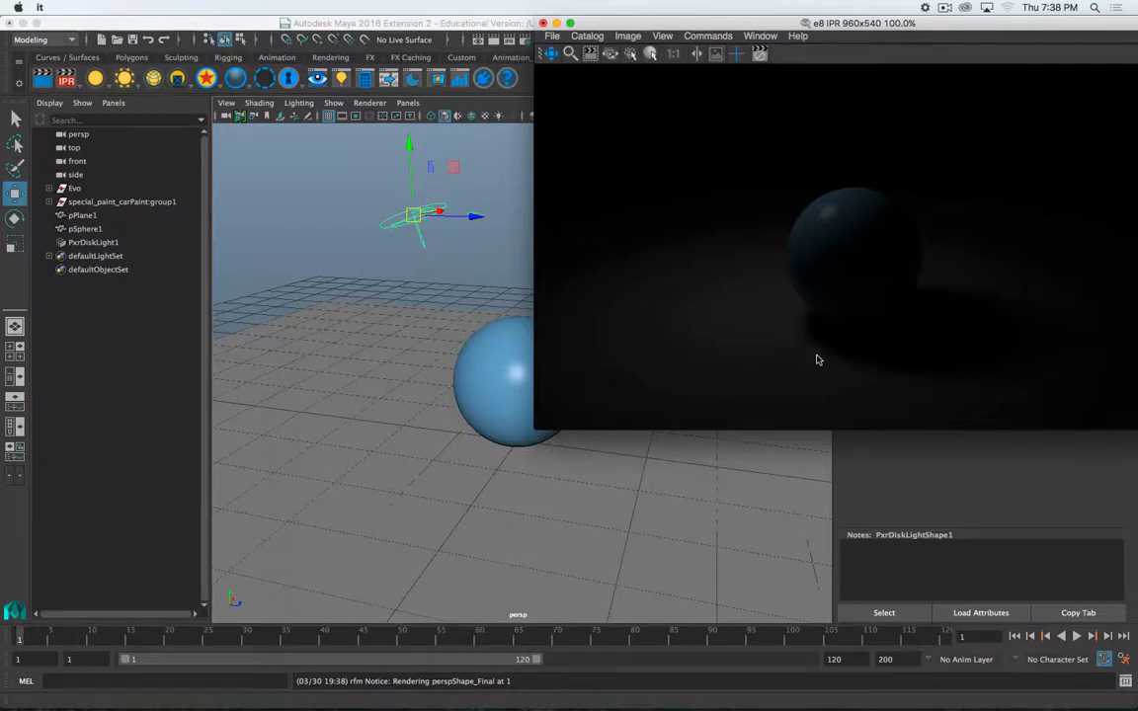
mouse_move(828, 379)
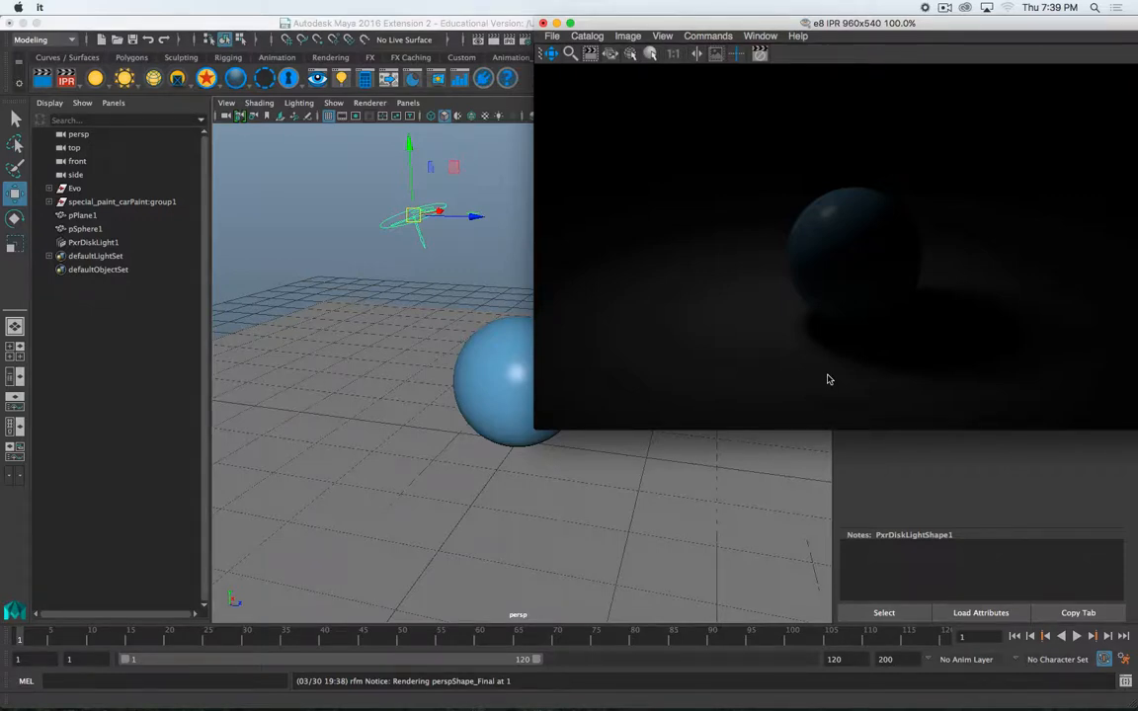
mouse_move(804, 373)
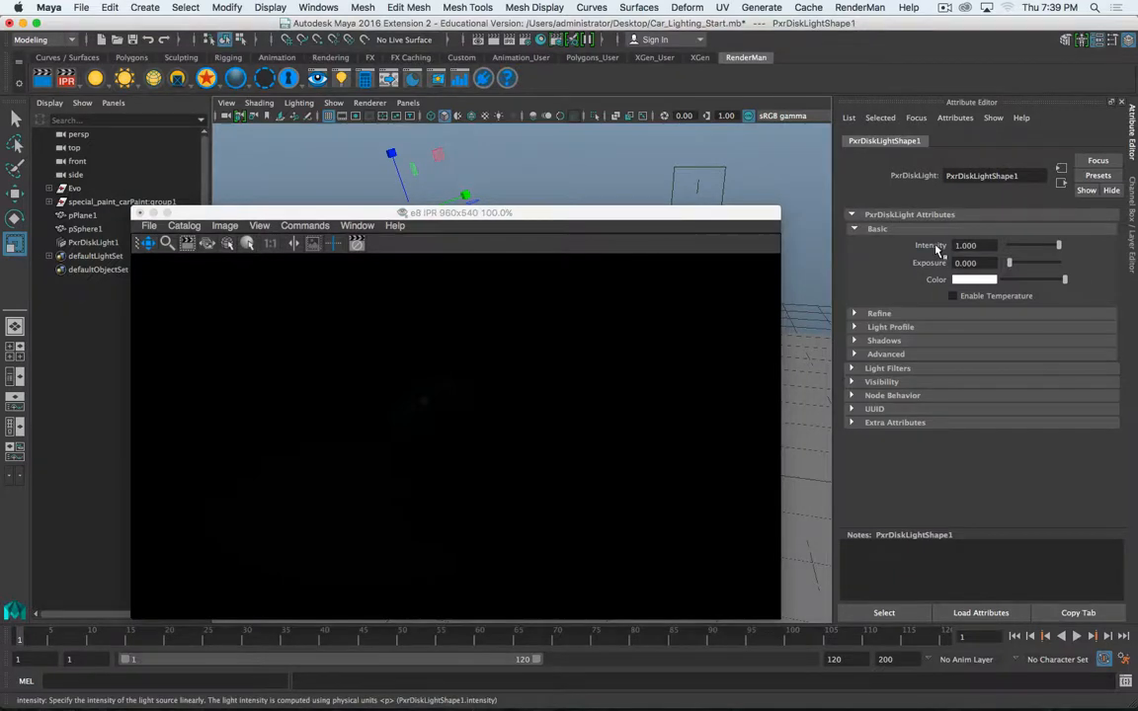
mouse_move(935, 250)
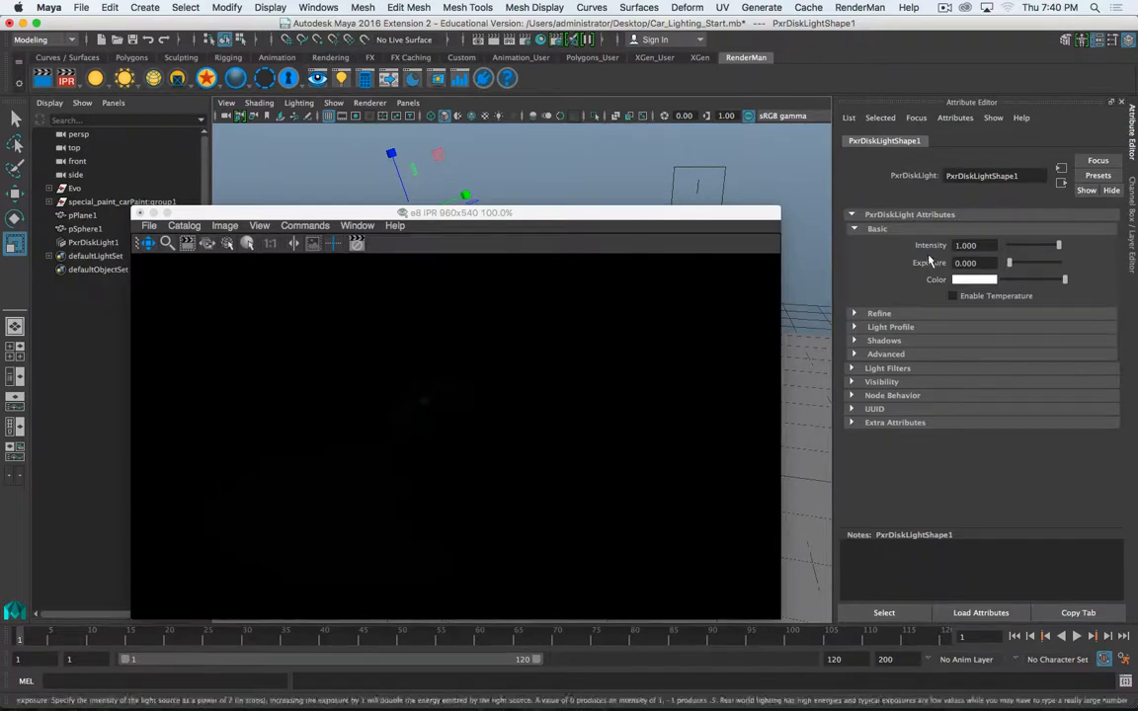
mouse_move(937, 263)
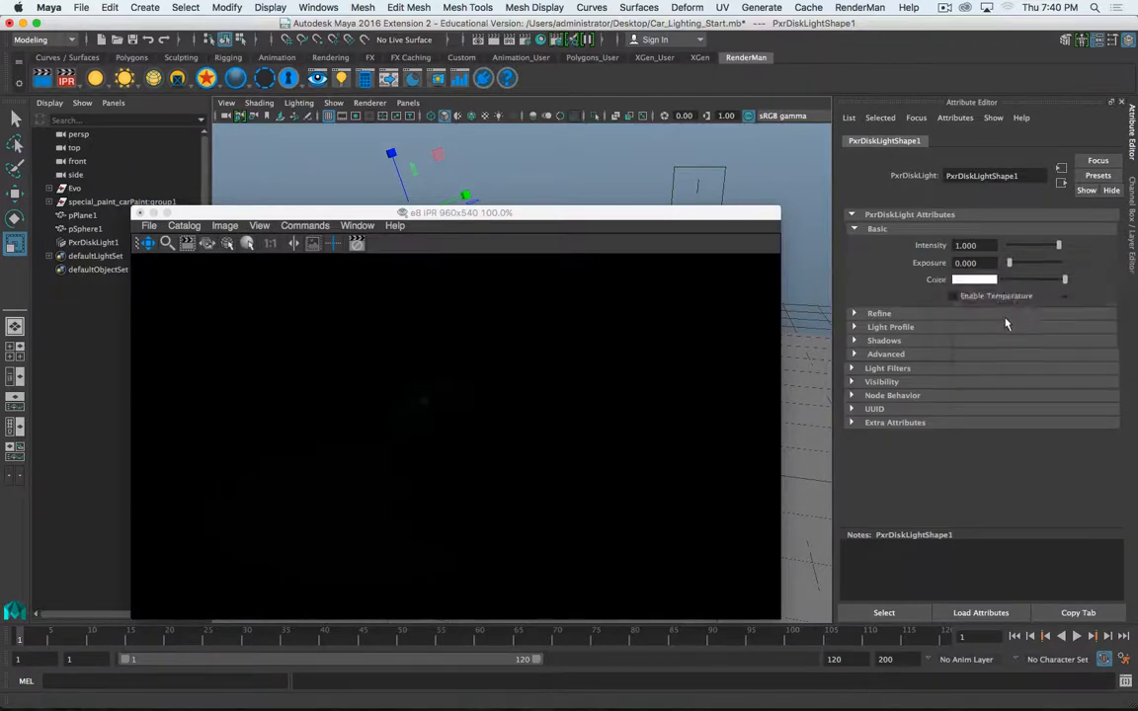
mouse_move(929, 263)
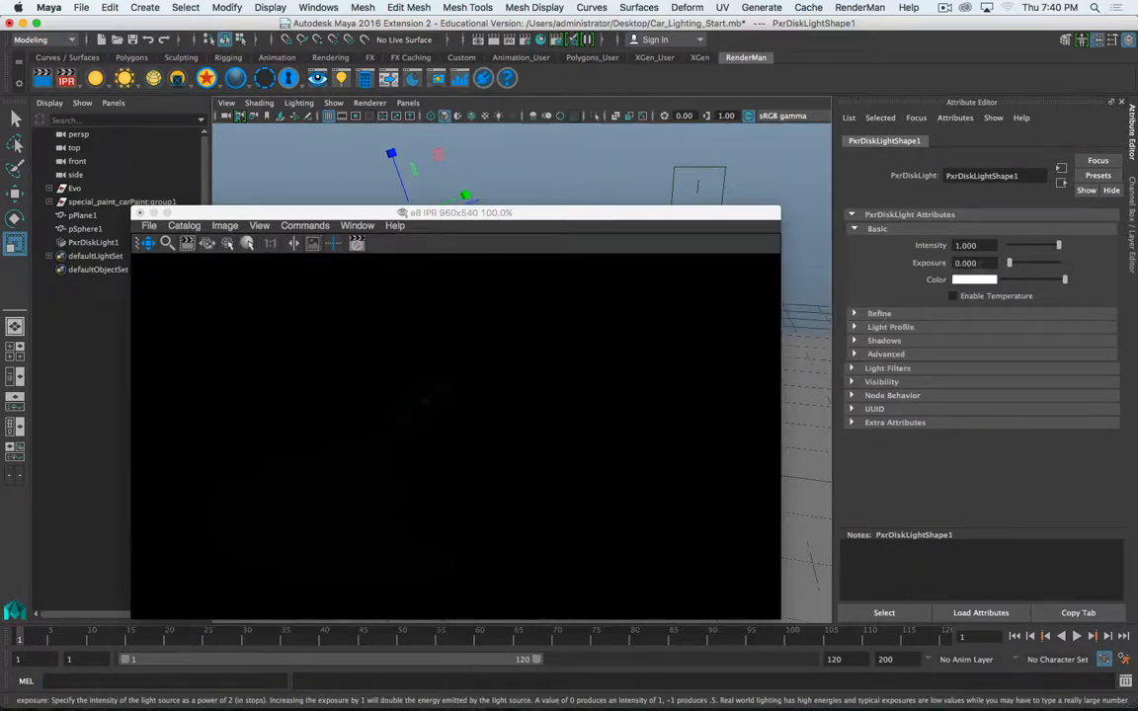
mouse_move(970, 263)
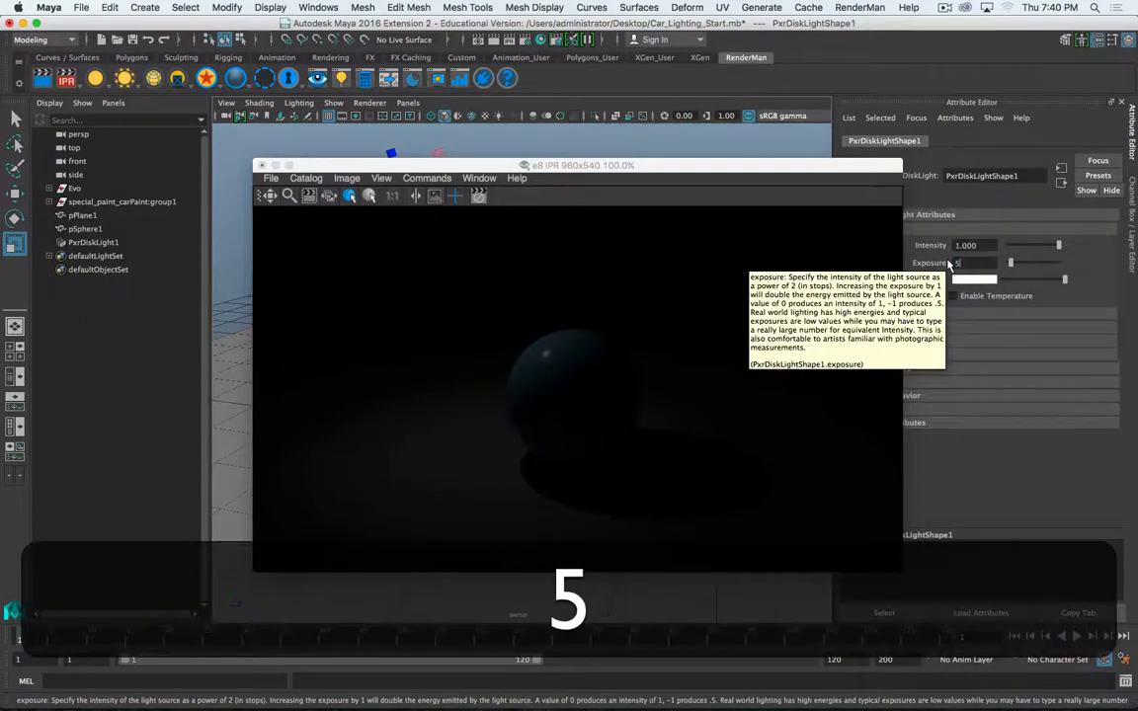
Enter 5 as the disk light's Exposure value
text(5.000)
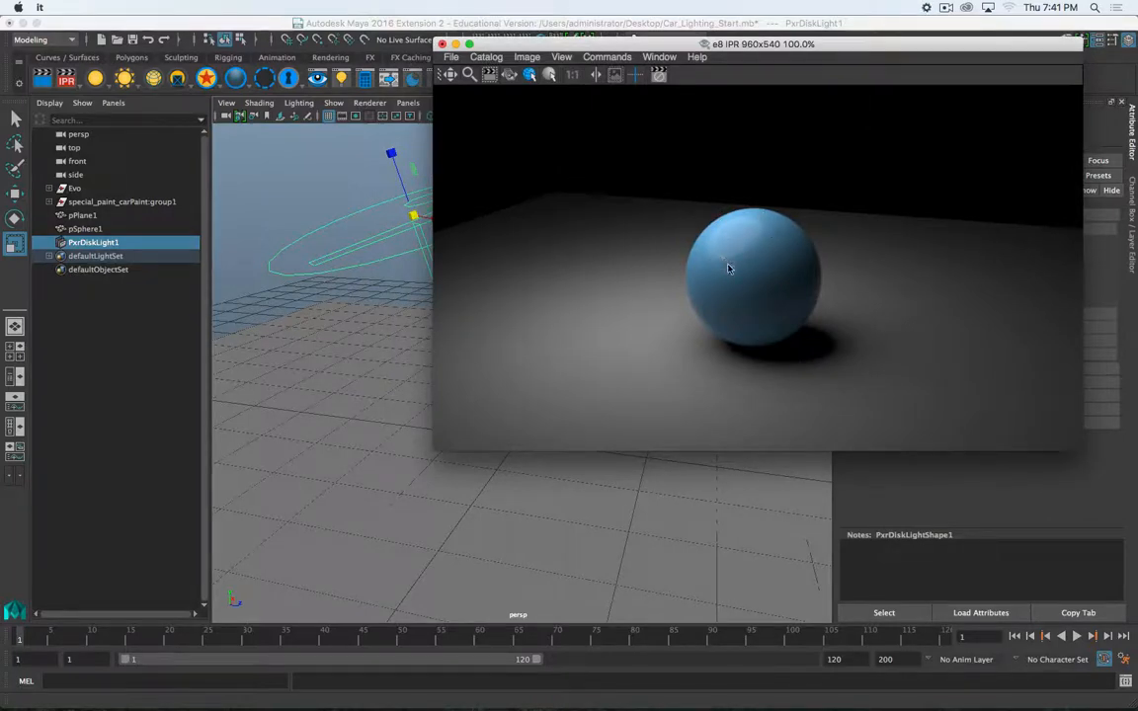
mouse_move(704, 277)
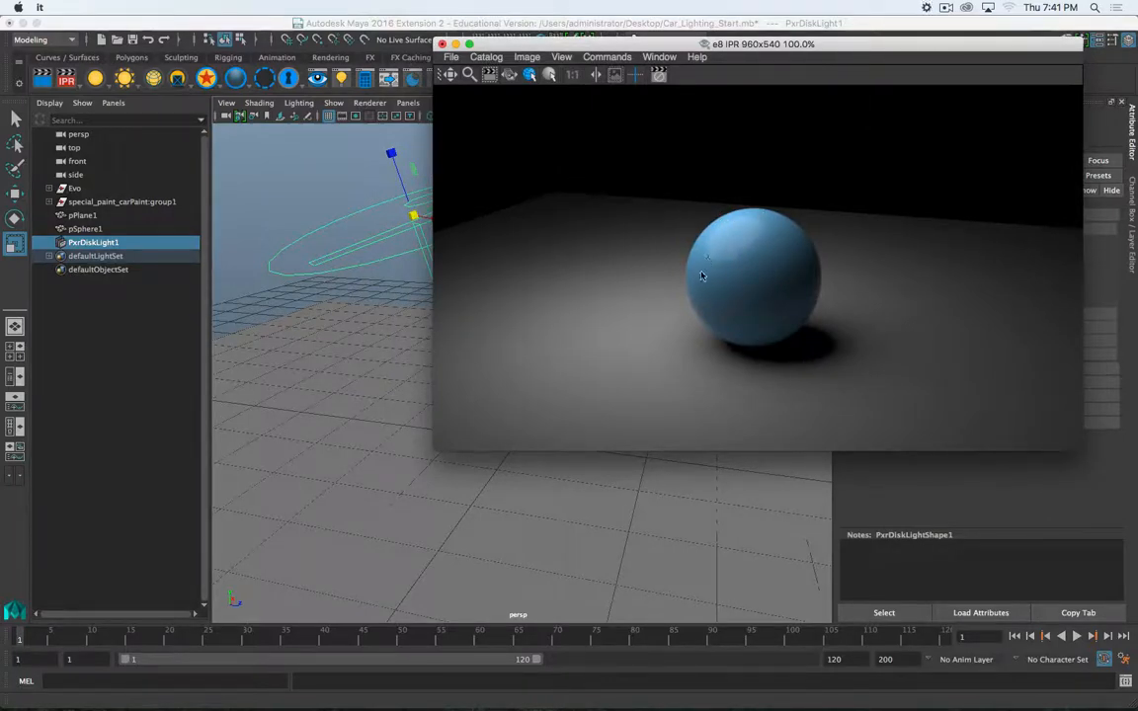
mouse_move(718, 242)
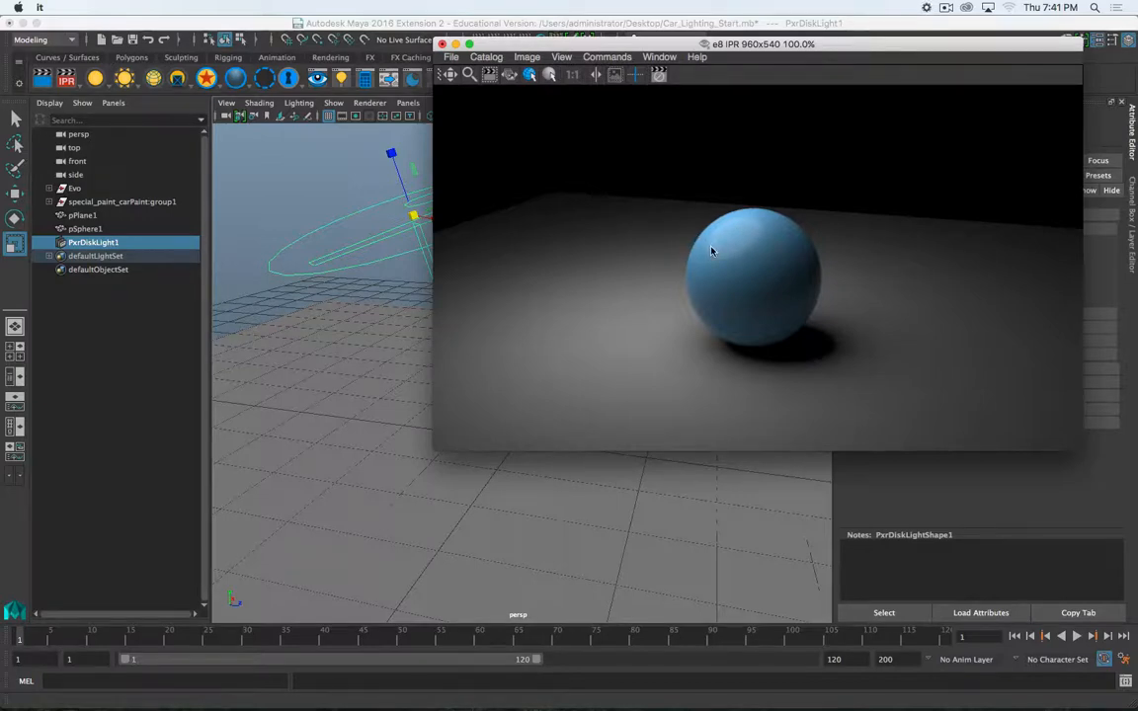
mouse_move(692, 342)
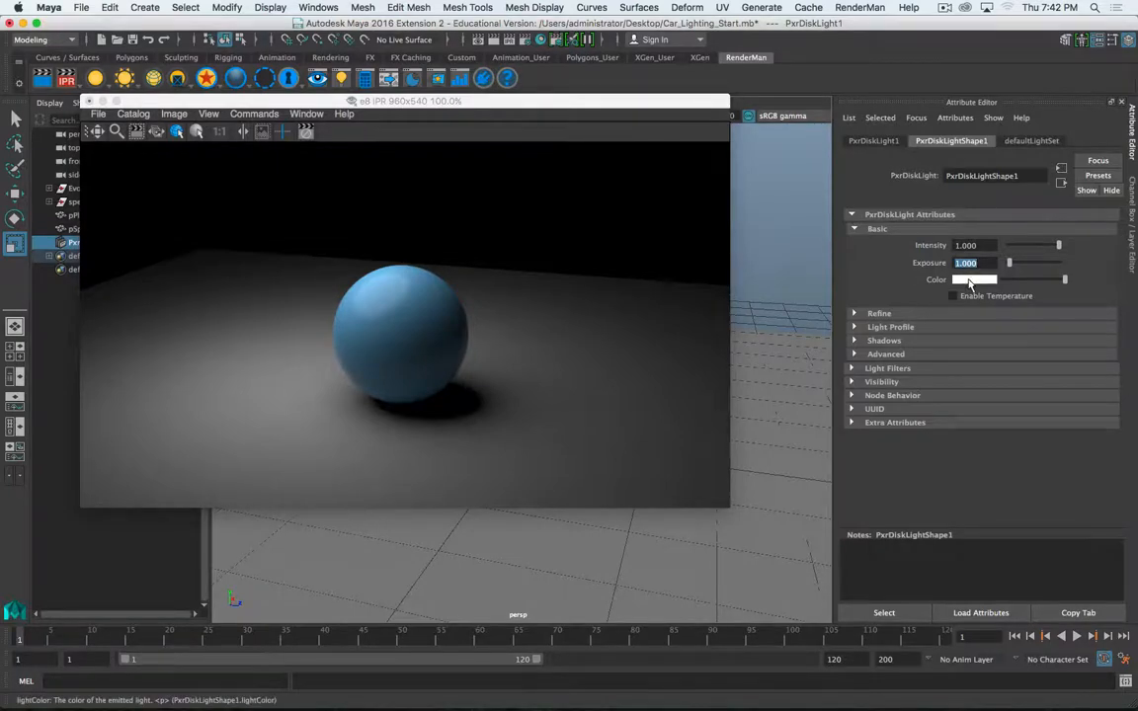
click(981, 280)
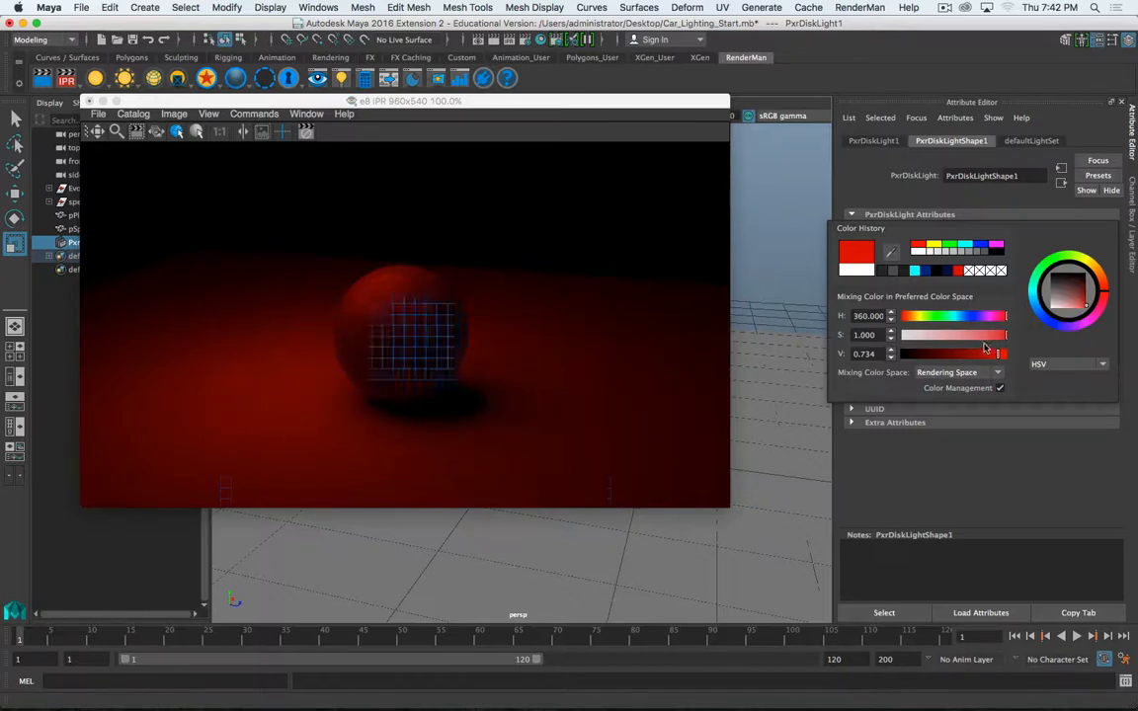
drag(983, 334, 939, 334)
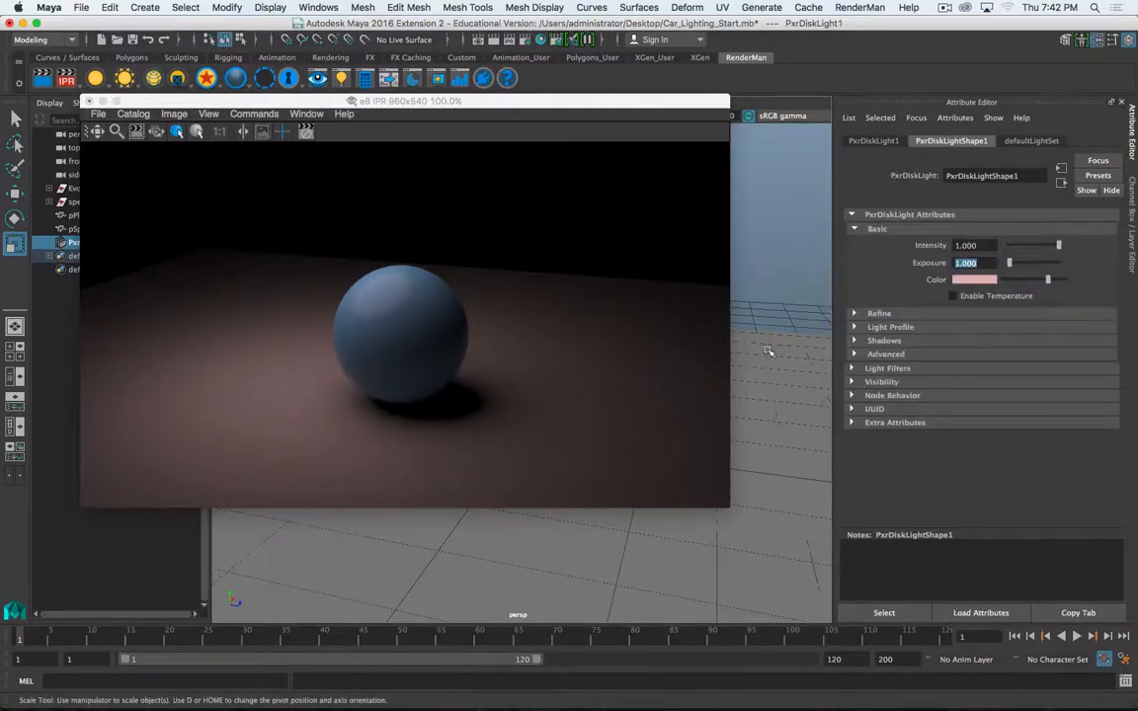
click(982, 279)
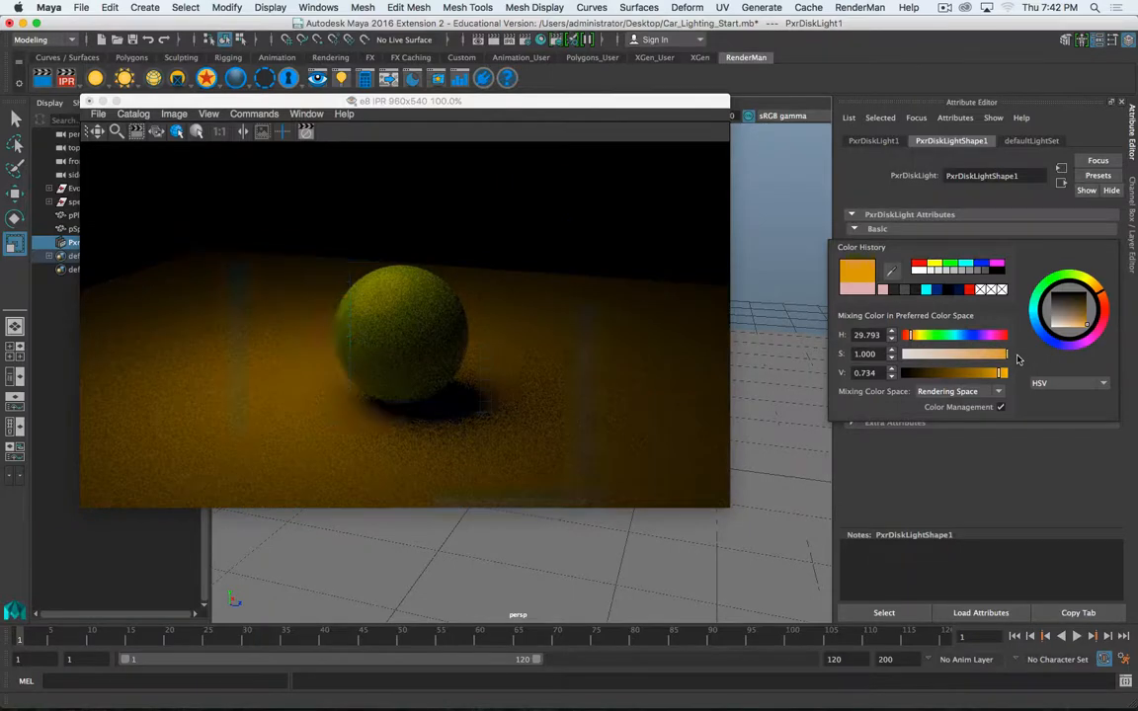
drag(998, 372, 978, 373)
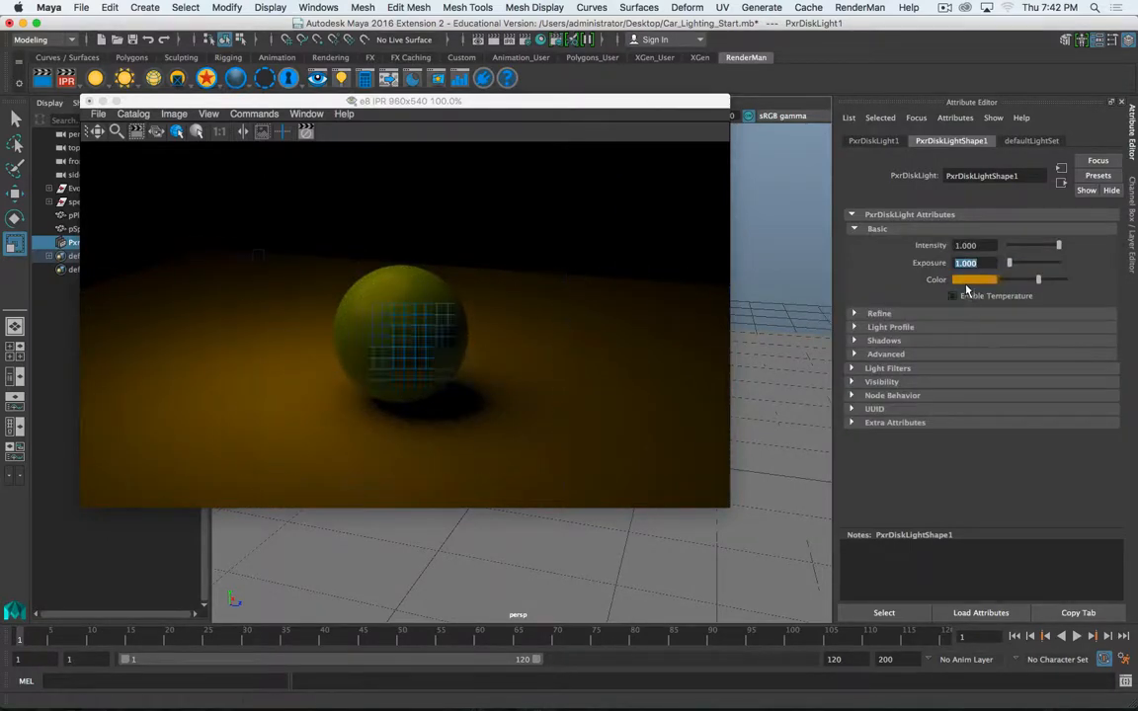
click(983, 280)
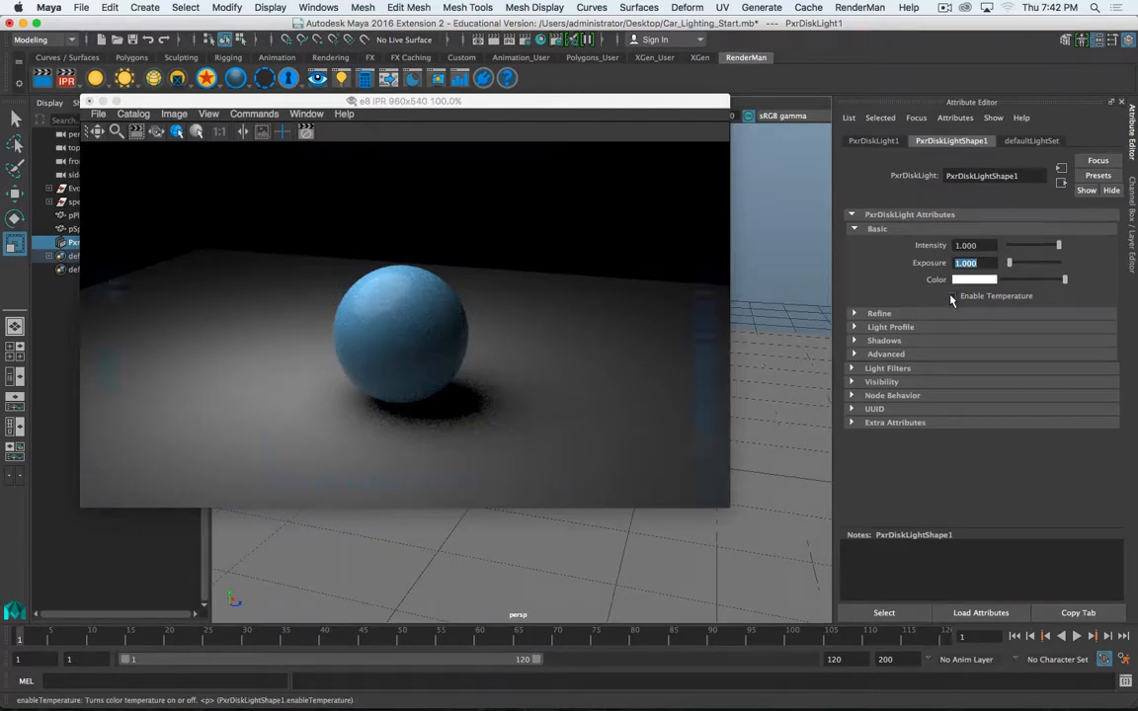
Trial colour temperatures 1972 to 6336, switch temperature off, and expand Refine
click(954, 295)
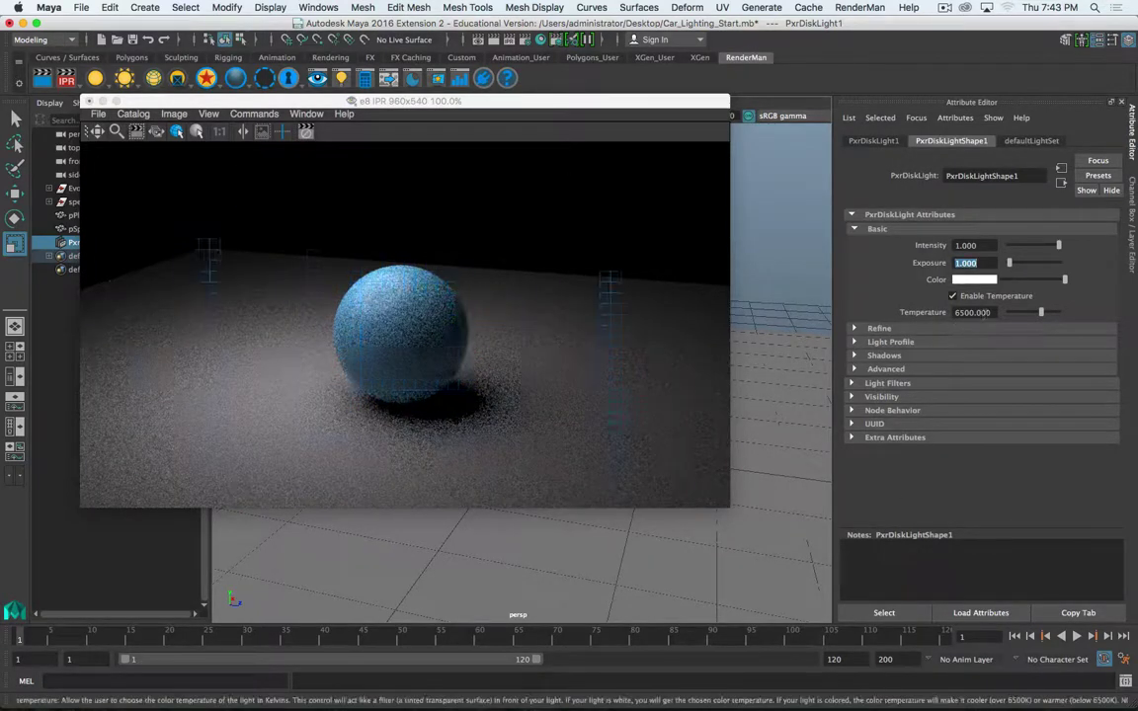
drag(1040, 312, 1021, 312)
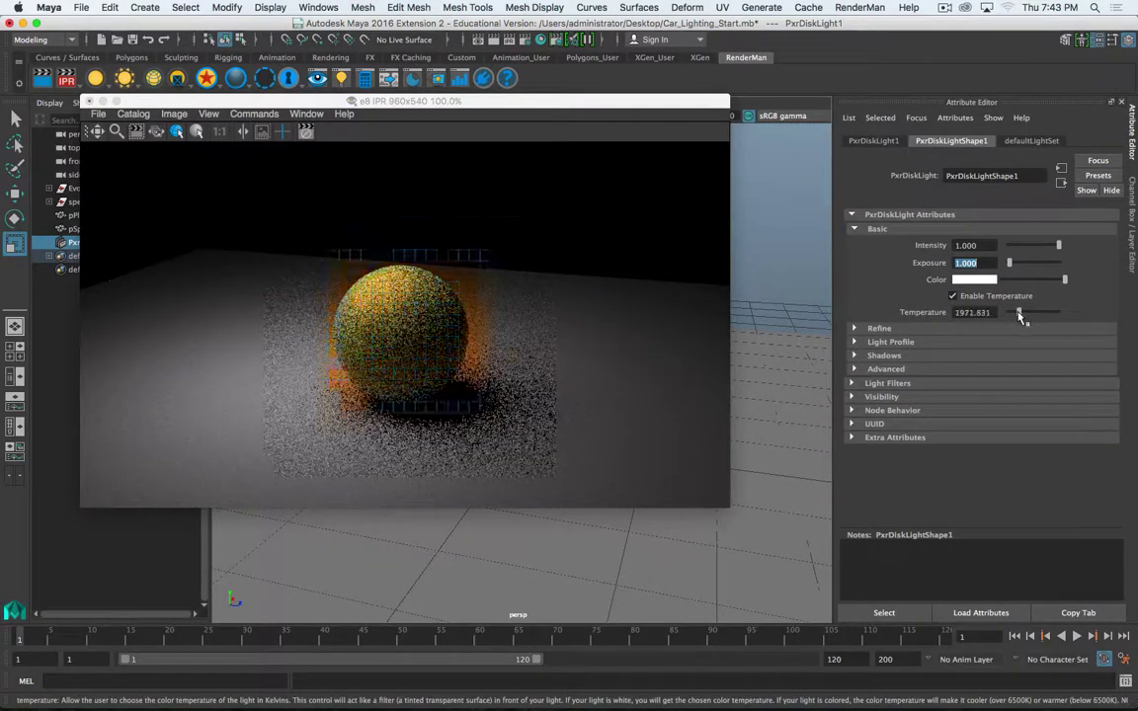
drag(1019, 312, 1027, 312)
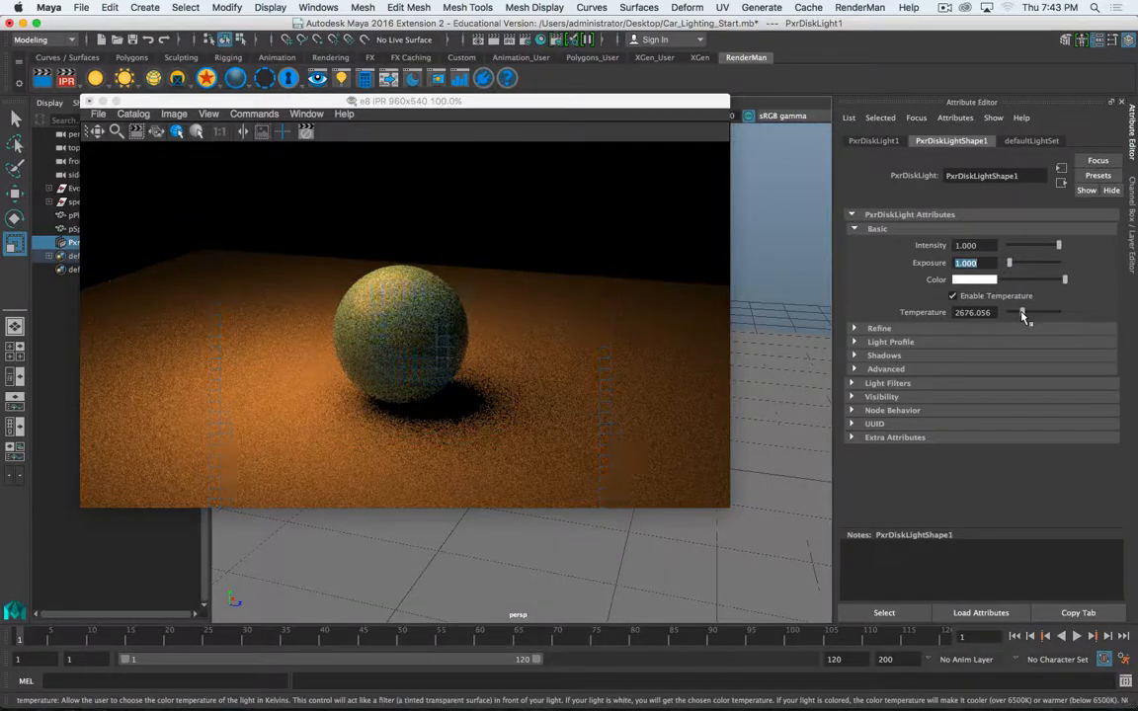
drag(1023, 312, 1035, 312)
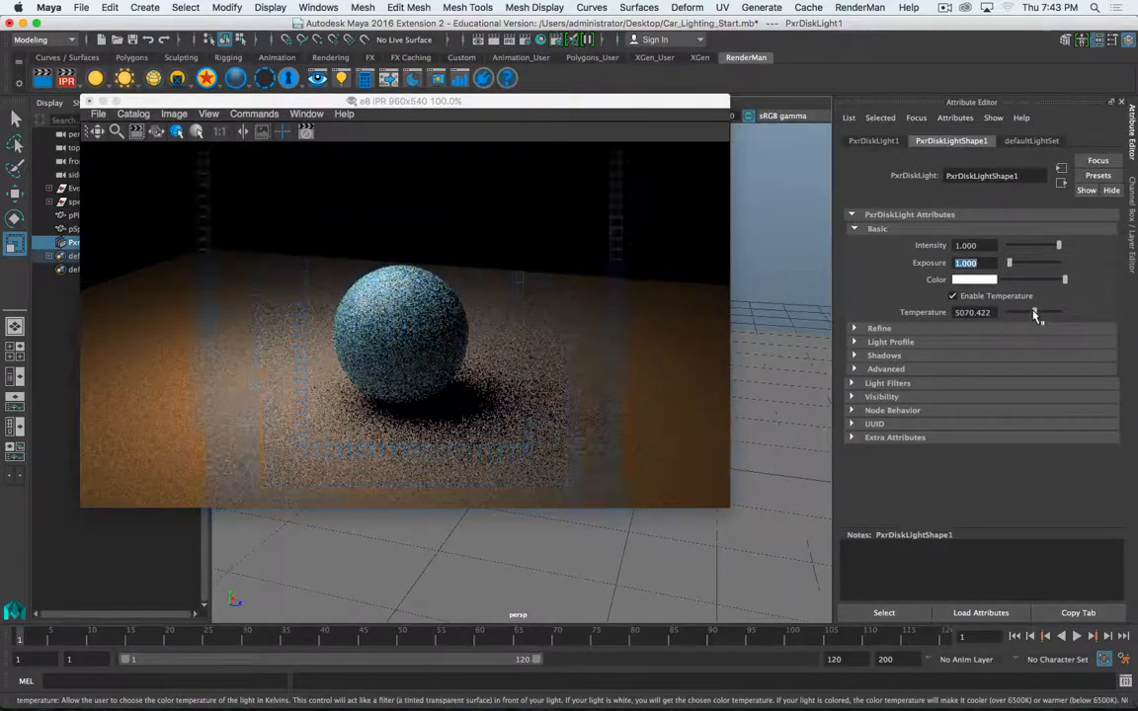
drag(1035, 313, 1047, 312)
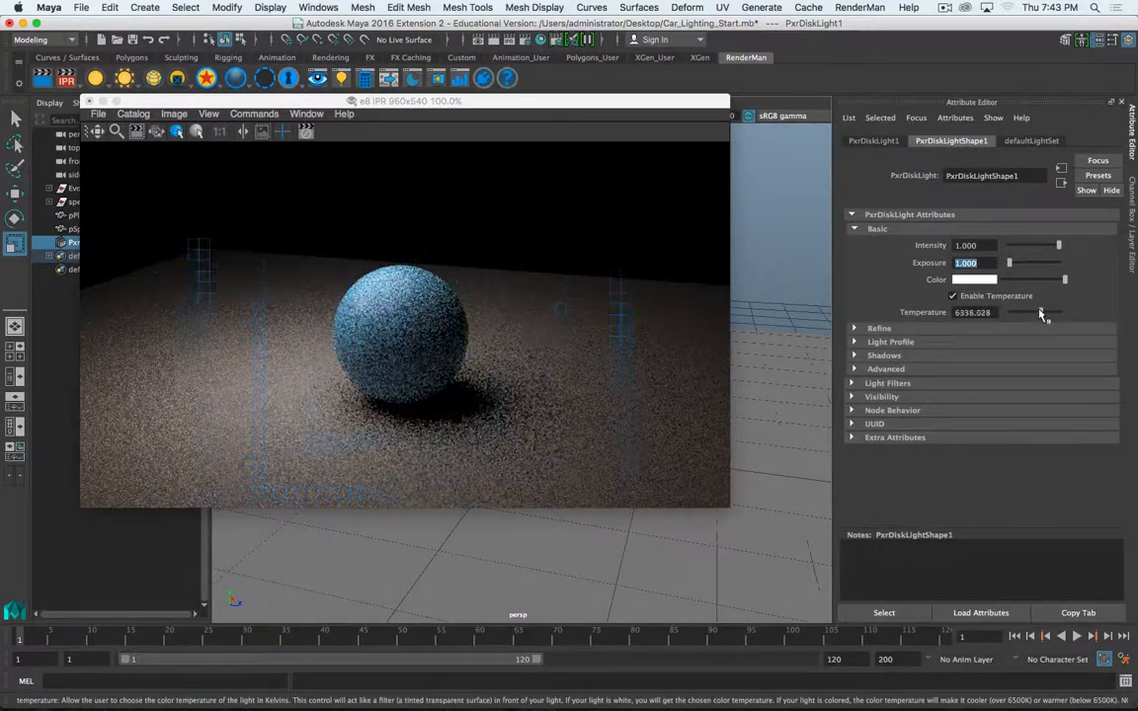
click(954, 296)
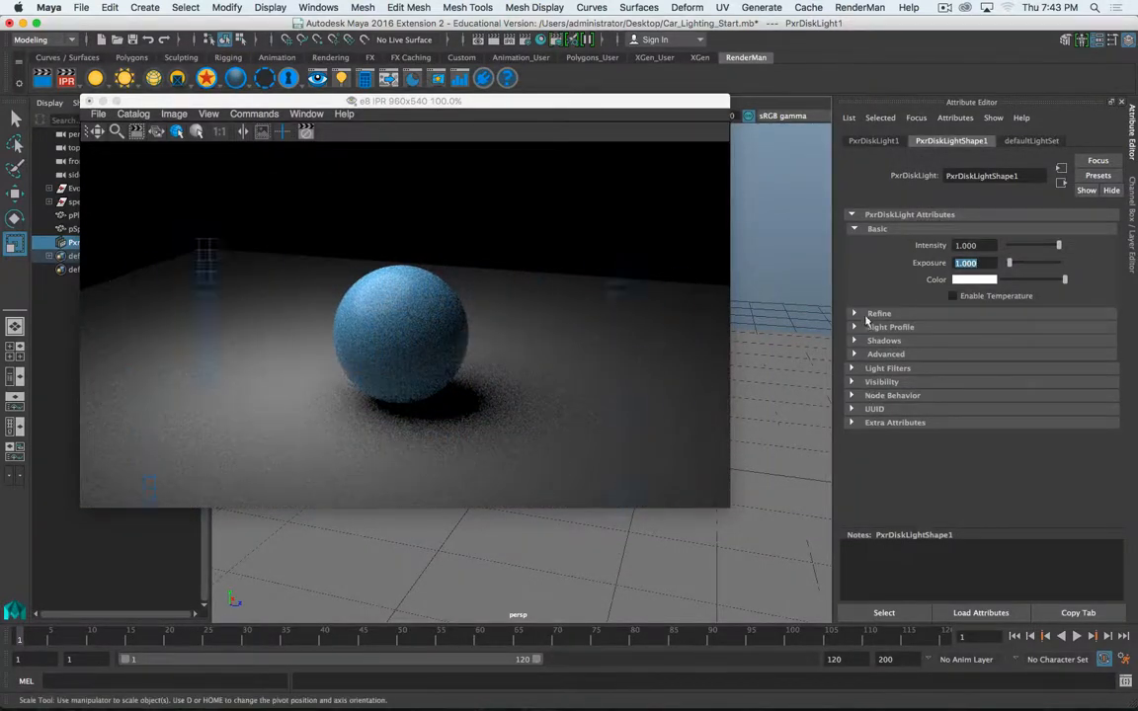
click(857, 313)
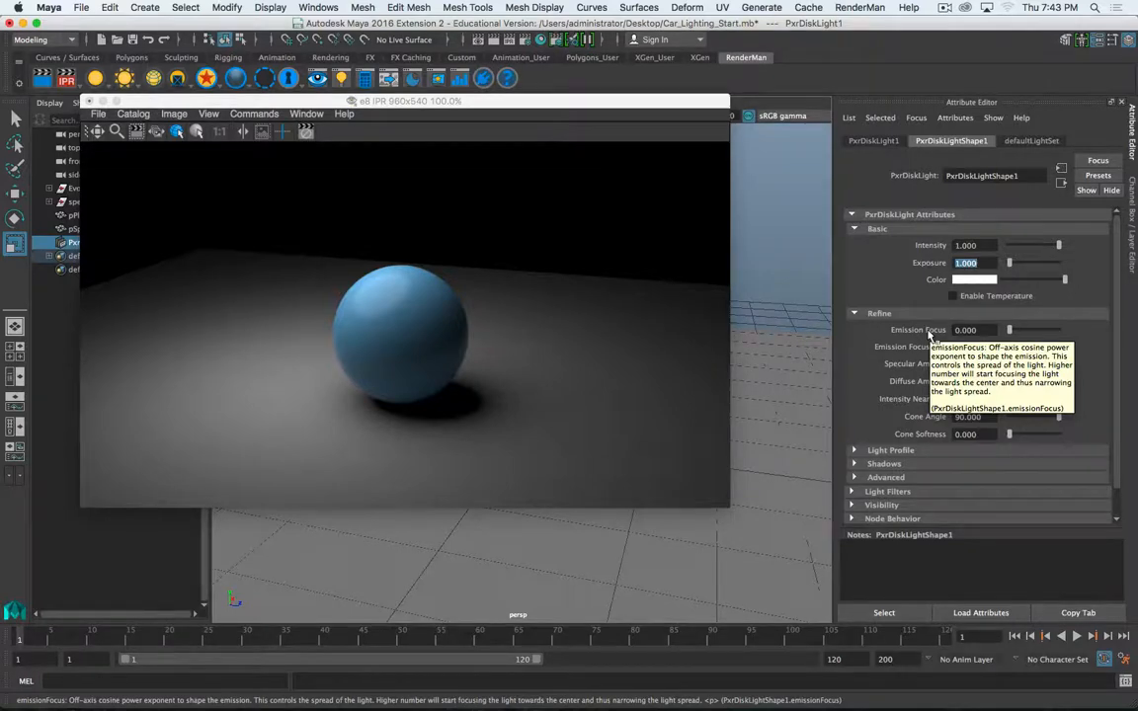
mouse_move(960, 346)
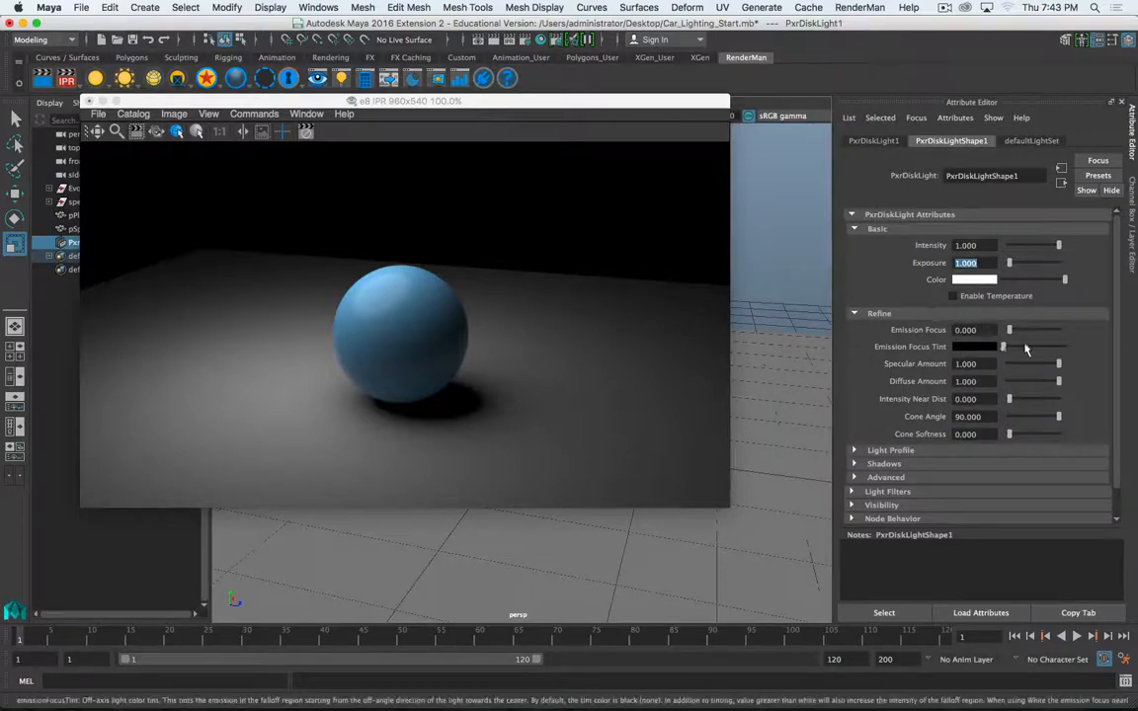
Raise PxrDiskLight1's Emission Focus slider to 40.845
drag(1009, 330, 1037, 330)
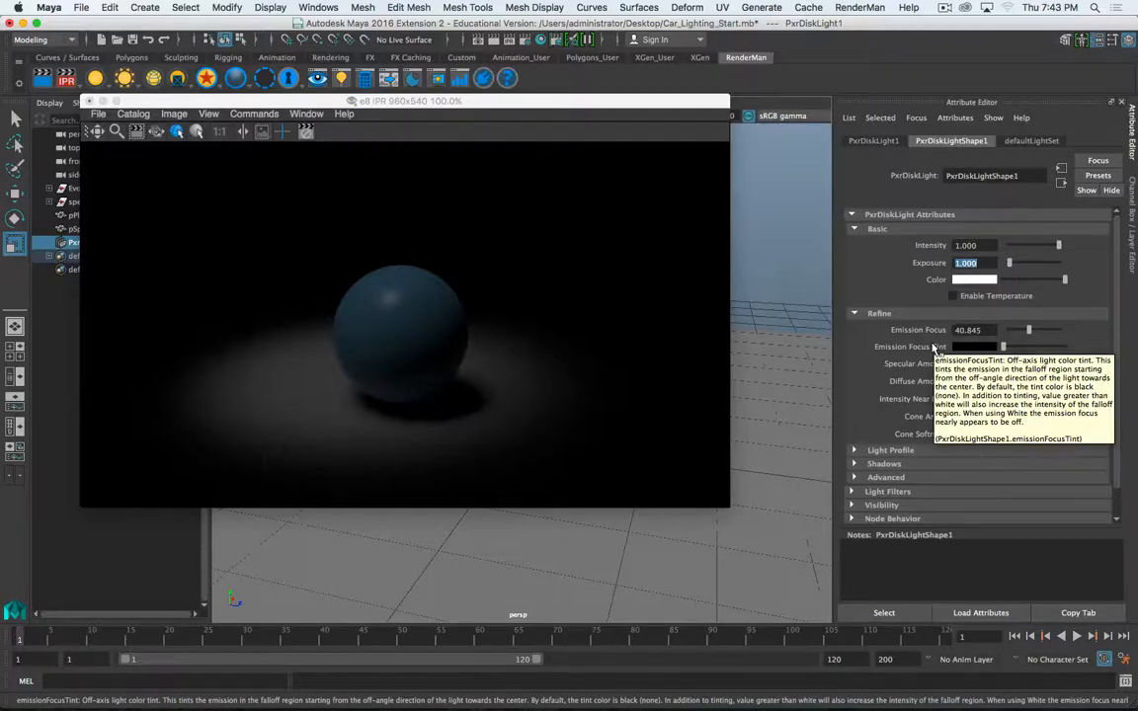
mouse_move(966, 346)
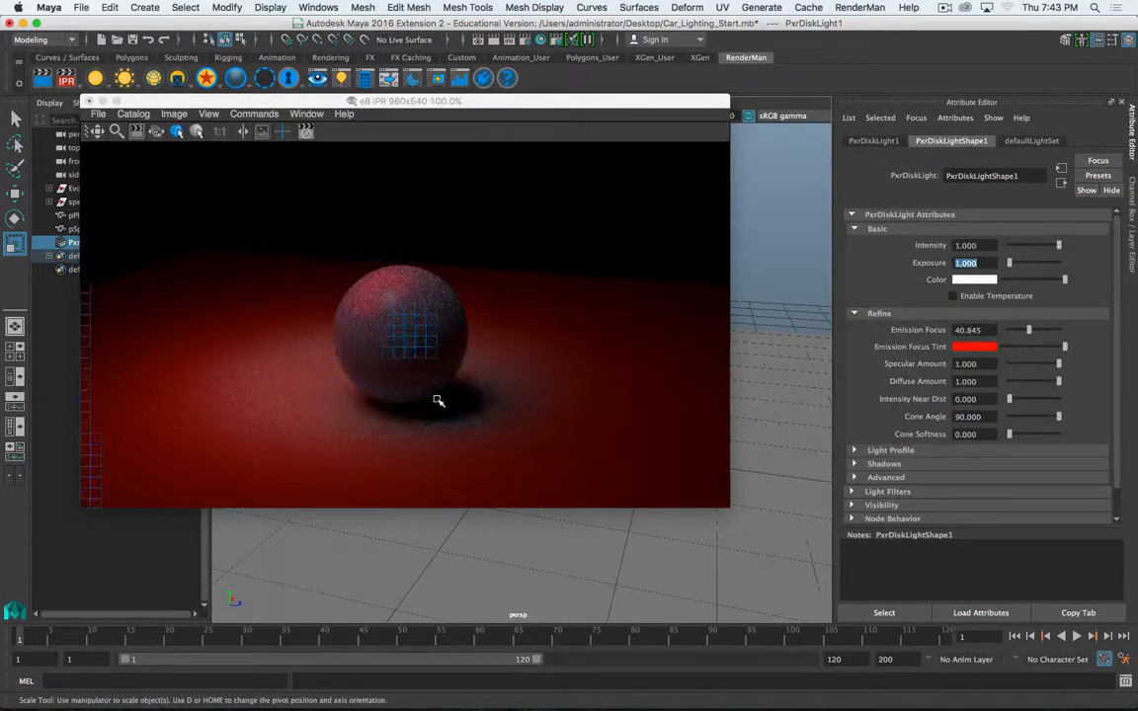
Lower the disk light's Emission Focus in two drags to 8.451
drag(1028, 329, 1023, 329)
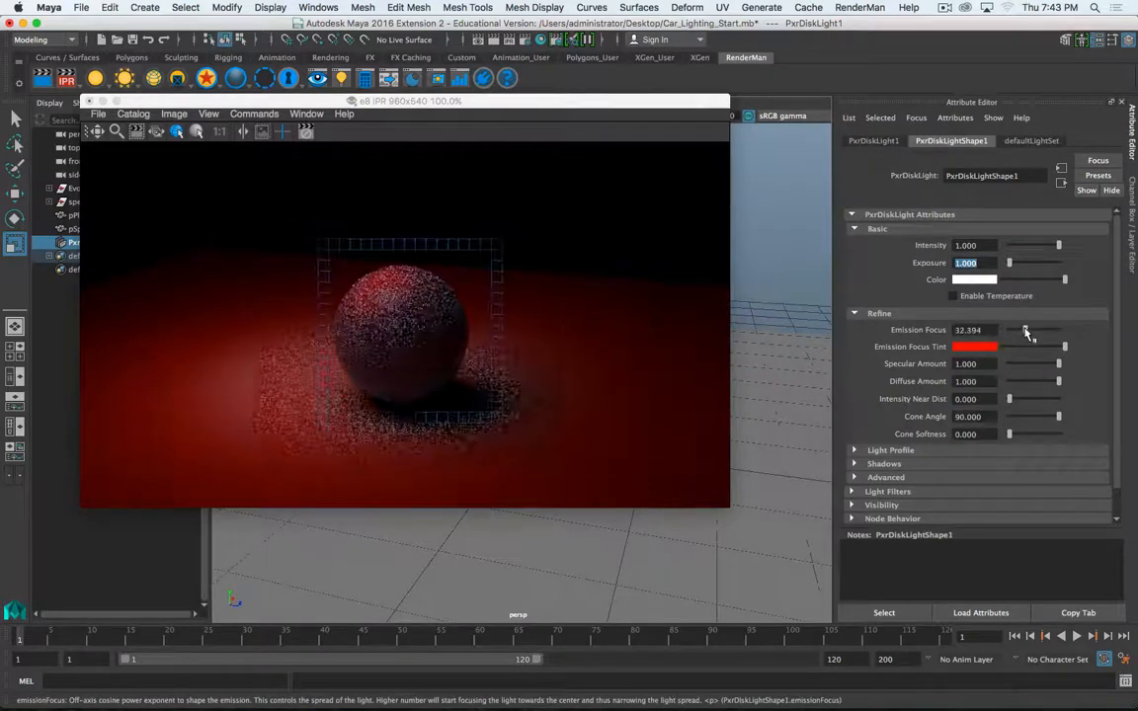
drag(1028, 330, 1012, 330)
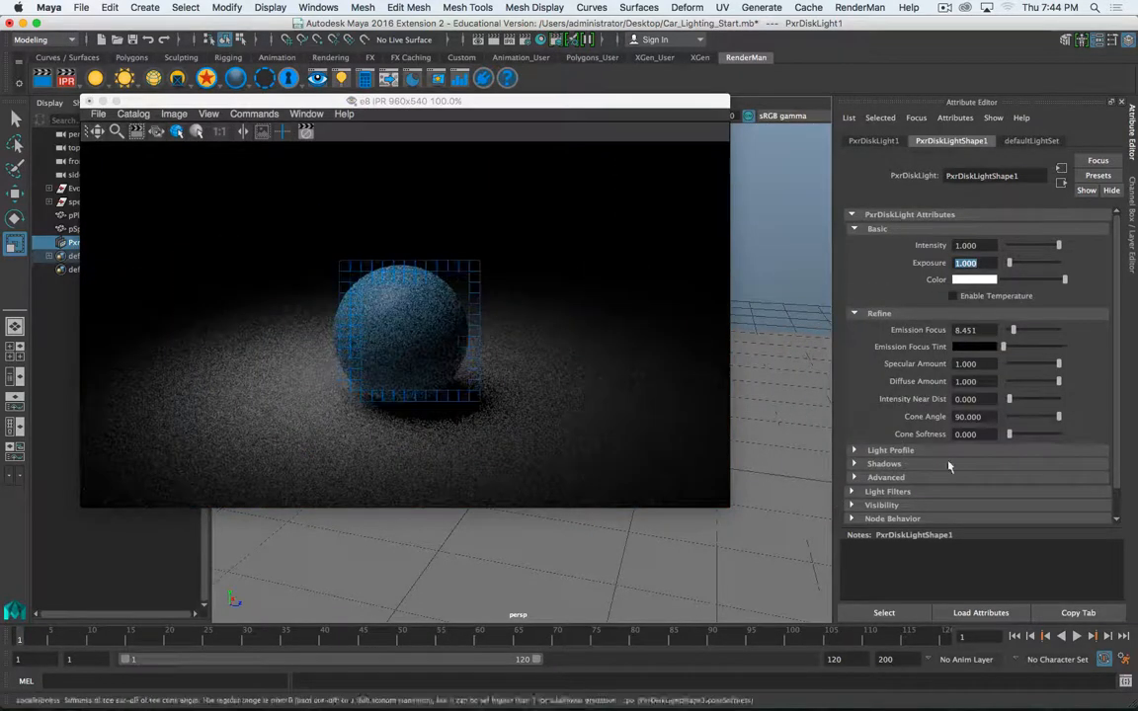
mouse_move(913, 363)
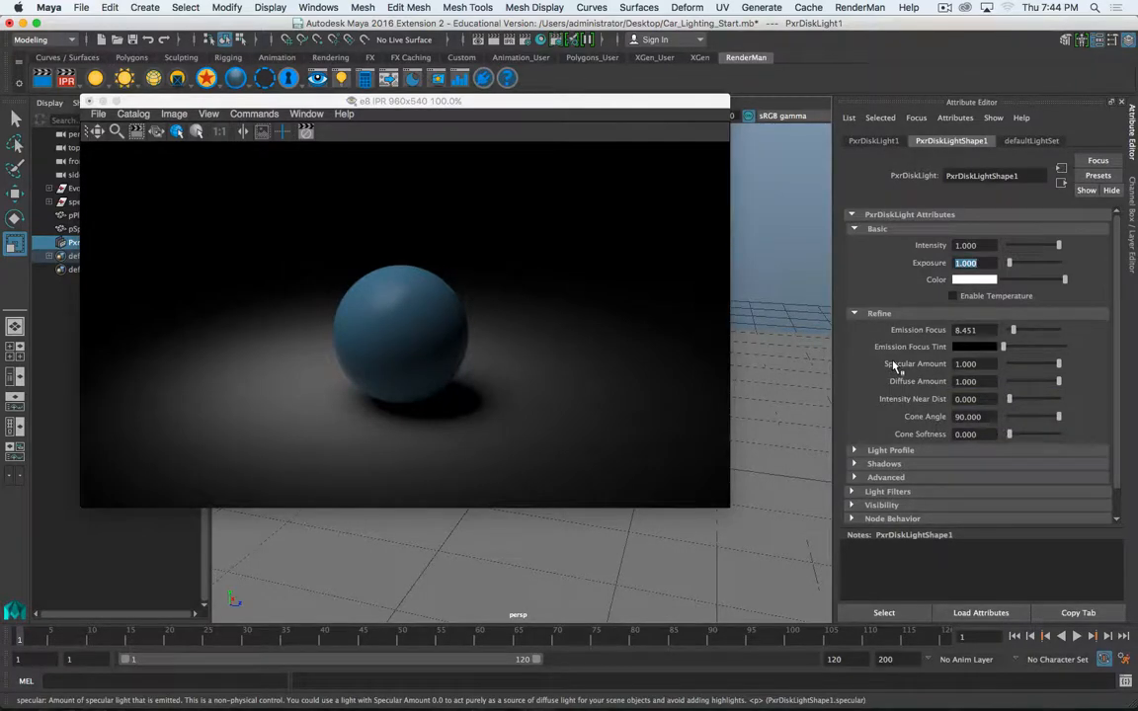
mouse_move(929, 351)
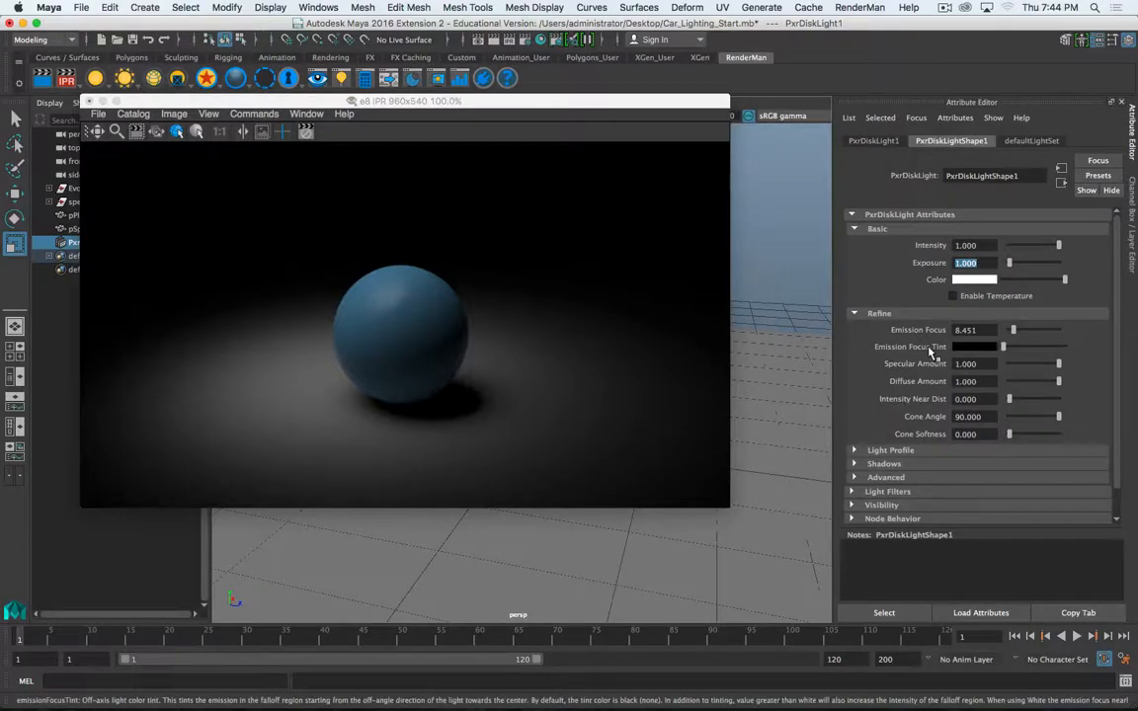
drag(1059, 364, 1019, 364)
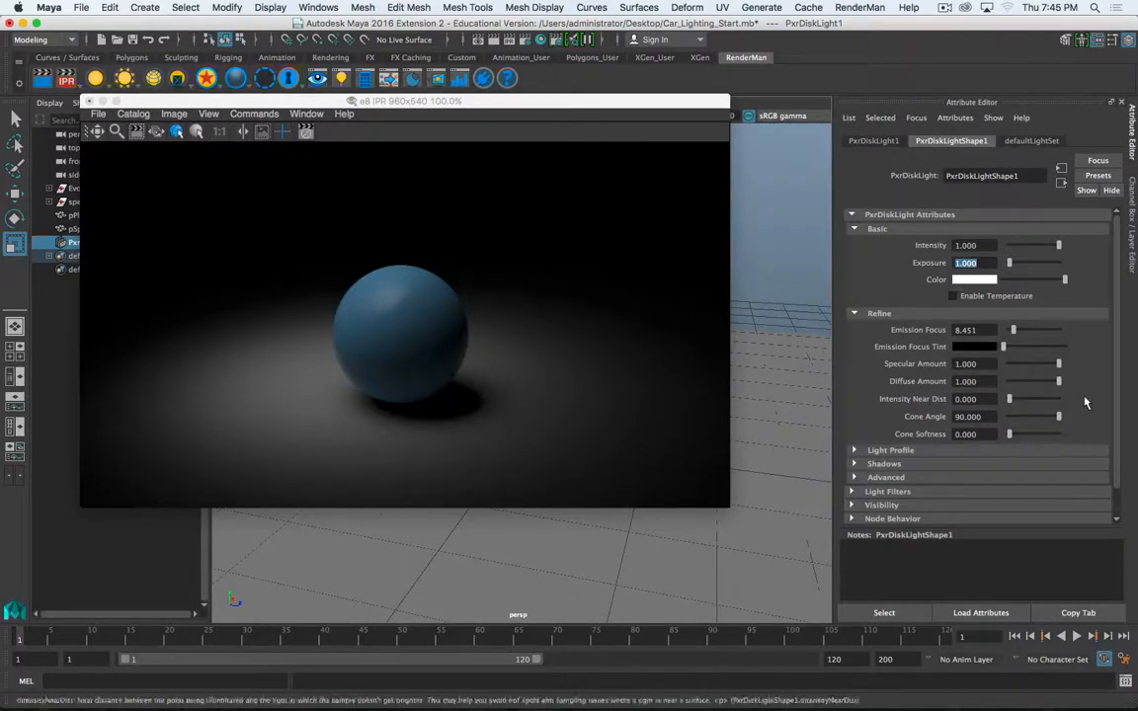
mouse_move(1058, 382)
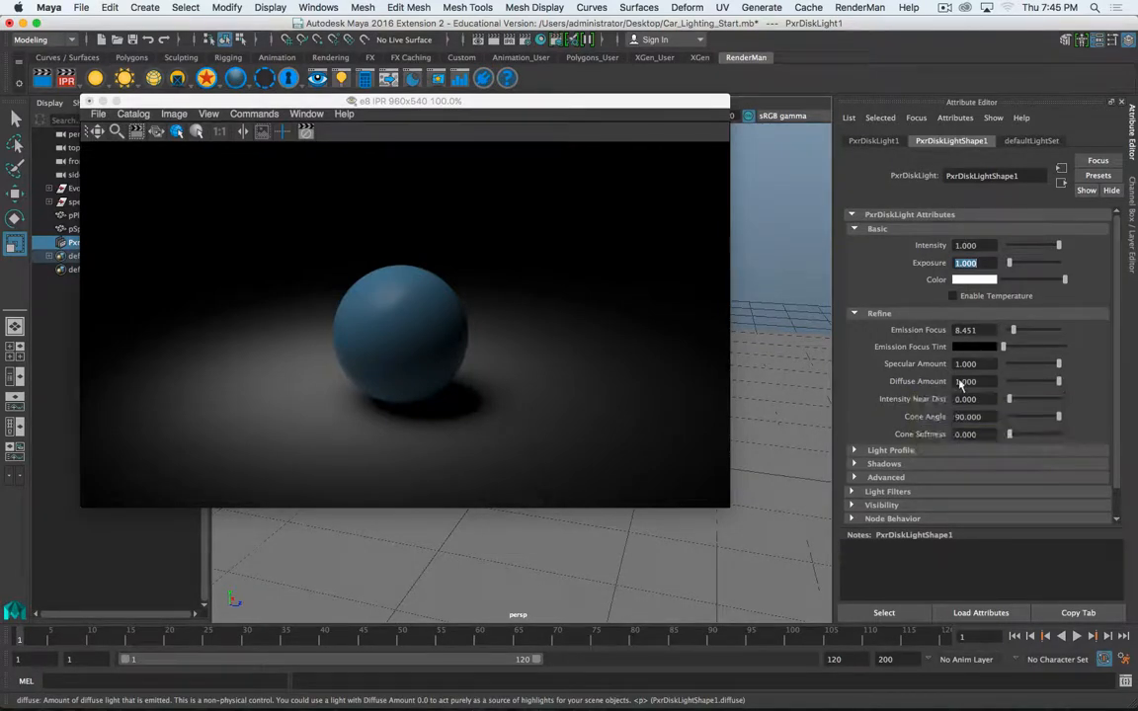
drag(1059, 381, 1016, 382)
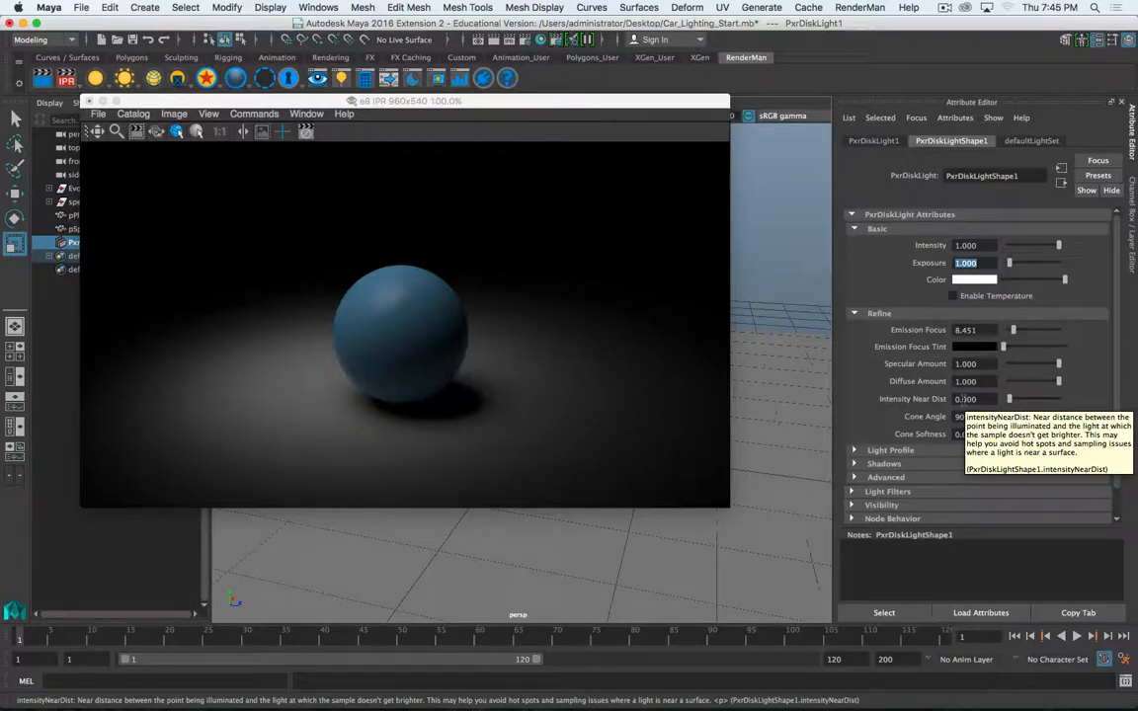
mouse_move(634, 388)
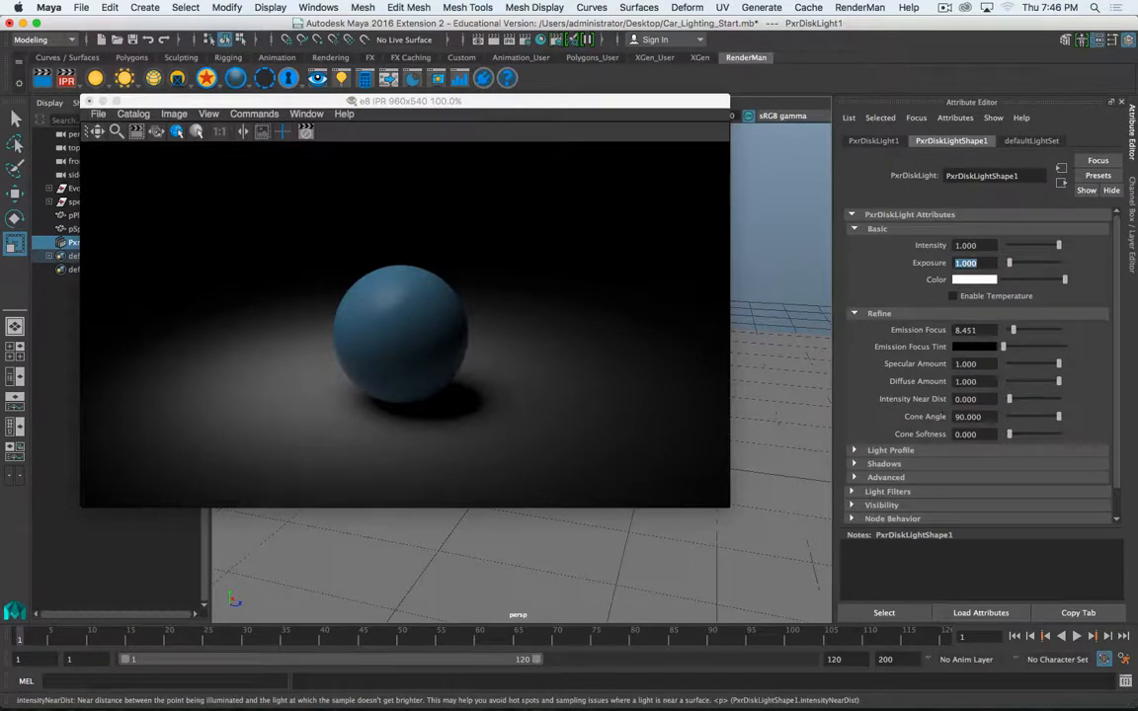
mouse_move(1000, 410)
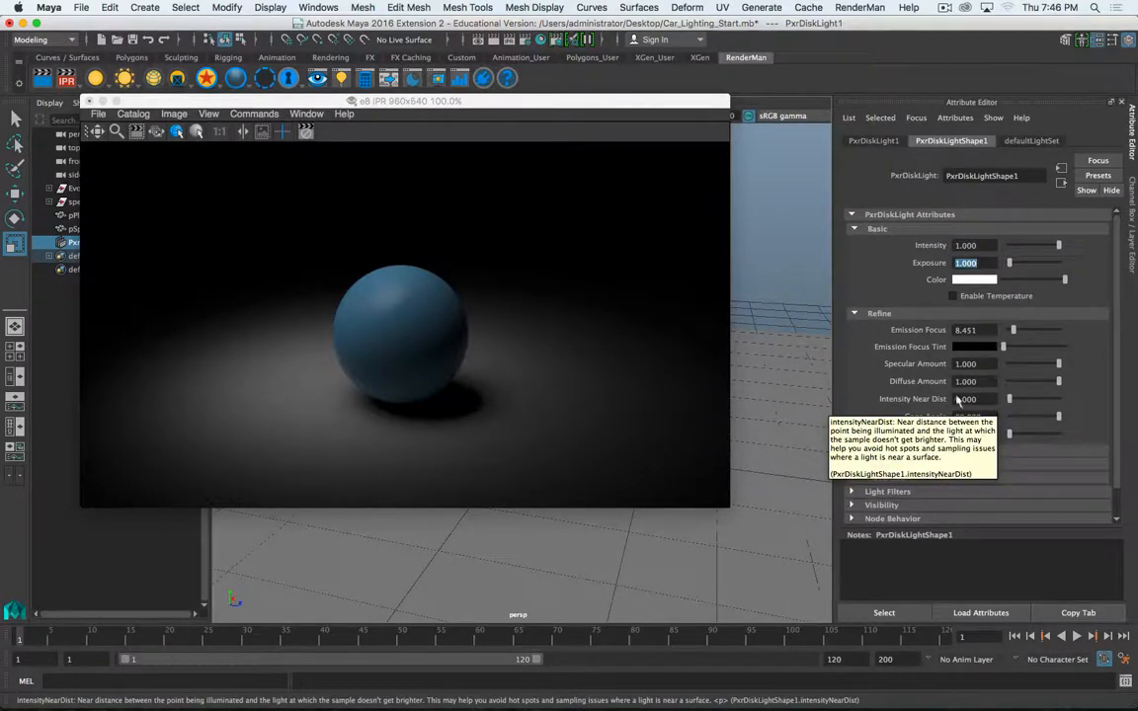
mouse_move(857, 399)
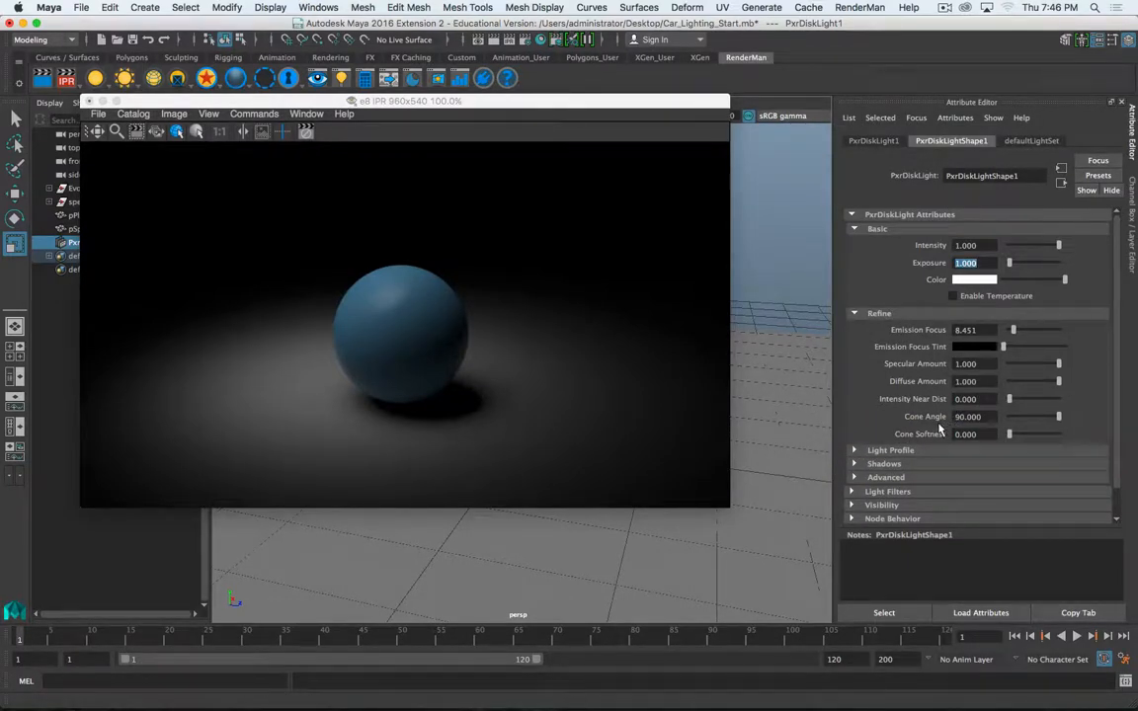
mouse_move(970, 417)
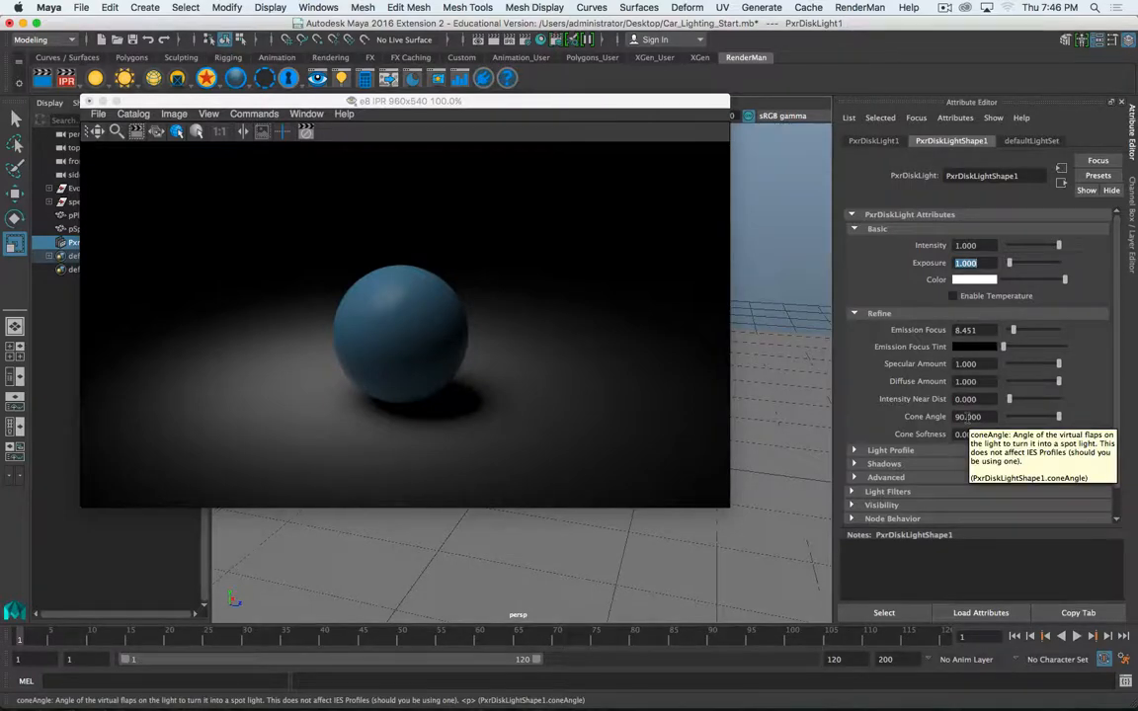
mouse_move(1057, 417)
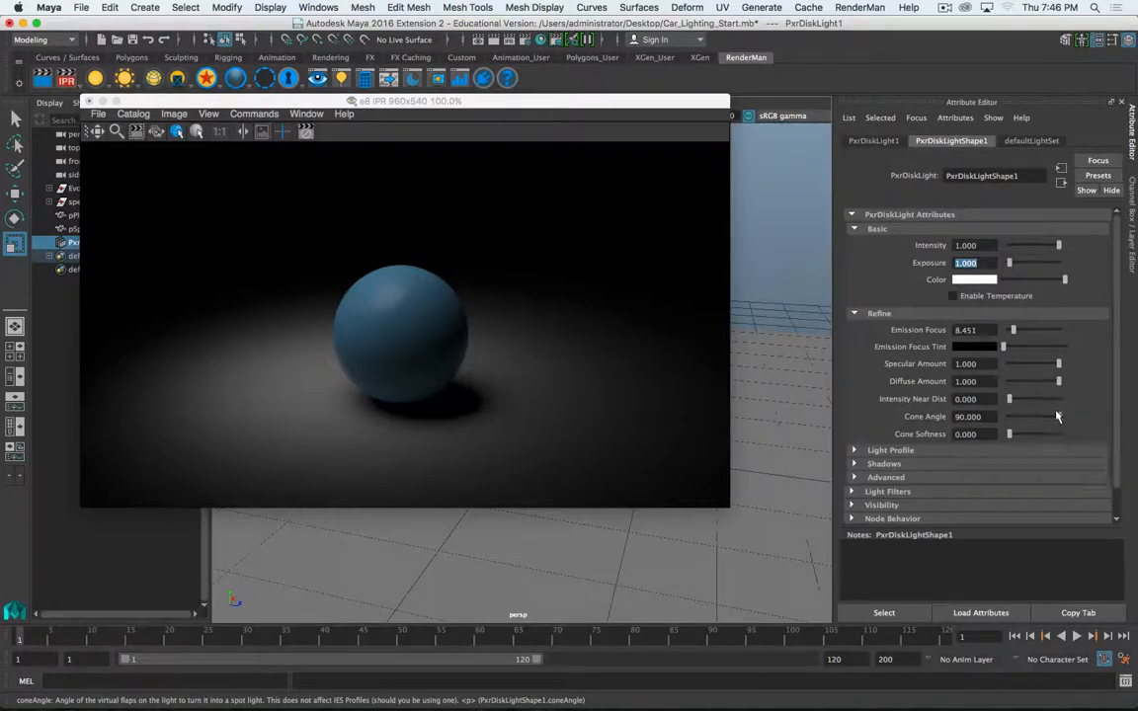
Tune the disk light to Emission Focus 18.31 and Cone Angle about 17.7
drag(1059, 416, 1023, 416)
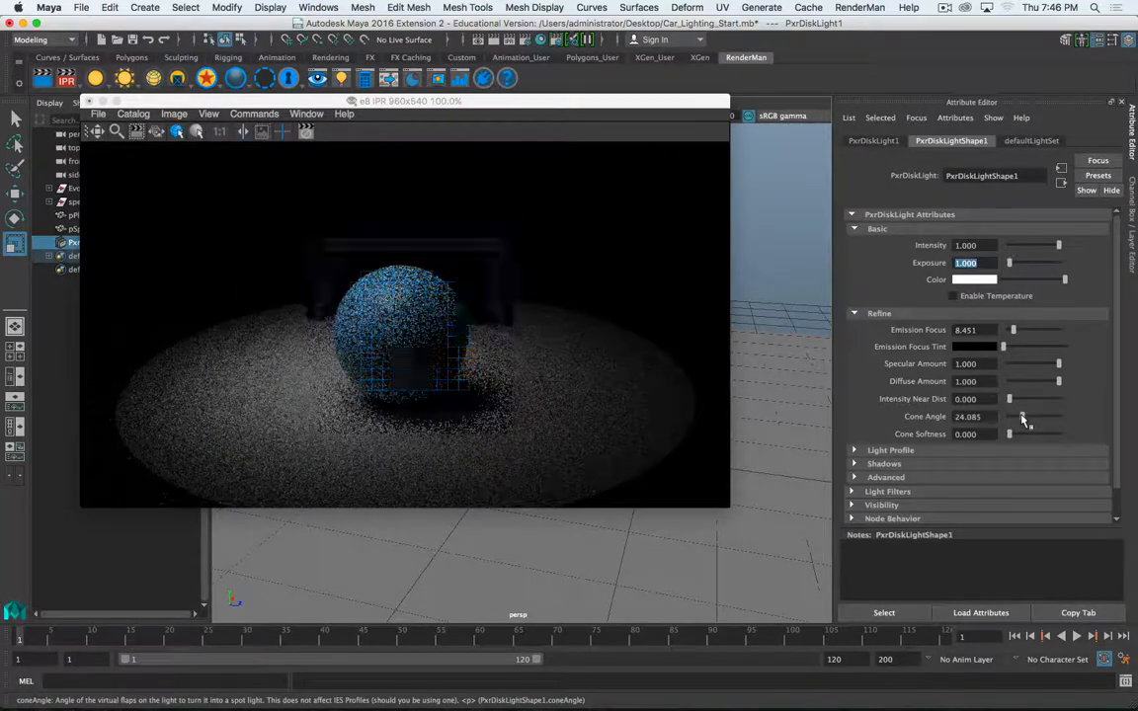
drag(1023, 416, 1009, 416)
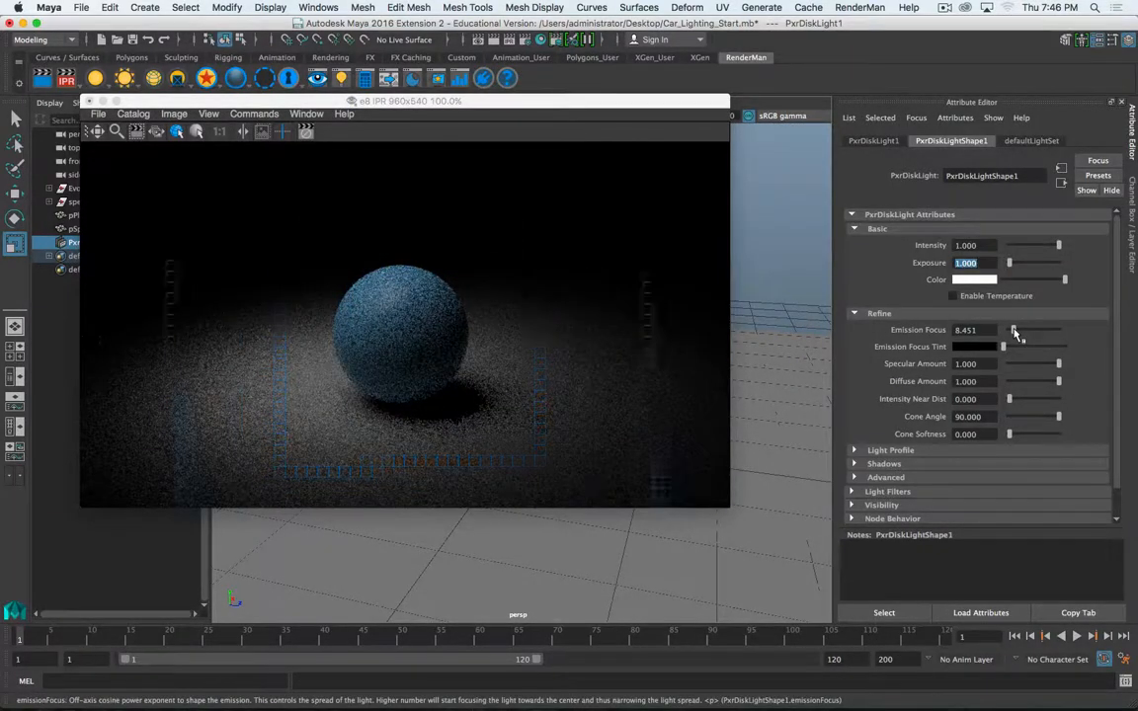
drag(1013, 330, 1030, 330)
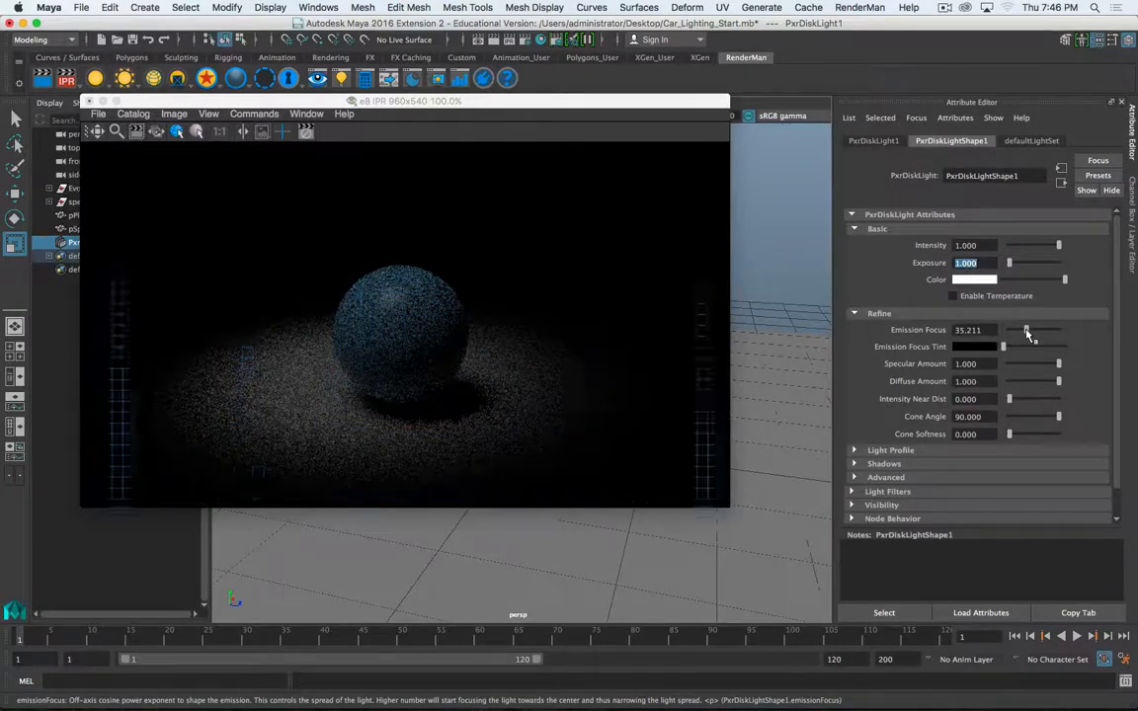
drag(1025, 329, 1018, 329)
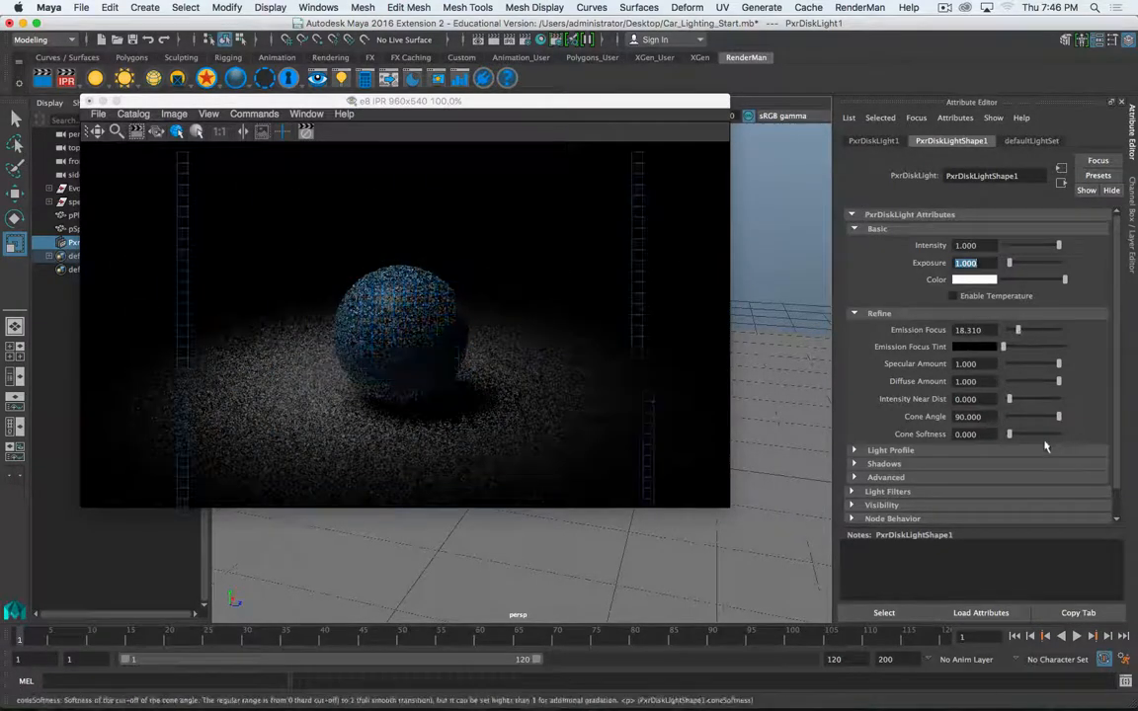
drag(1059, 416, 1050, 416)
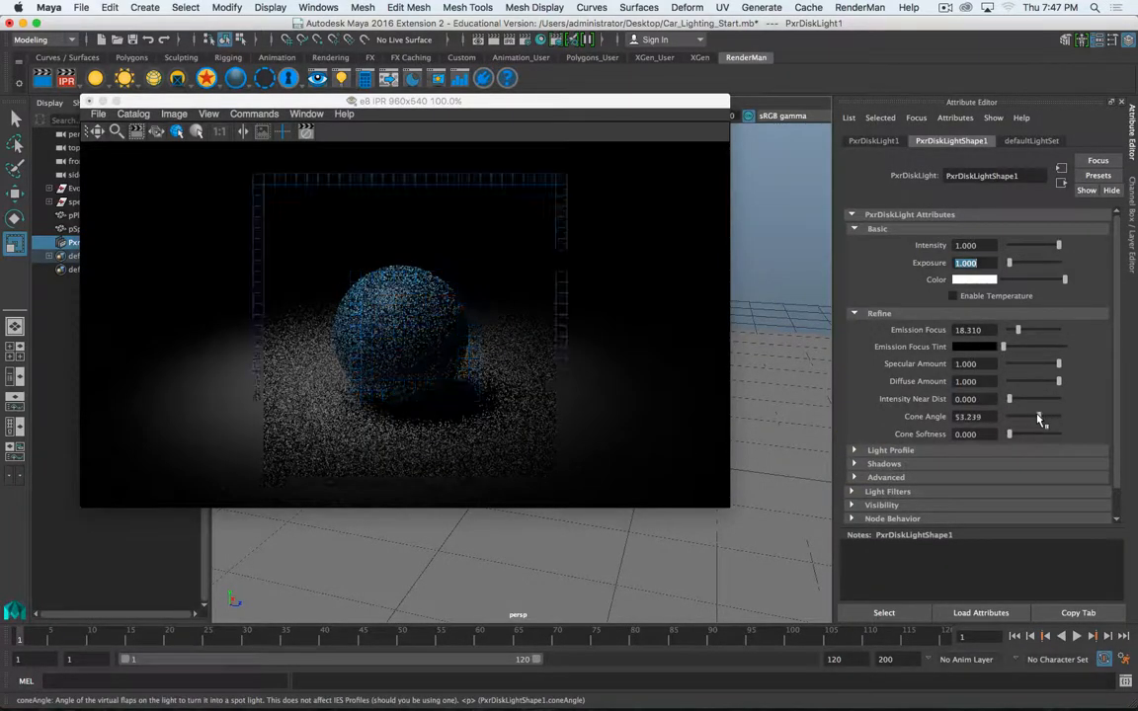
drag(1042, 417, 1021, 417)
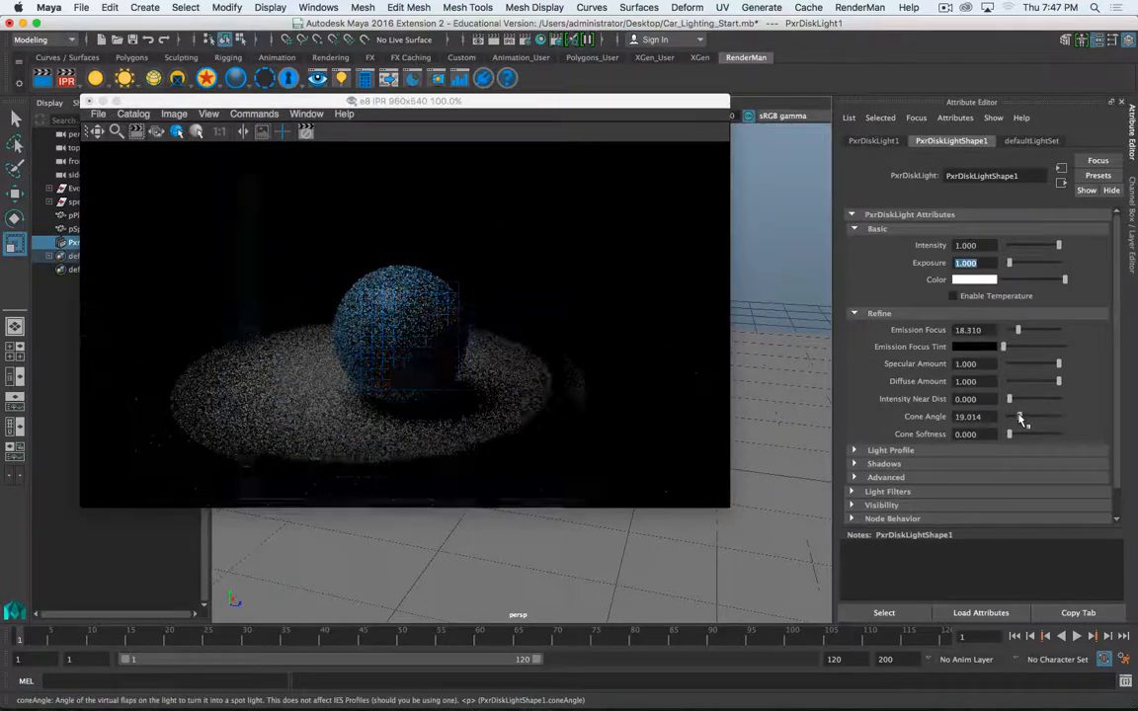
drag(1020, 416, 1016, 416)
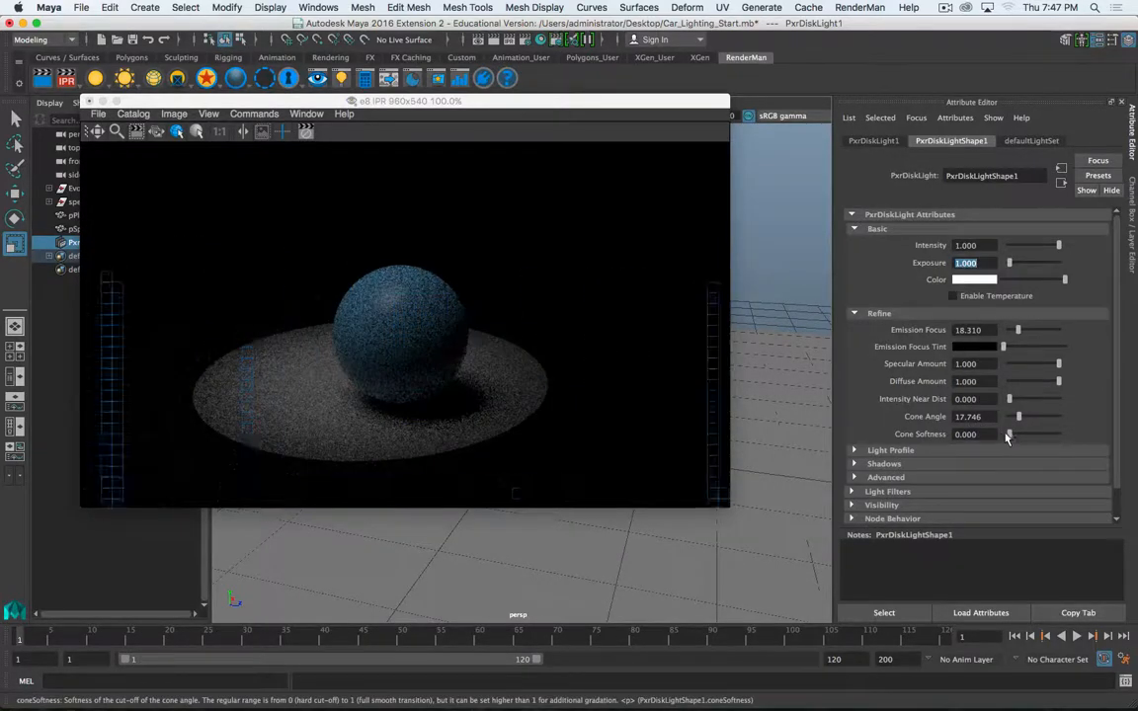
drag(1008, 435, 1023, 435)
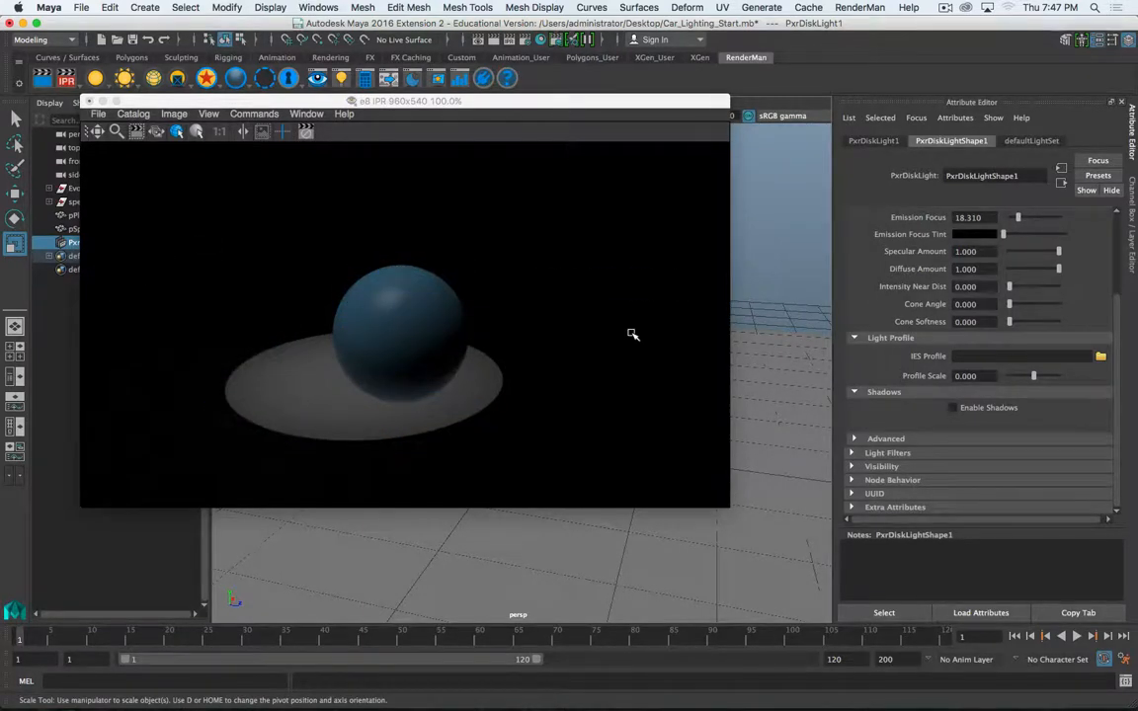
mouse_move(681, 351)
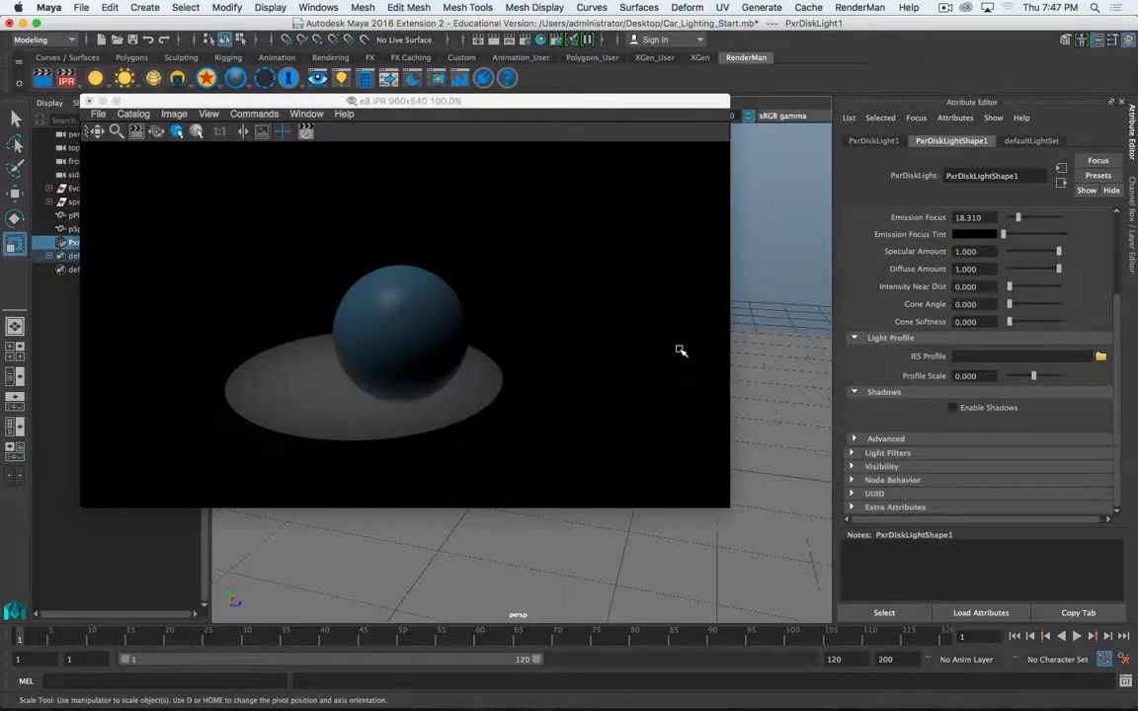
Enable shadows on PxrDiskLight1 and scroll down to its shadow settings
click(952, 408)
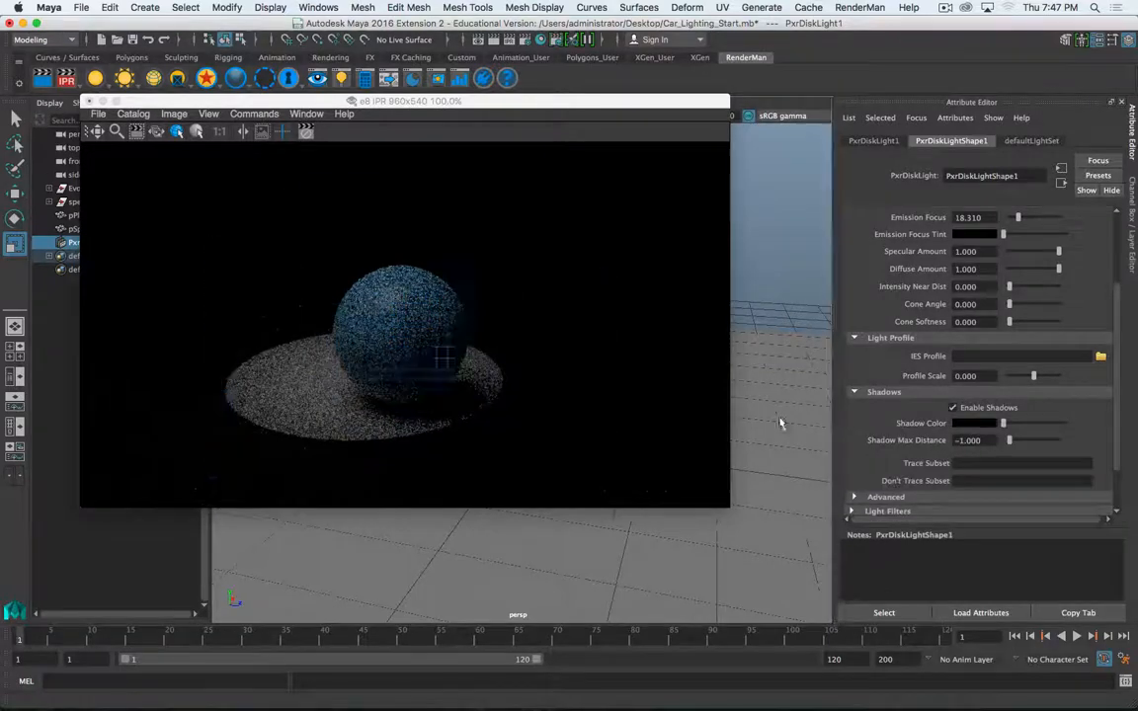
scroll(down, 3)
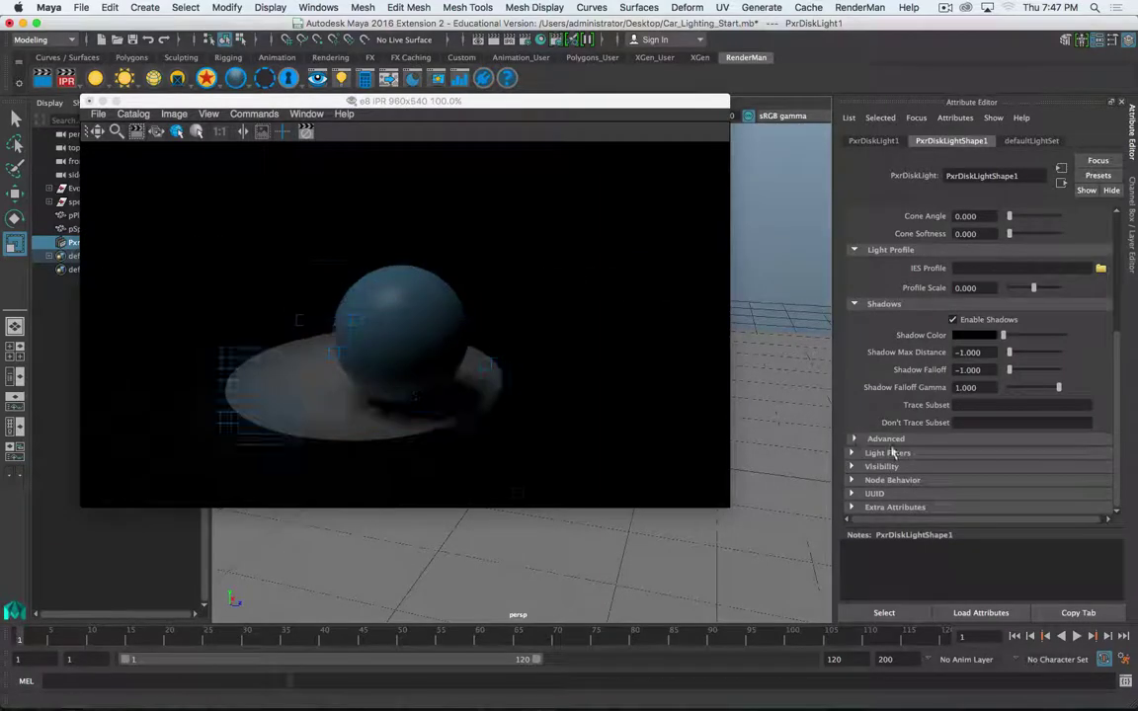
Expand PxrDiskLight1's Advanced, Light Filters and Visibility attribute sections
click(885, 437)
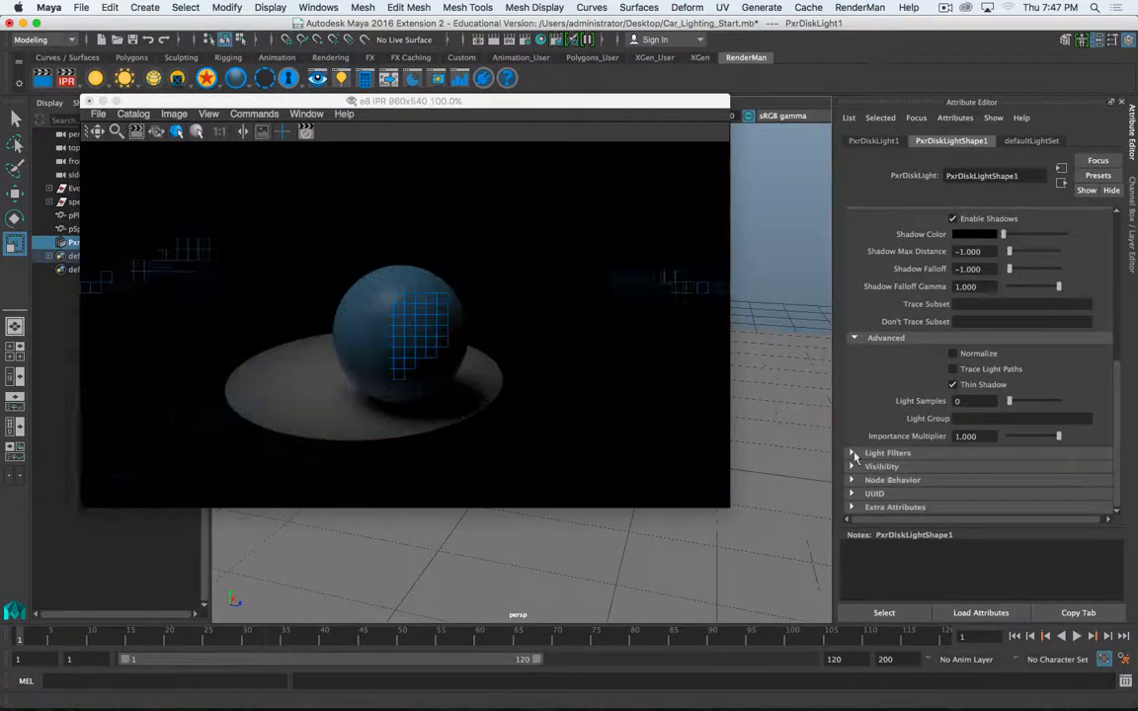
click(853, 454)
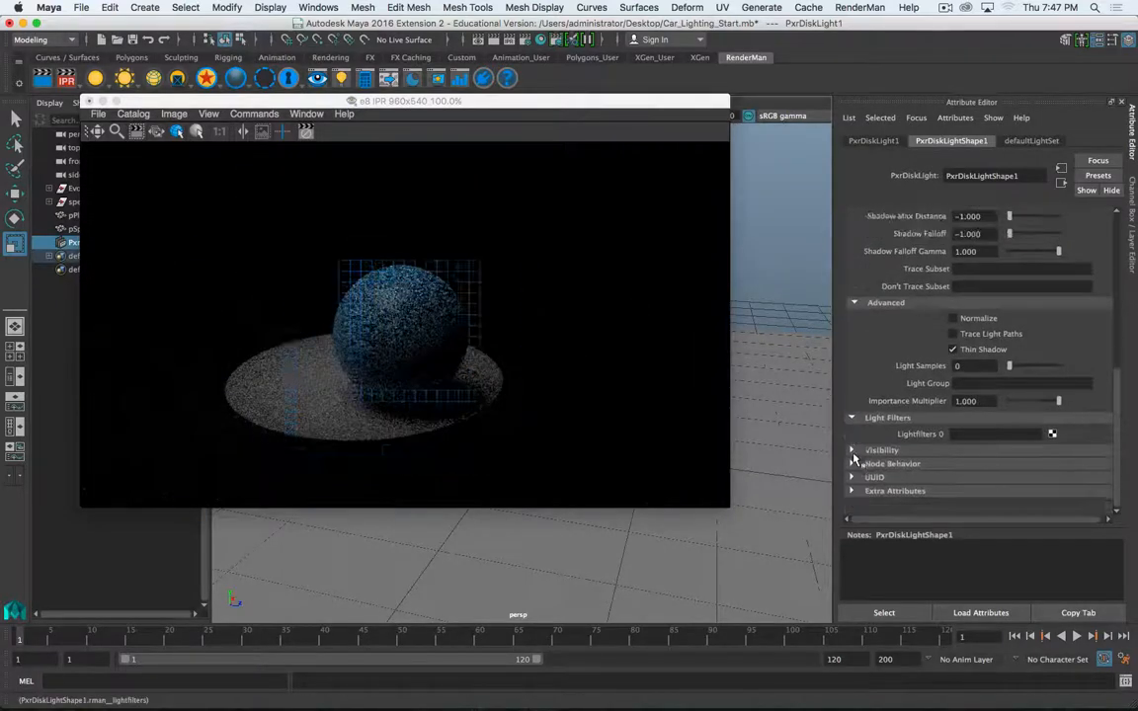
click(852, 450)
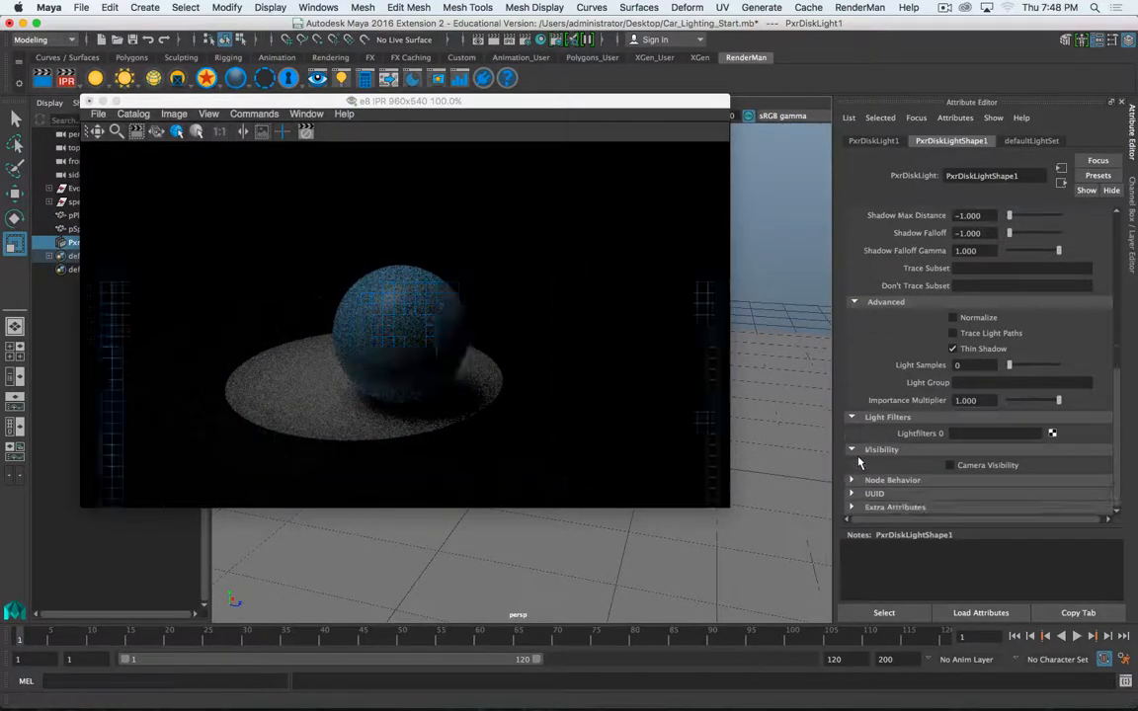
click(951, 465)
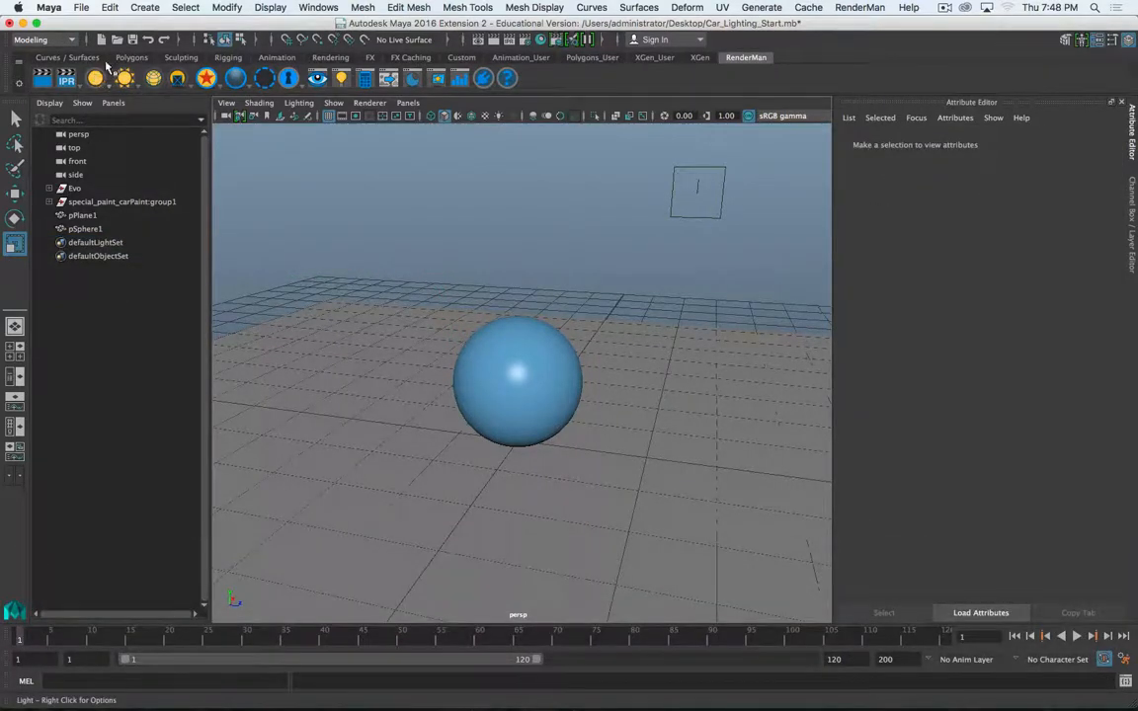
Create a PxrRectLight from the RenderMan shelf and rotate it about its vertical axis
click(93, 81)
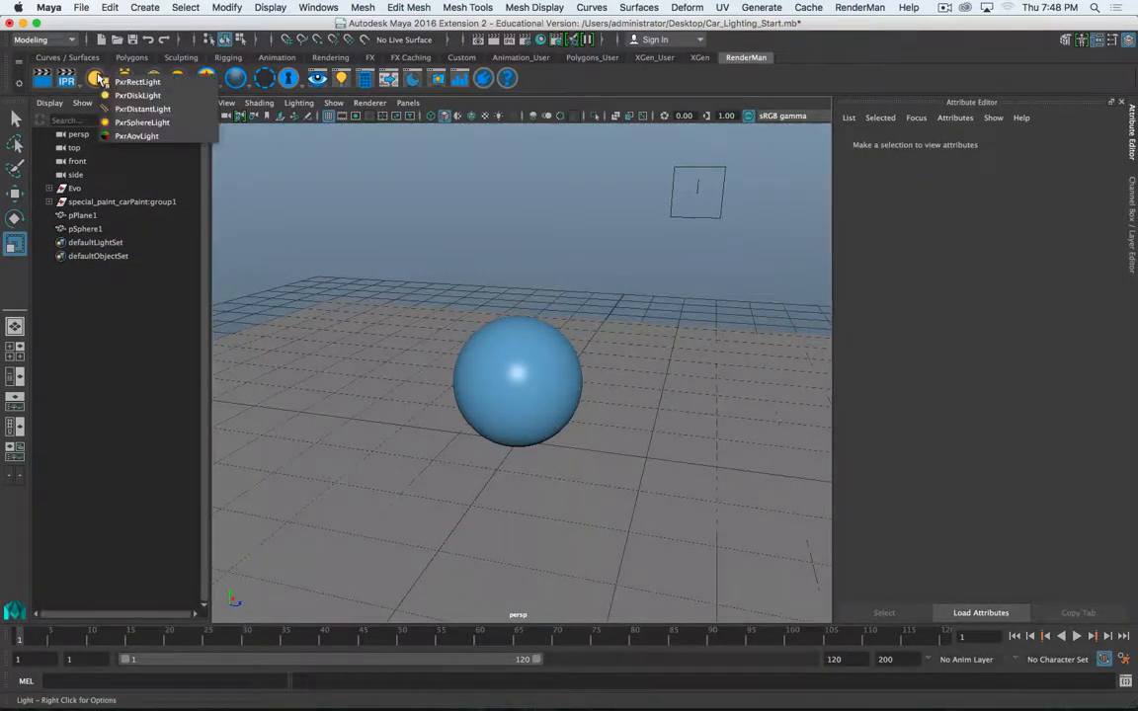
click(140, 81)
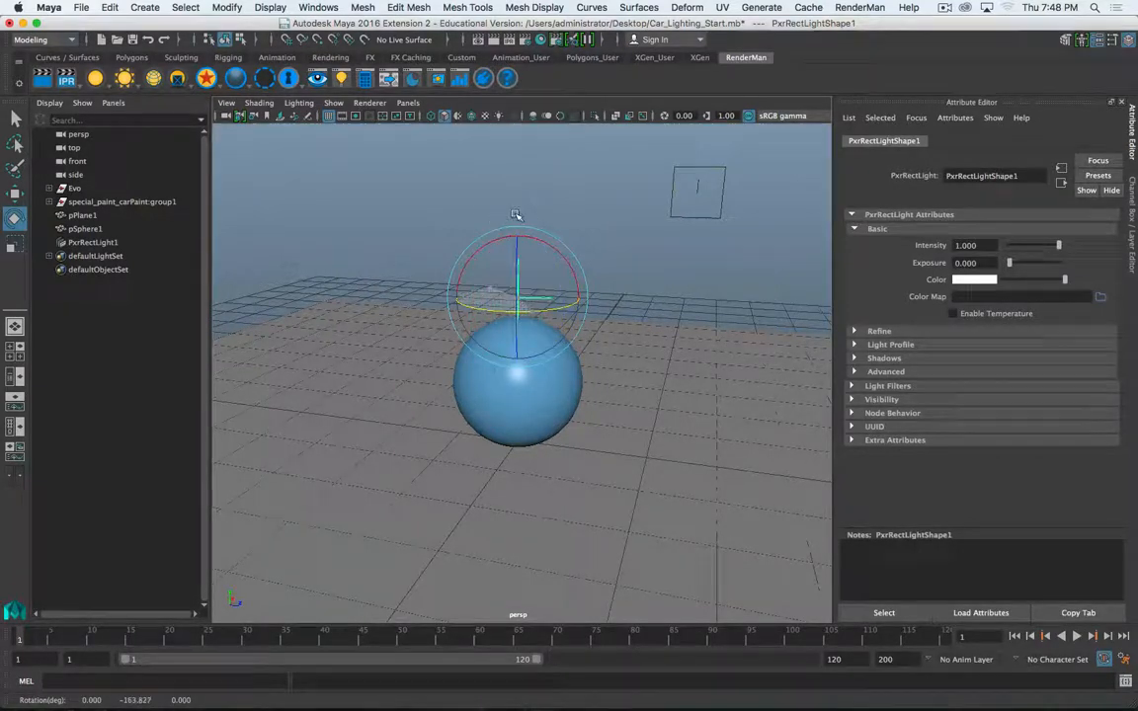
drag(514, 214, 482, 259)
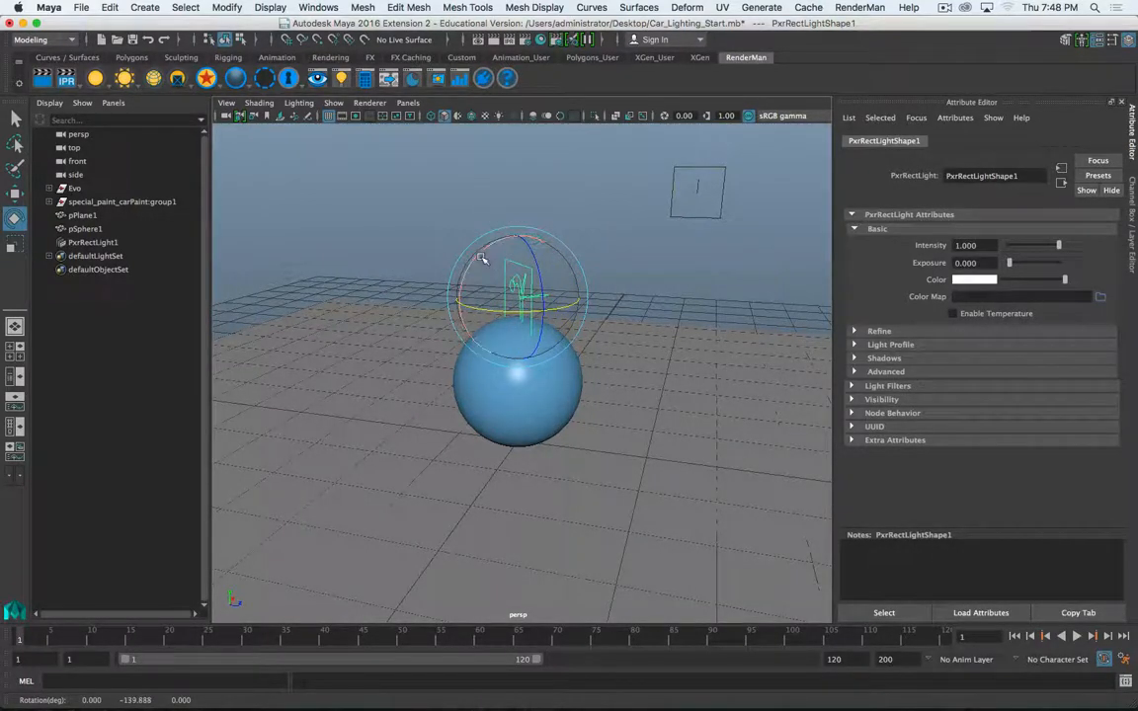